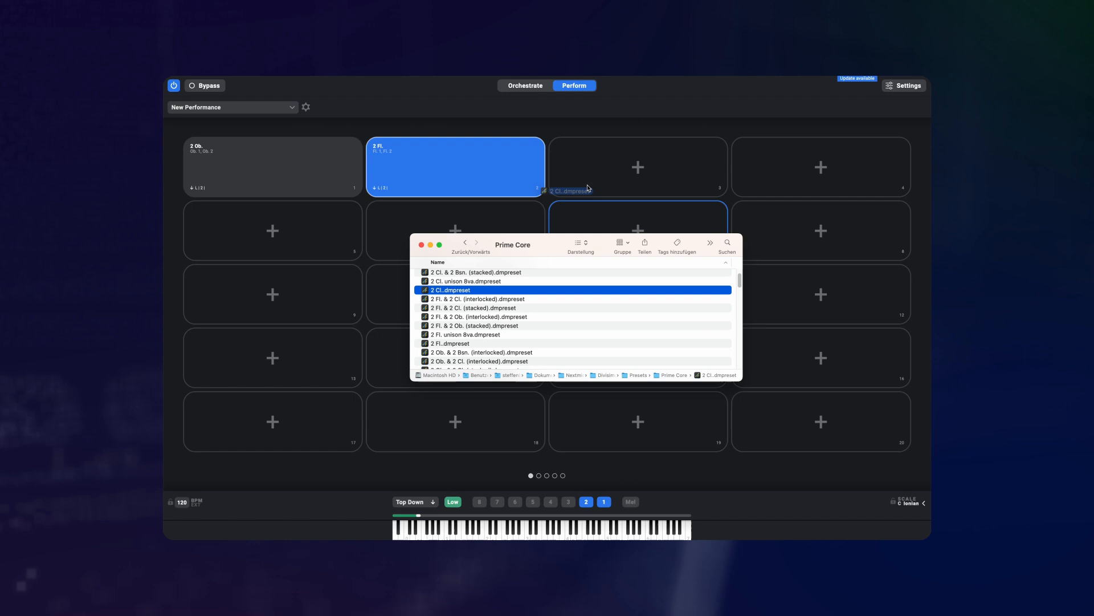
Step: Leave only the 2 Bsn (Bsn. 1, Bsn. 2) preset in slot 1, other slots empty
{"action": "double_click", "coordinate": [451, 290]}
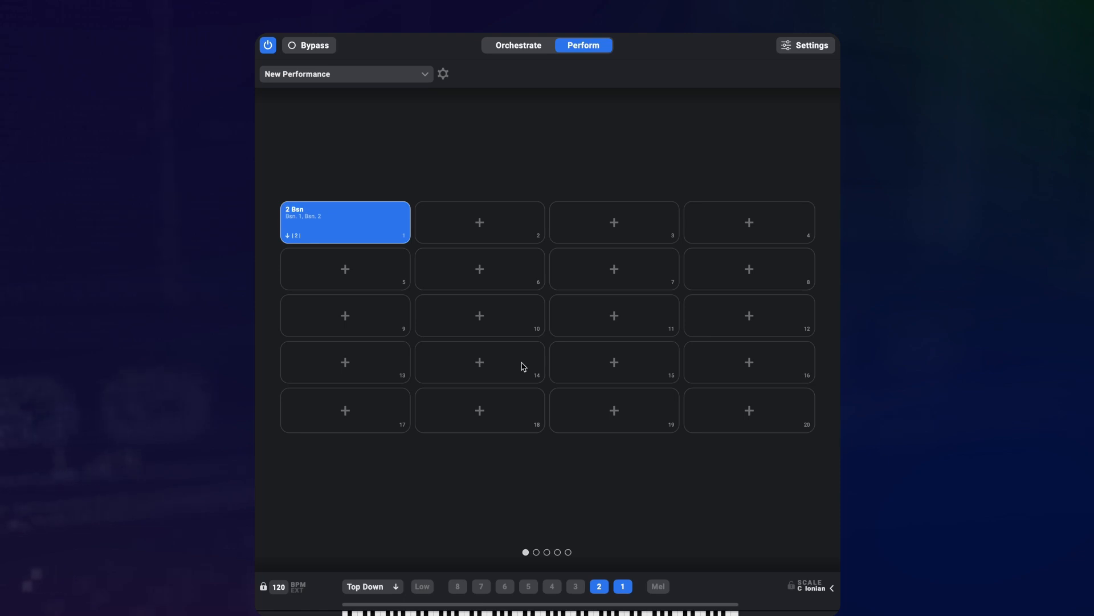
{"action": "mouse_move", "coordinate": [412, 237]}
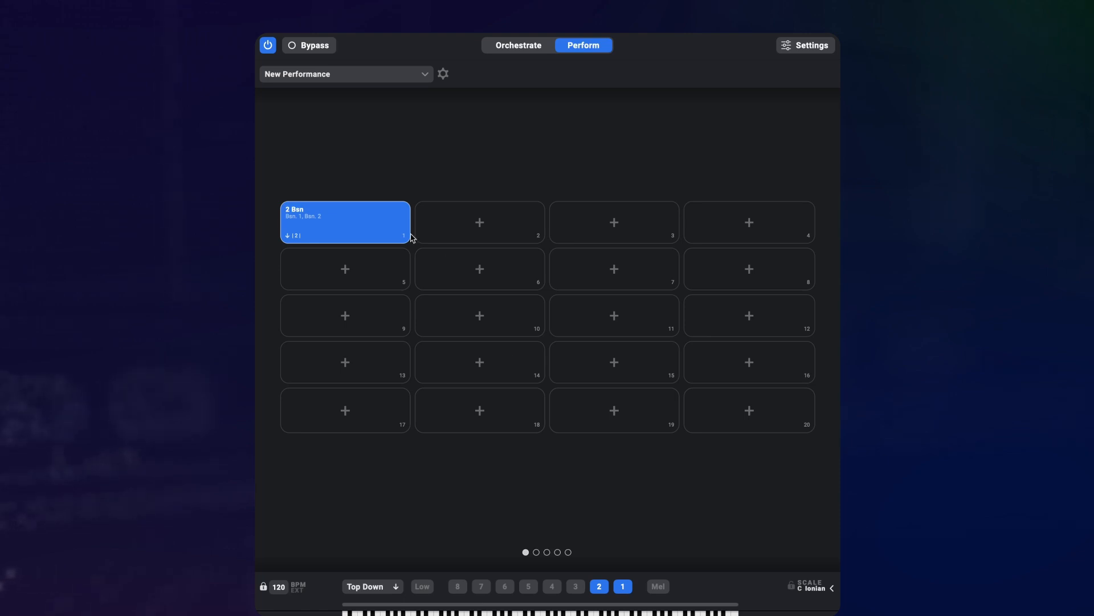
Step: Create a multipad named Test in slot 2 and bring up its Multipad Editor
{"action": "left_click", "coordinate": [480, 222]}
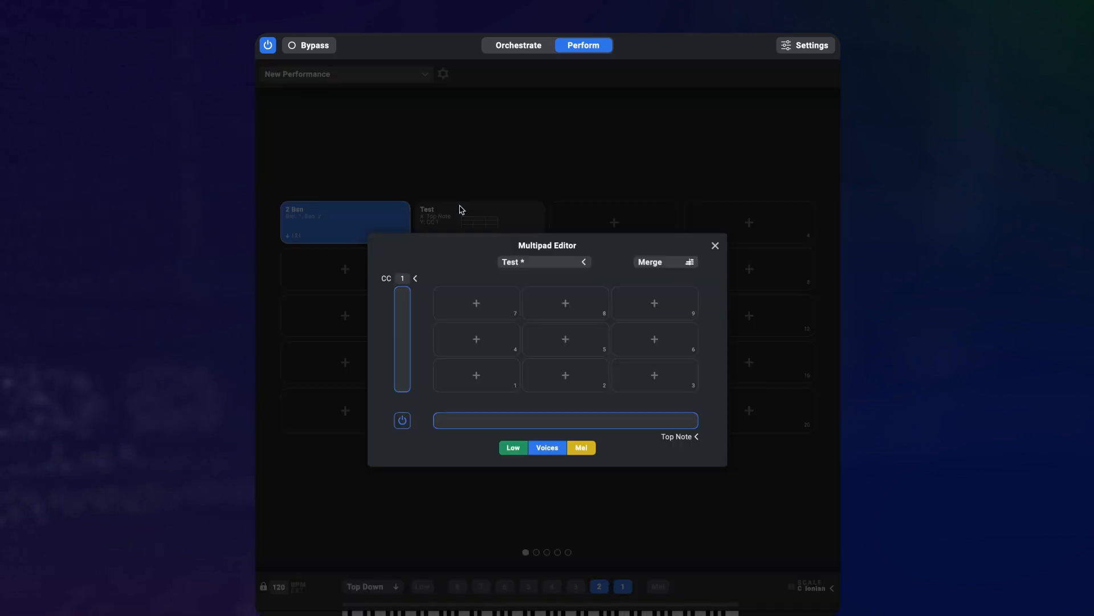
{"action": "mouse_move", "coordinate": [522, 301]}
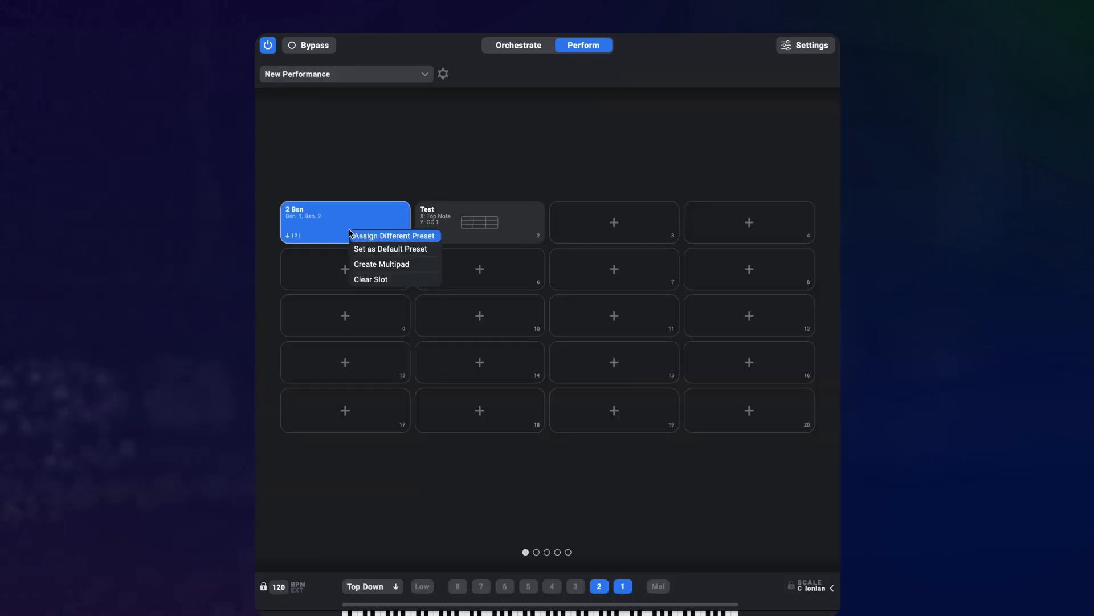
{"action": "left_click", "coordinate": [382, 263]}
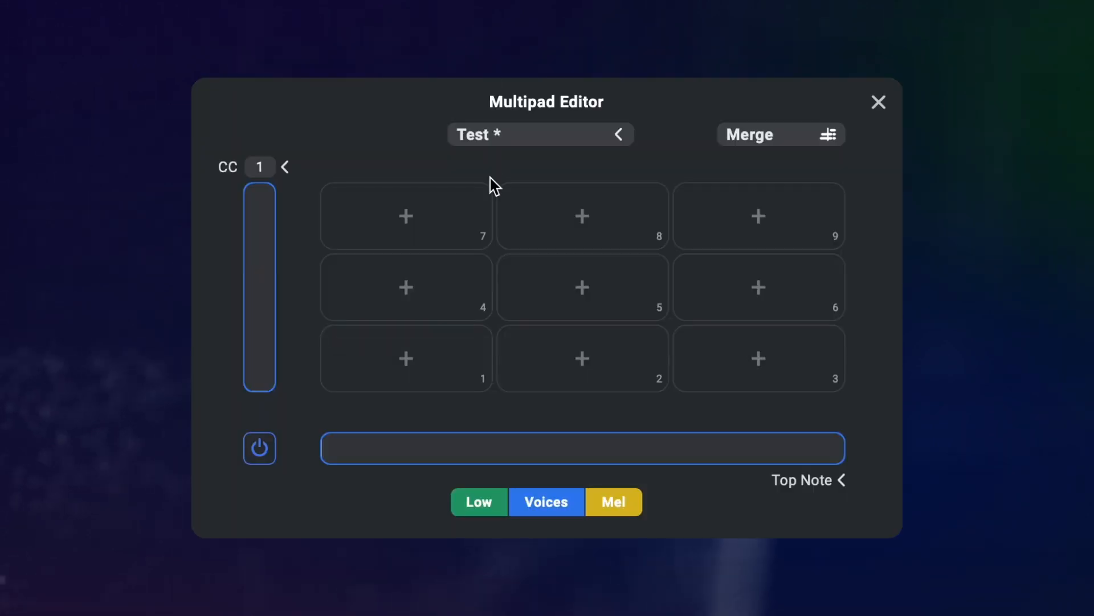
{"action": "mouse_move", "coordinate": [436, 362]}
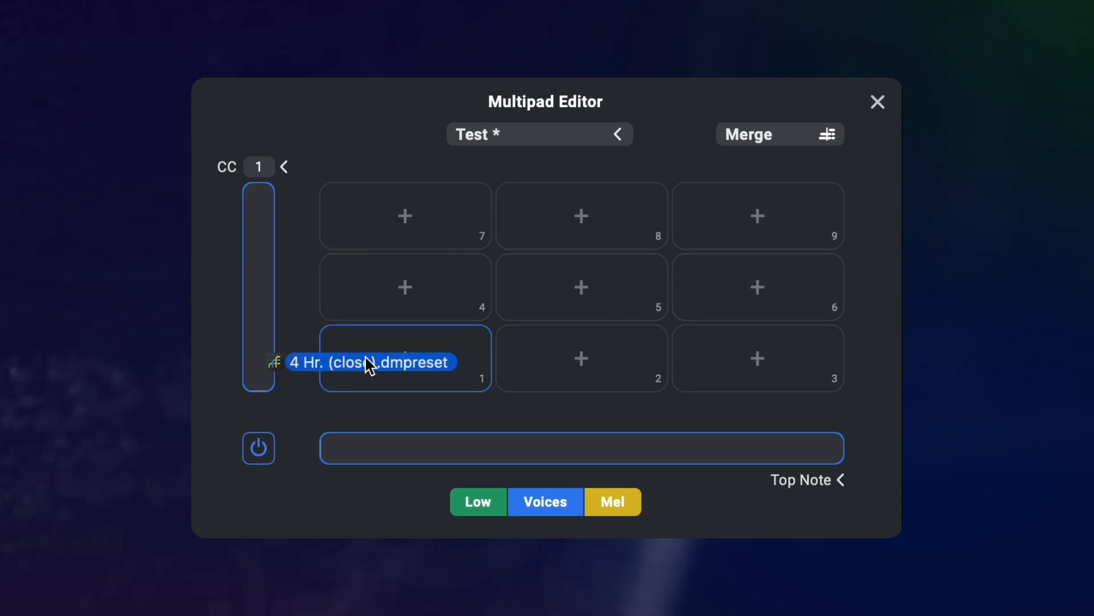
Step: Place 4 Hr. (close) in cell 1 and 4 Hr. (dbl. lead) in cell 2
{"action": "left_click", "coordinate": [406, 358]}
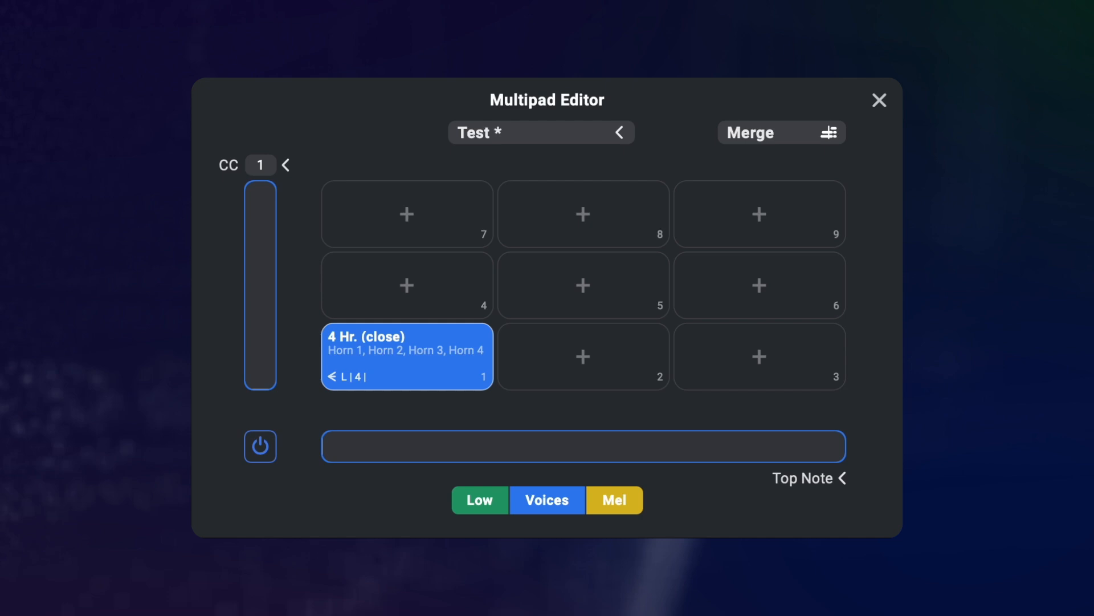
{"action": "left_click", "coordinate": [583, 356]}
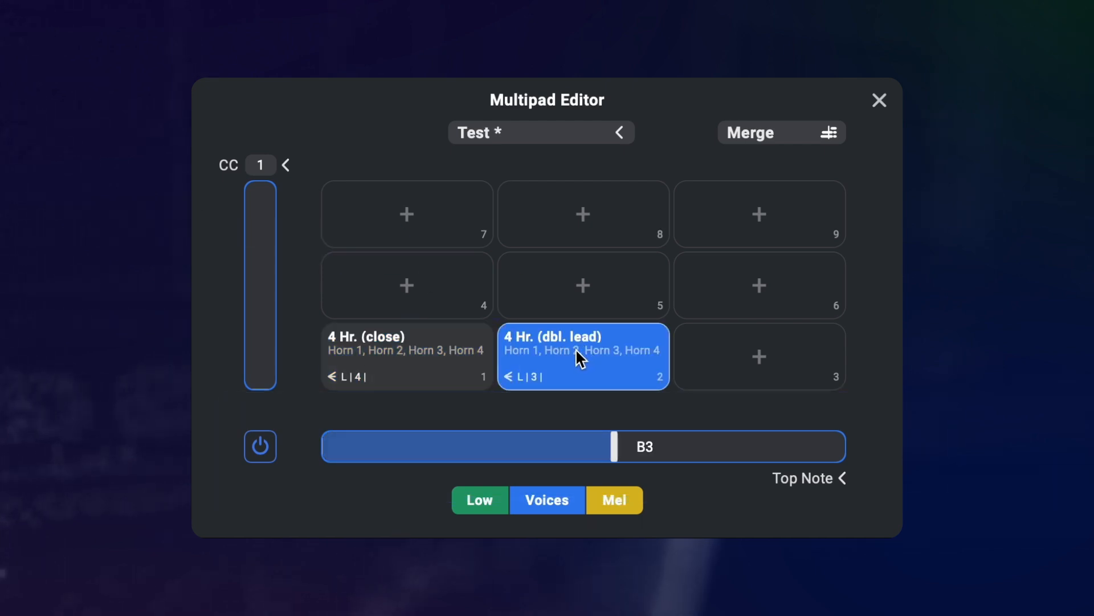
Step: Set the top-note split between the two horn voicings to G3 and check each cell's range
{"action": "left_click_drag", "start_coordinate": [611, 445], "coordinate": [479, 446]}
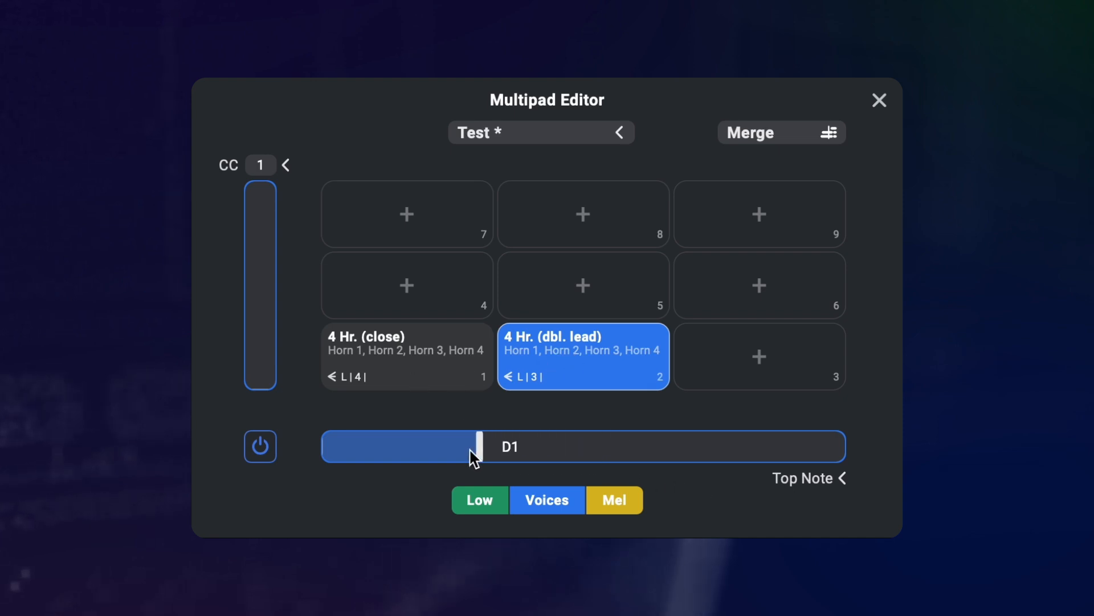
{"action": "left_click_drag", "start_coordinate": [478, 445], "coordinate": [620, 447]}
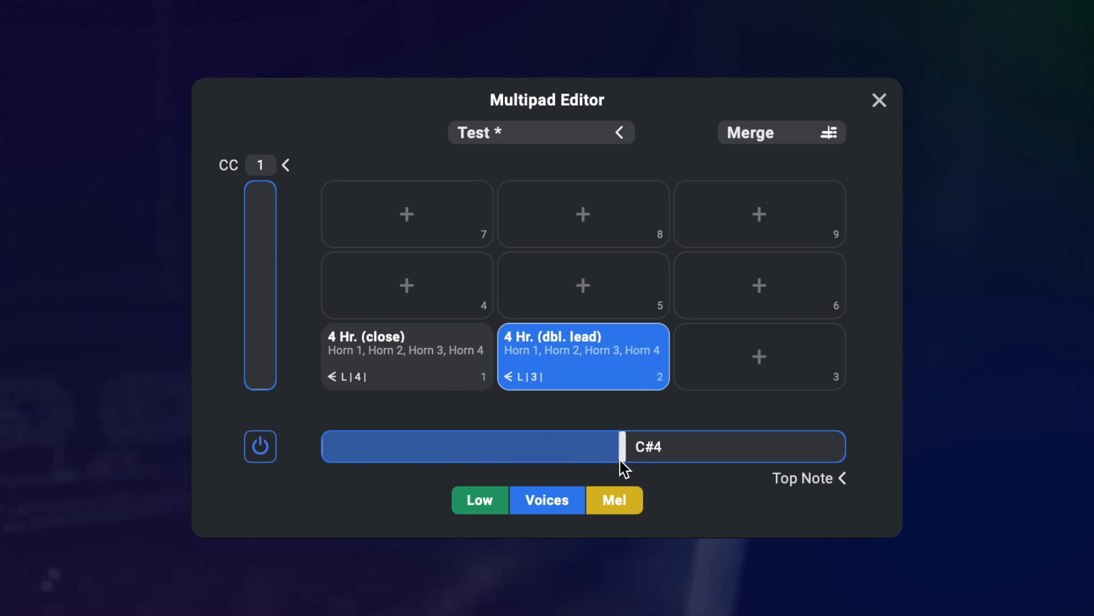
{"action": "left_click_drag", "start_coordinate": [625, 447], "coordinate": [620, 447]}
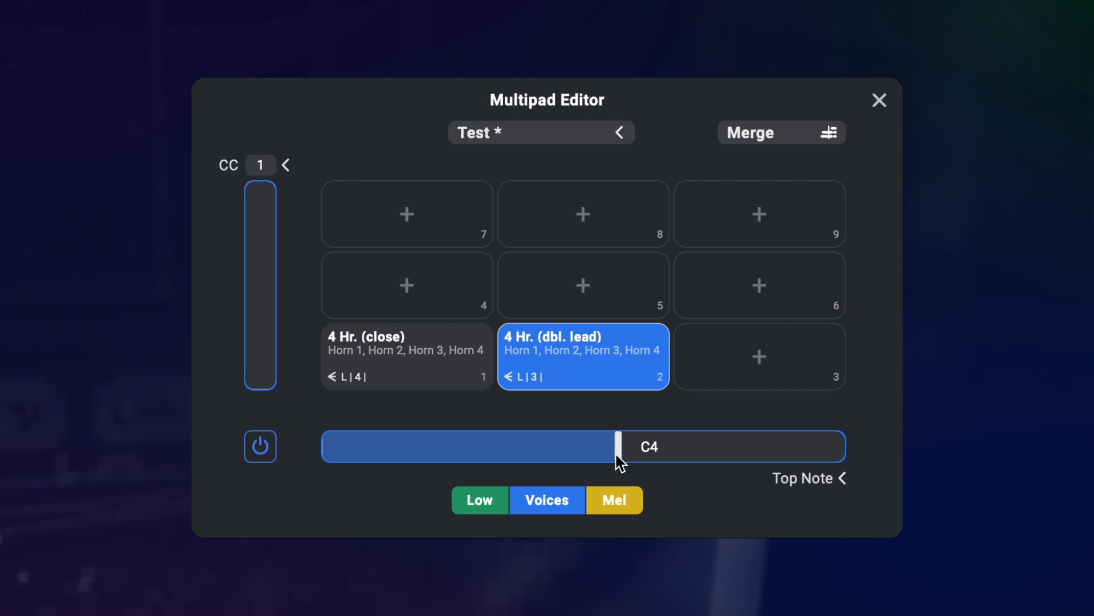
{"action": "left_click_drag", "start_coordinate": [620, 447], "coordinate": [601, 404]}
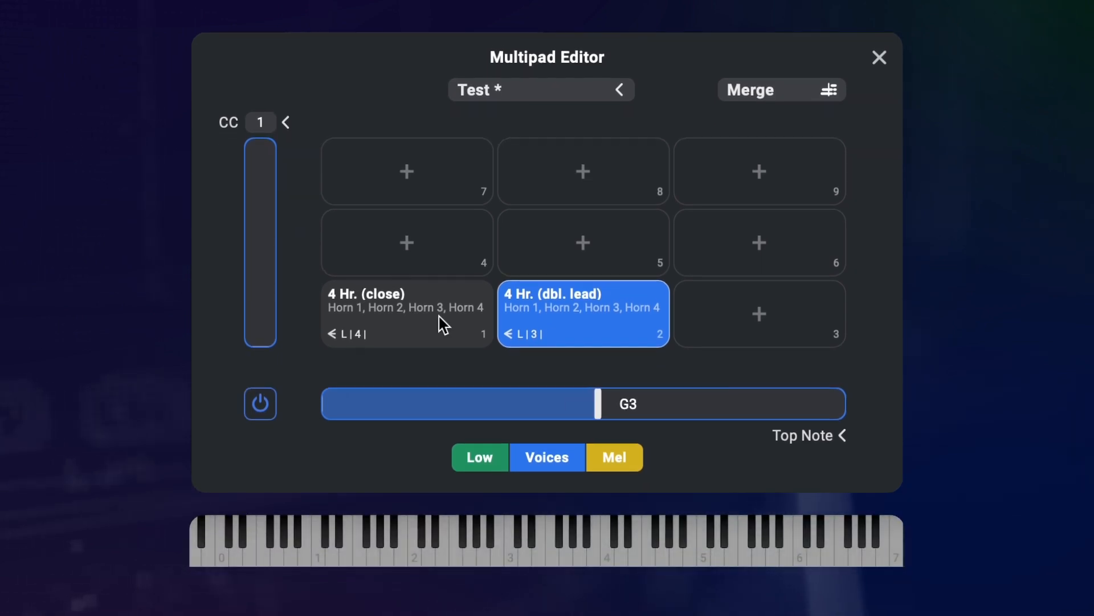
{"action": "left_click", "coordinate": [406, 313]}
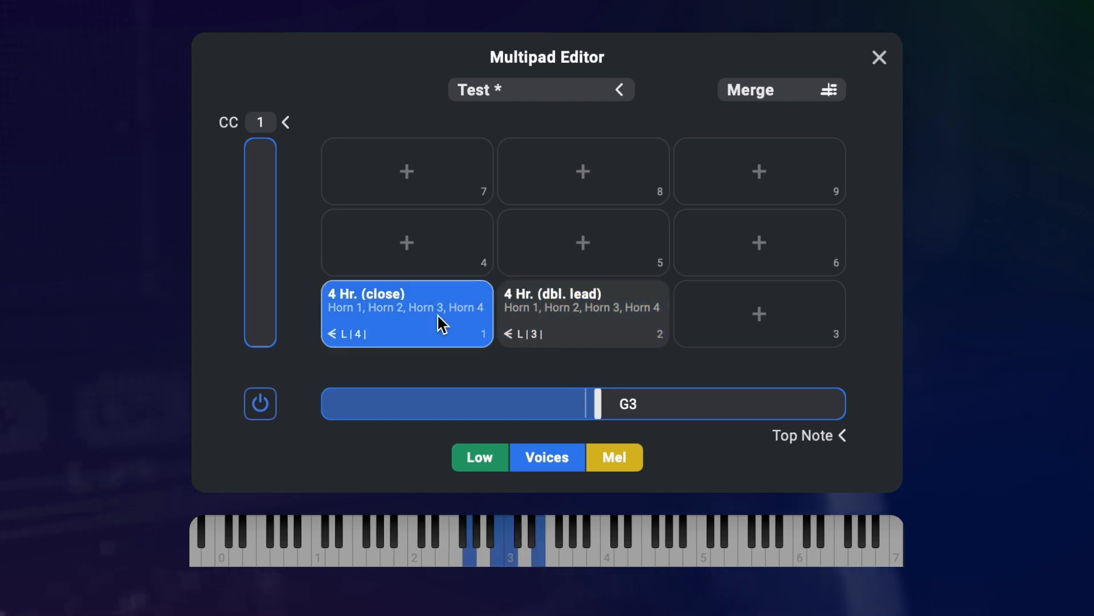
{"action": "left_click", "coordinate": [582, 312]}
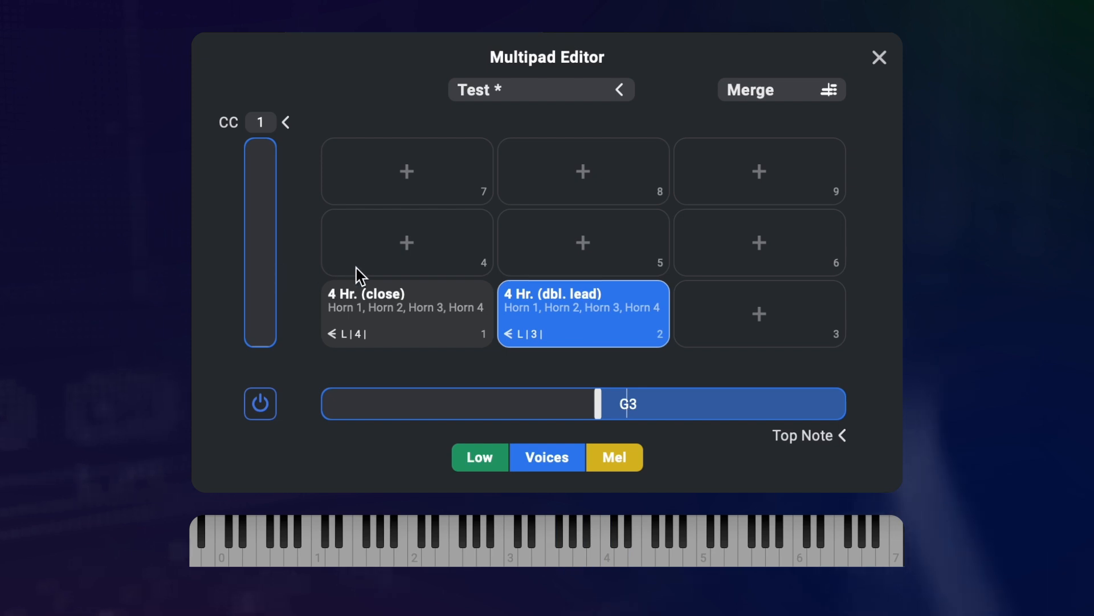
{"action": "mouse_move", "coordinate": [566, 404]}
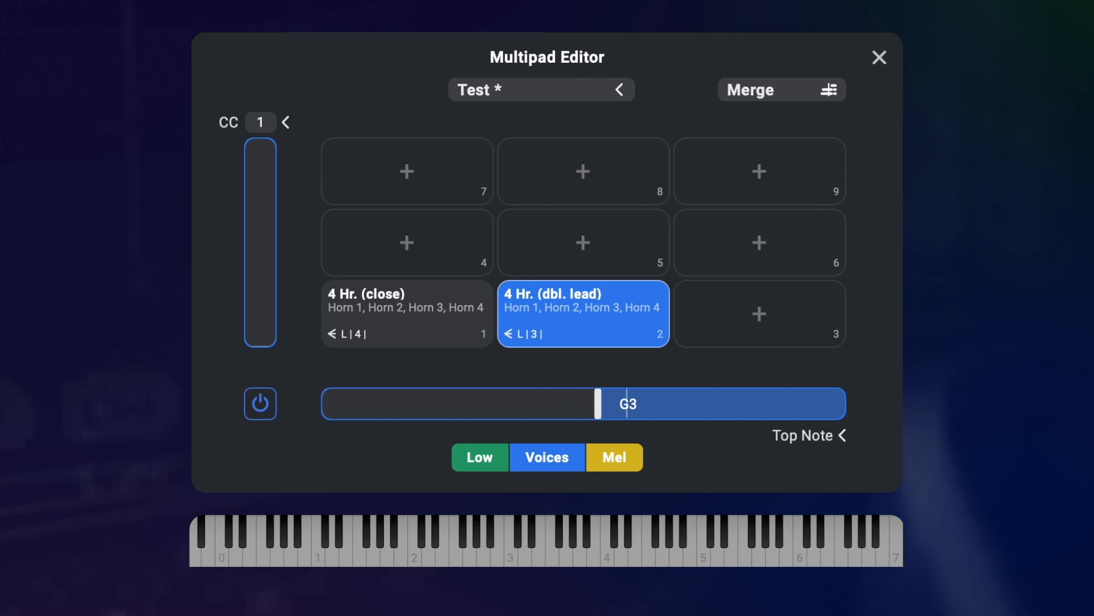
Step: Place 4 Hr. (open) in cell 3, taking over above F#5
{"action": "left_click", "coordinate": [759, 313]}
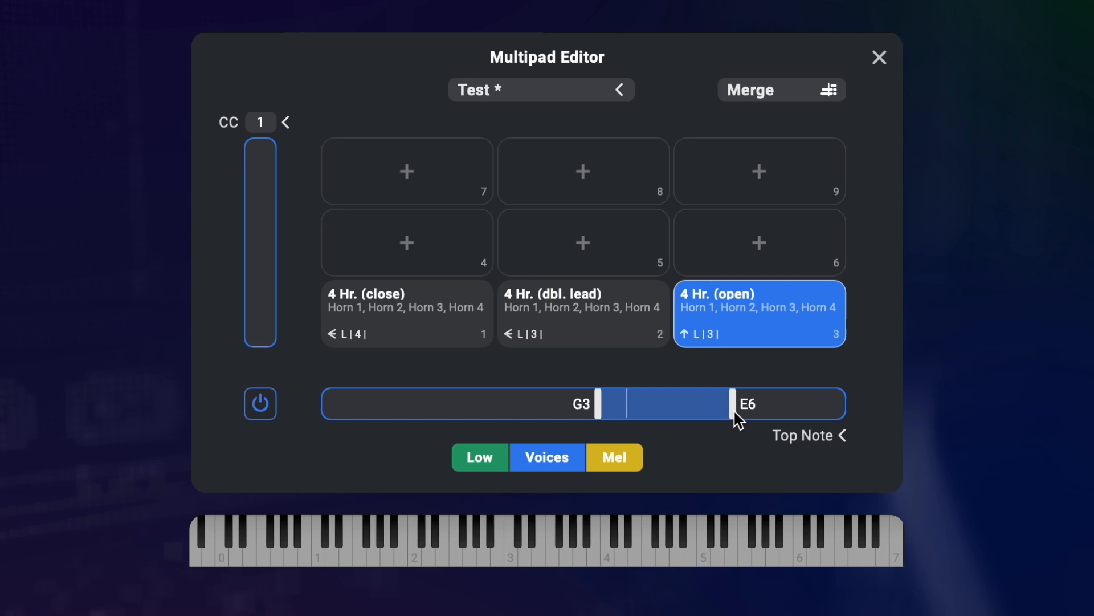
{"action": "left_click_drag", "start_coordinate": [733, 402], "coordinate": [697, 418]}
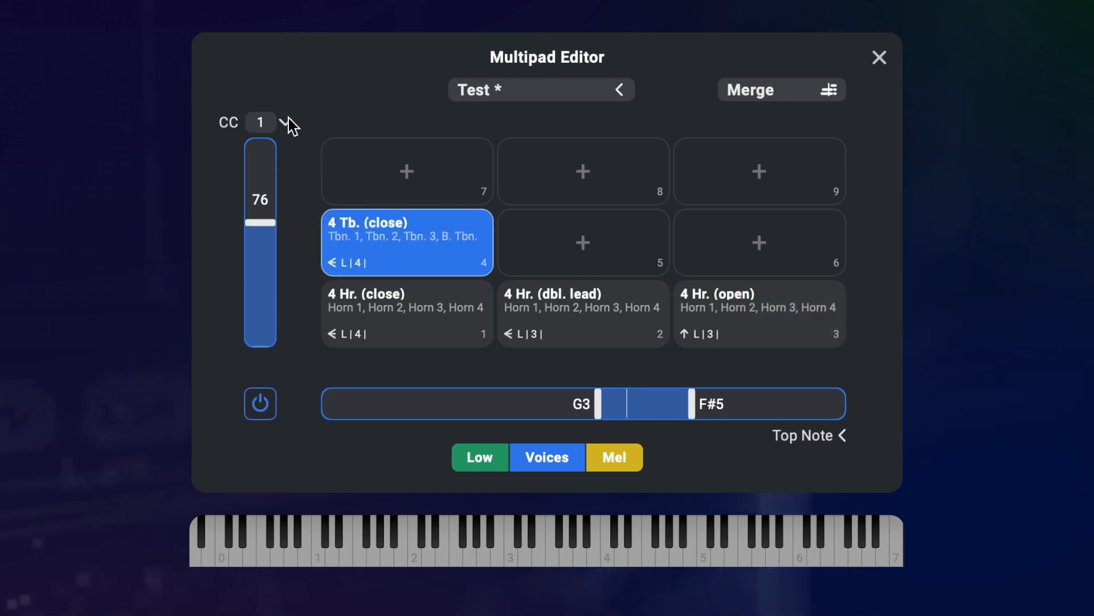
Step: Switch the row (Y axis) control from CC to Low Note
{"action": "left_click", "coordinate": [289, 122]}
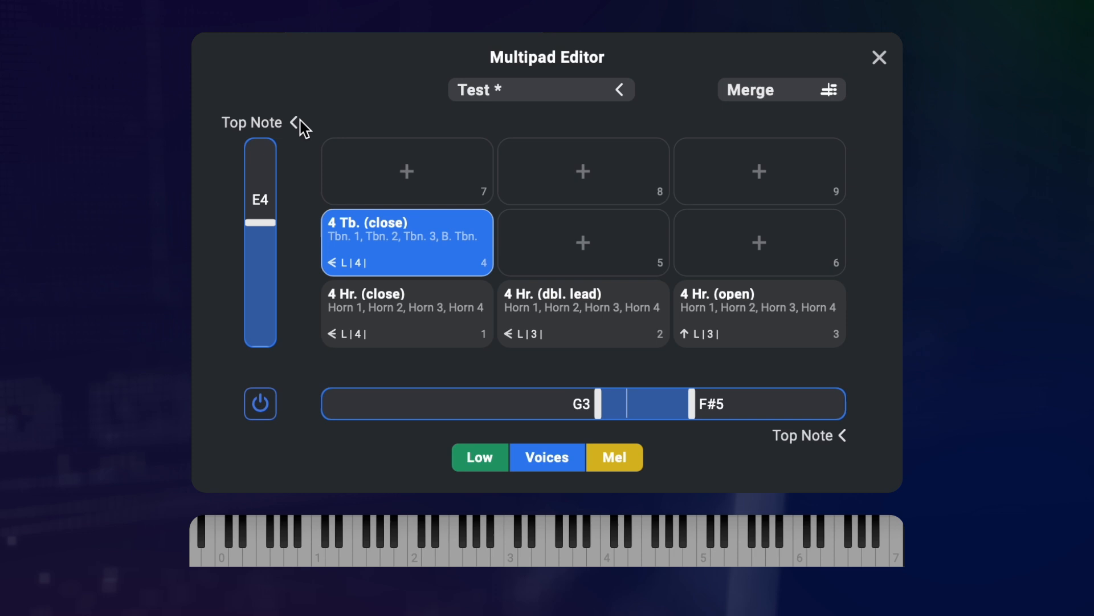
{"action": "left_click", "coordinate": [253, 122]}
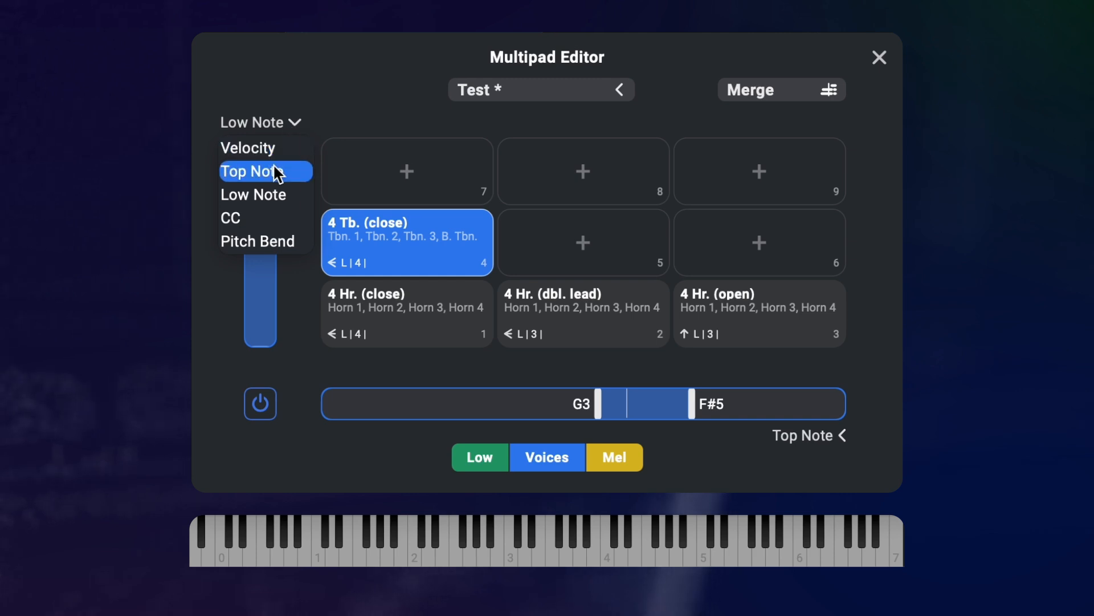
{"action": "mouse_move", "coordinate": [266, 195]}
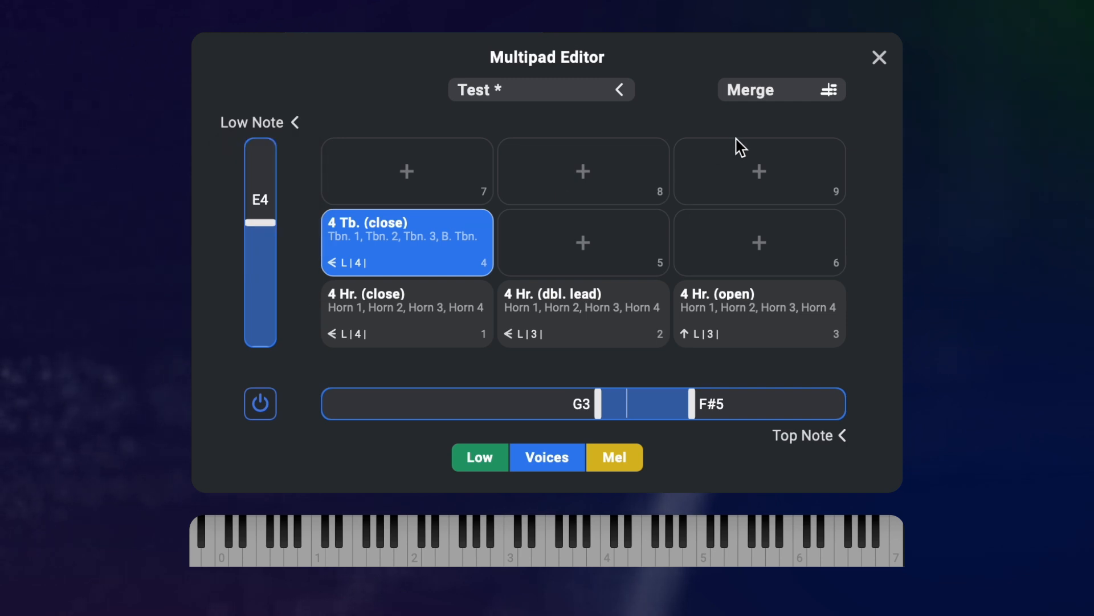
Step: Set the multipad's preset-change behaviour from Merge to Overlap
{"action": "left_click", "coordinate": [780, 88]}
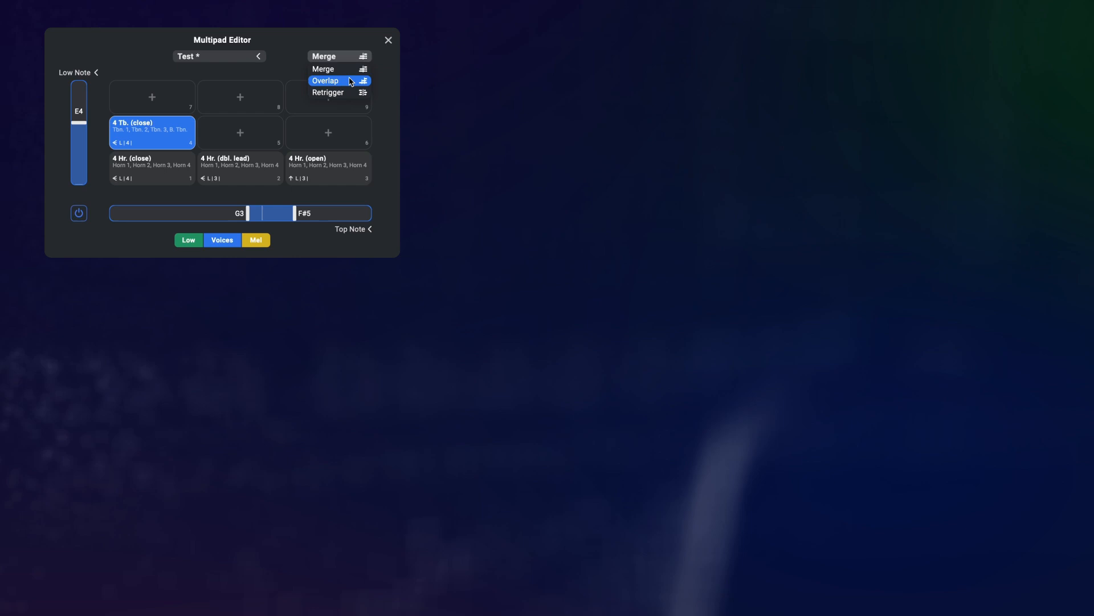
{"action": "left_click", "coordinate": [324, 80]}
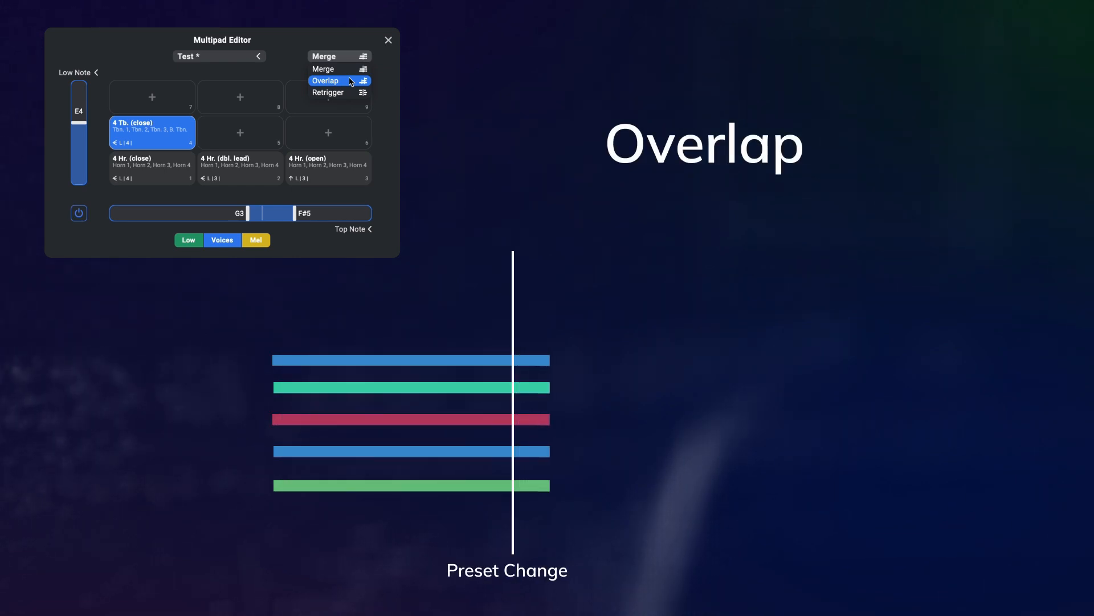
{"action": "left_click", "coordinate": [325, 80]}
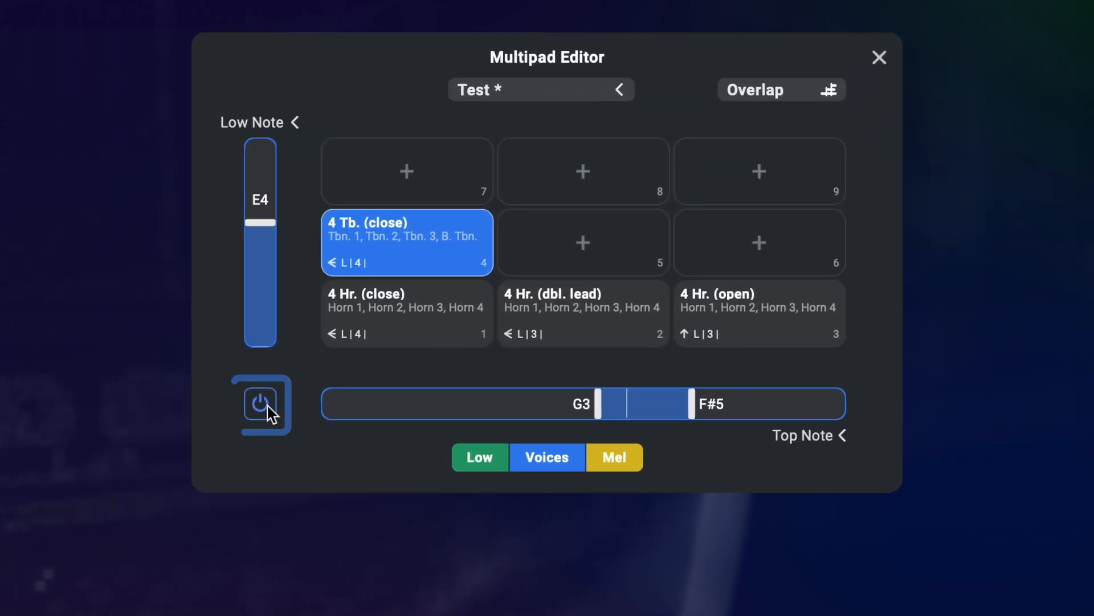
{"action": "left_click", "coordinate": [260, 403]}
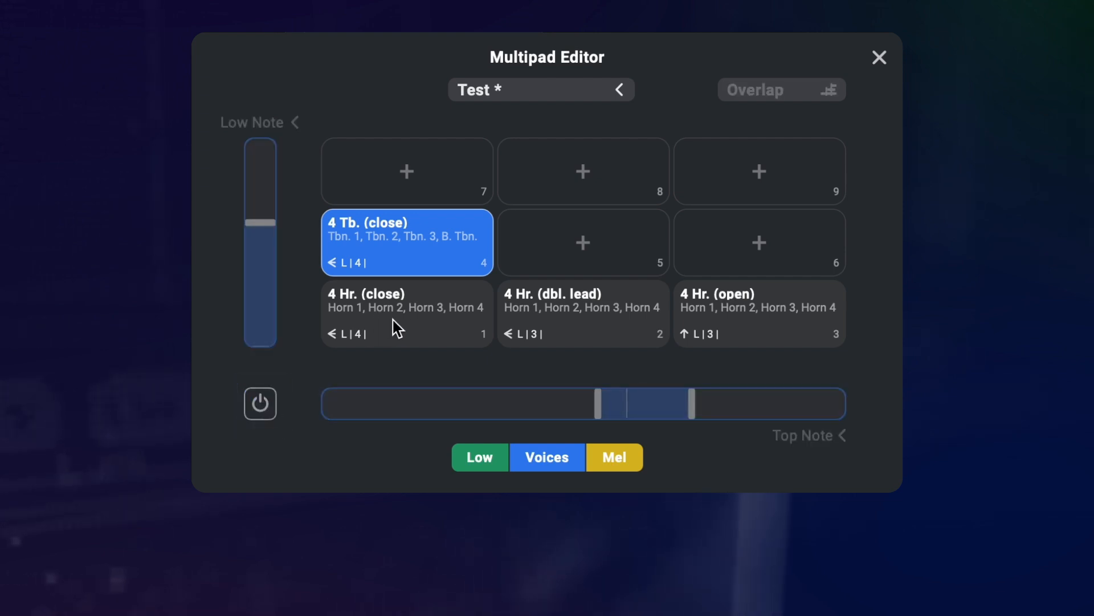
{"action": "left_click", "coordinate": [583, 314]}
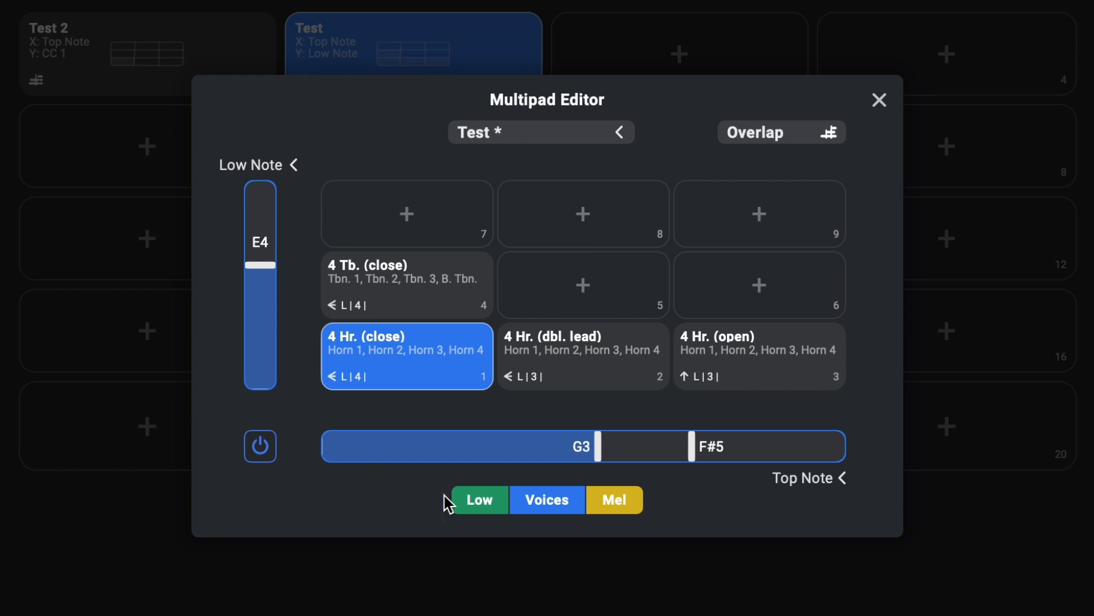
{"action": "mouse_move", "coordinate": [497, 515]}
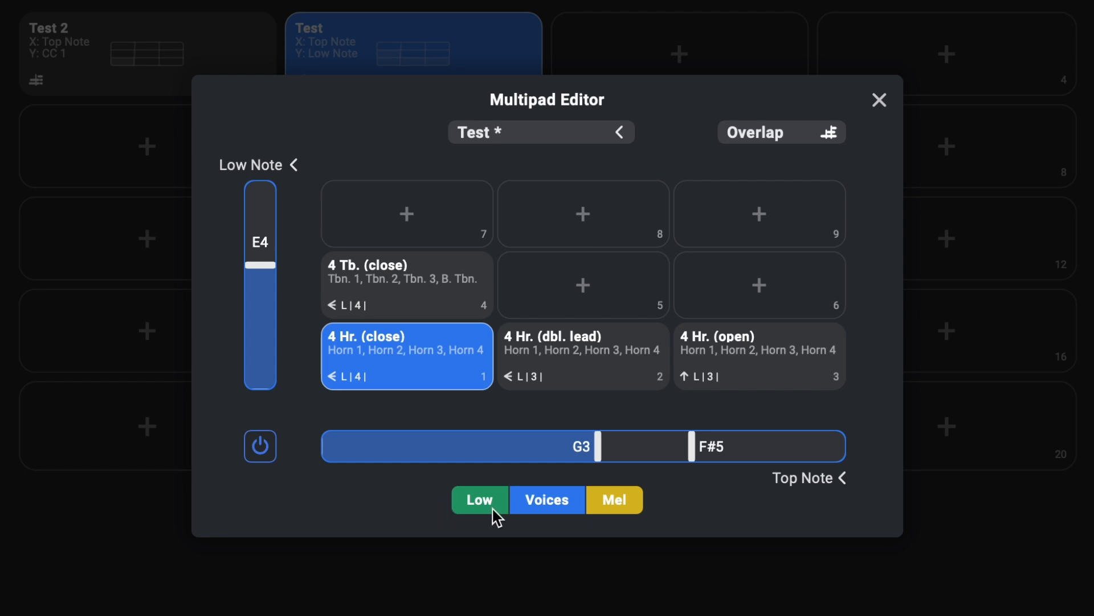
{"action": "mouse_move", "coordinate": [614, 500]}
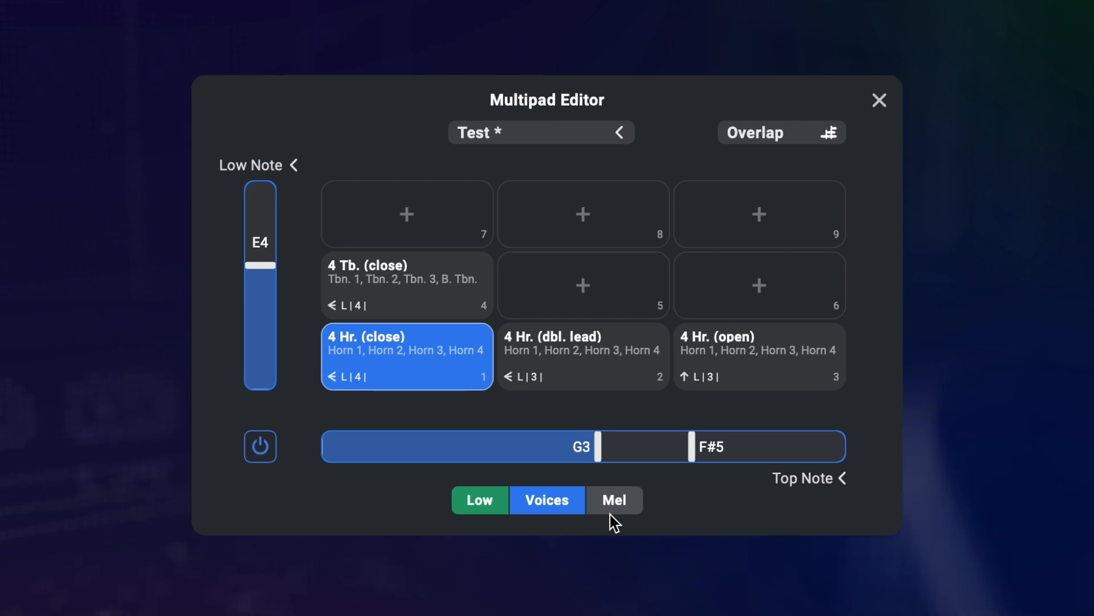
{"action": "left_click", "coordinate": [613, 499]}
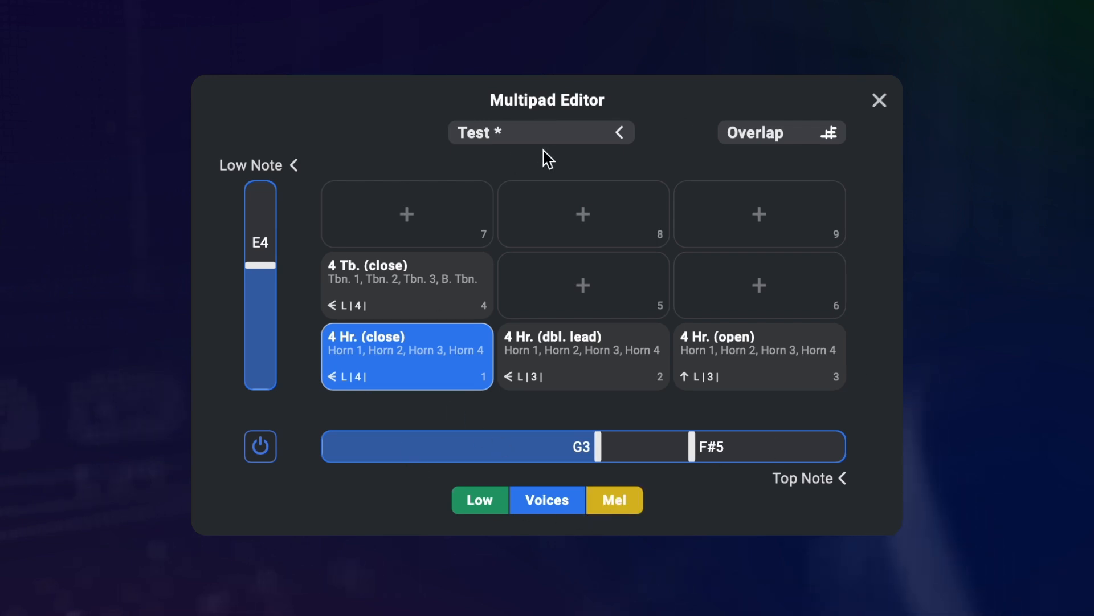
Step: Export the SWAM Bigband Core performance to Desktop as 'Multipad export'
{"action": "left_click", "coordinate": [540, 133]}
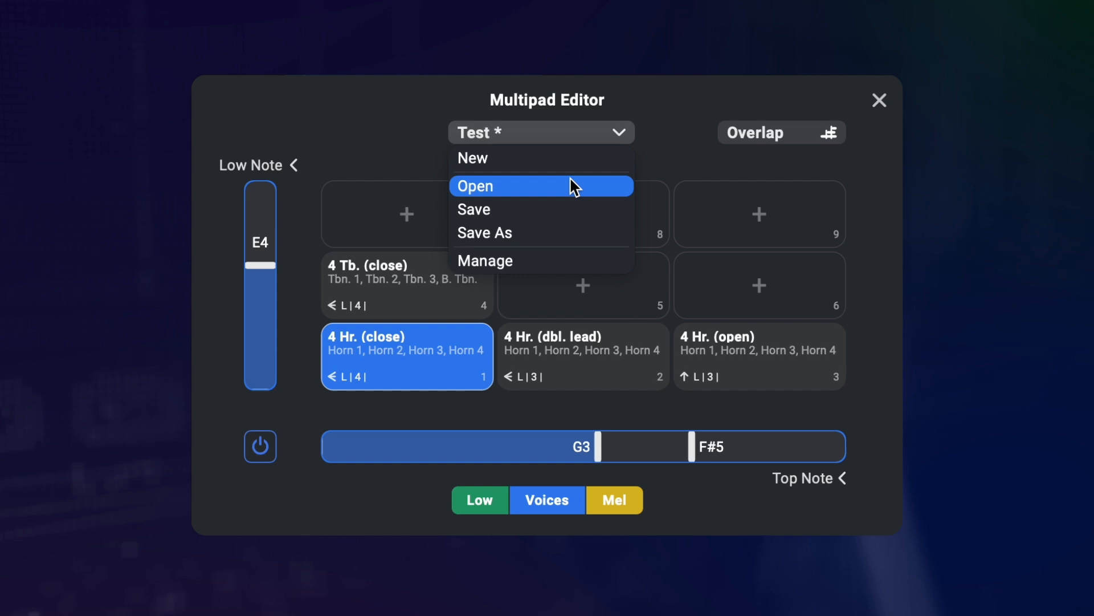
{"action": "mouse_move", "coordinate": [543, 210]}
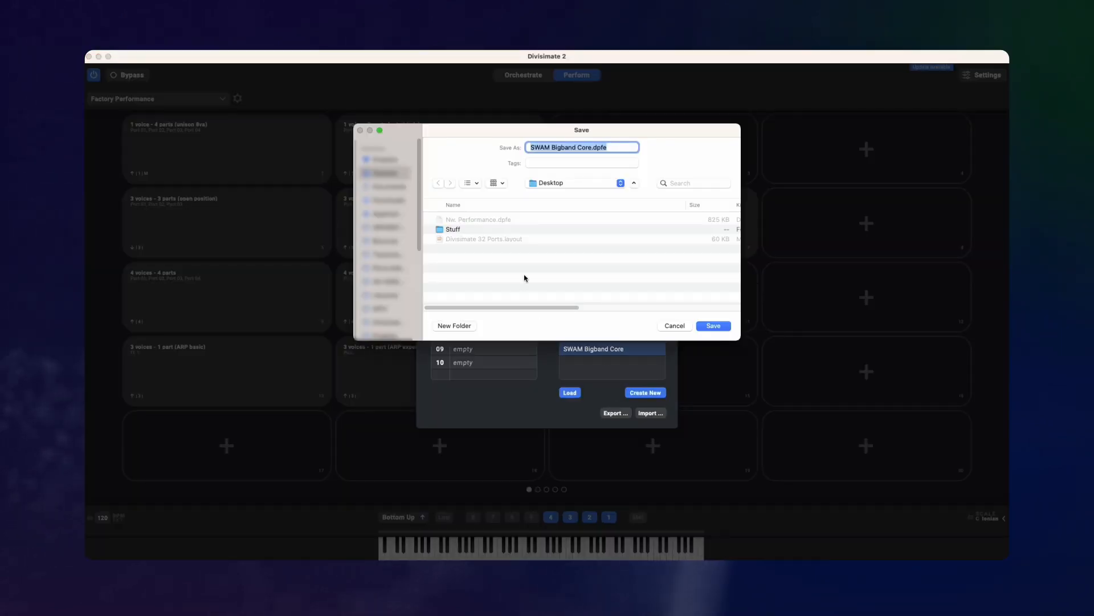
{"action": "type", "text": "Multipad export"}
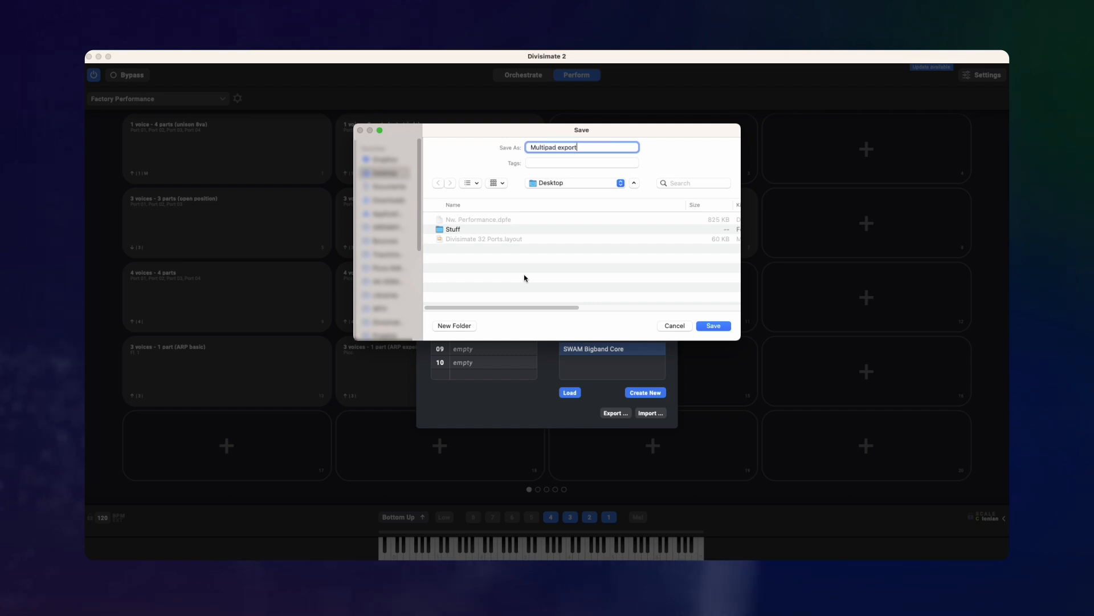
Step: Confirm the export save and show the Trombone Auto-Voi multipad with open and closed 3 Tb. pads
{"action": "left_click", "coordinate": [712, 325]}
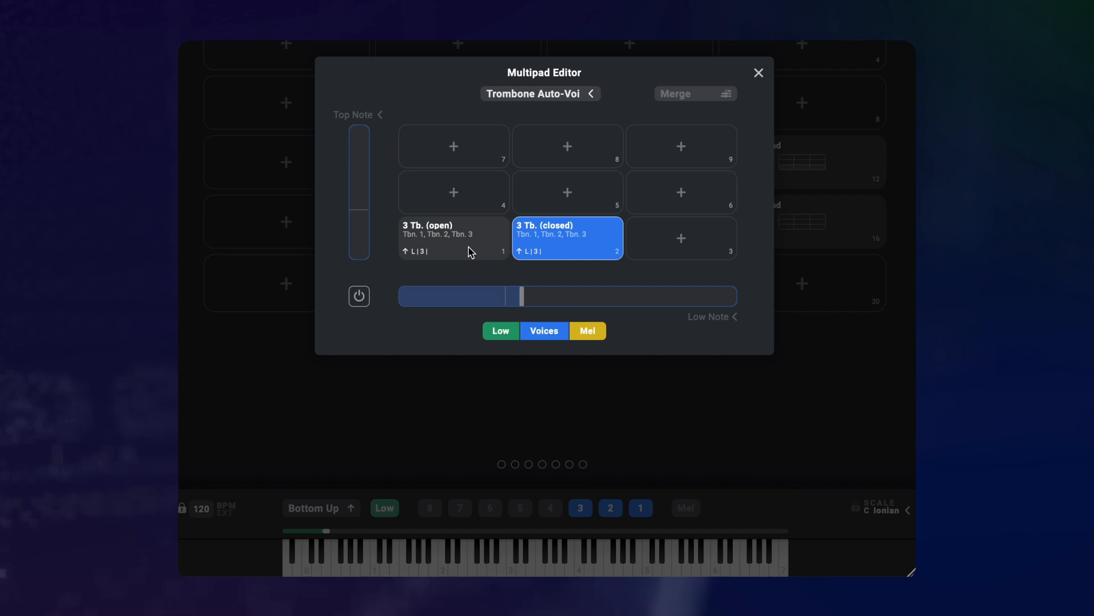
Step: Select the 3 Tb. (open) pad and choose a different switching source for the multipad
{"action": "left_click", "coordinate": [452, 237]}
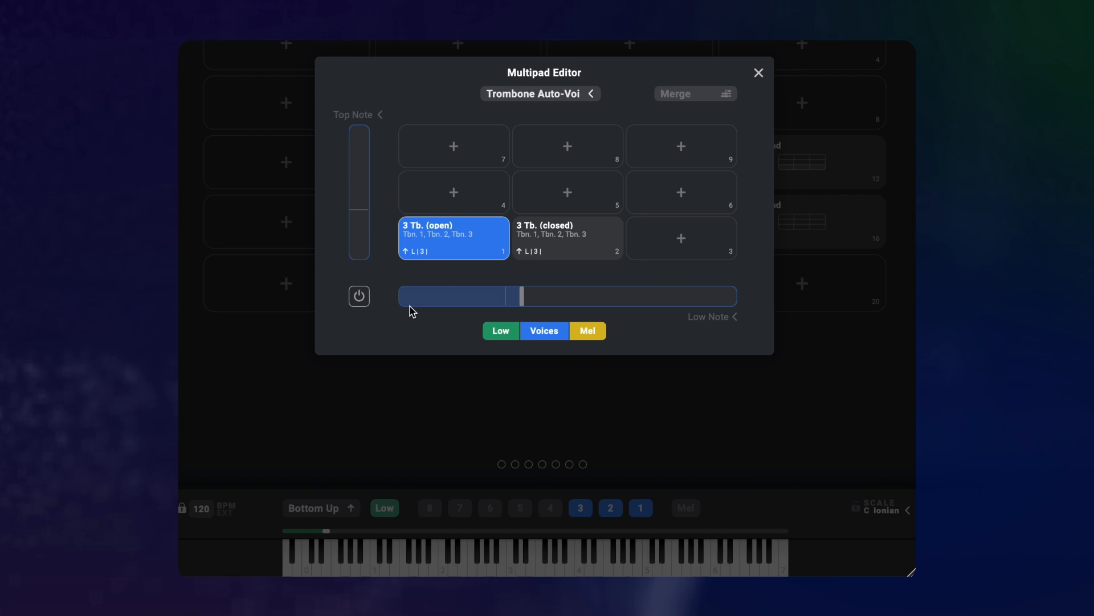
{"action": "left_click", "coordinate": [709, 316]}
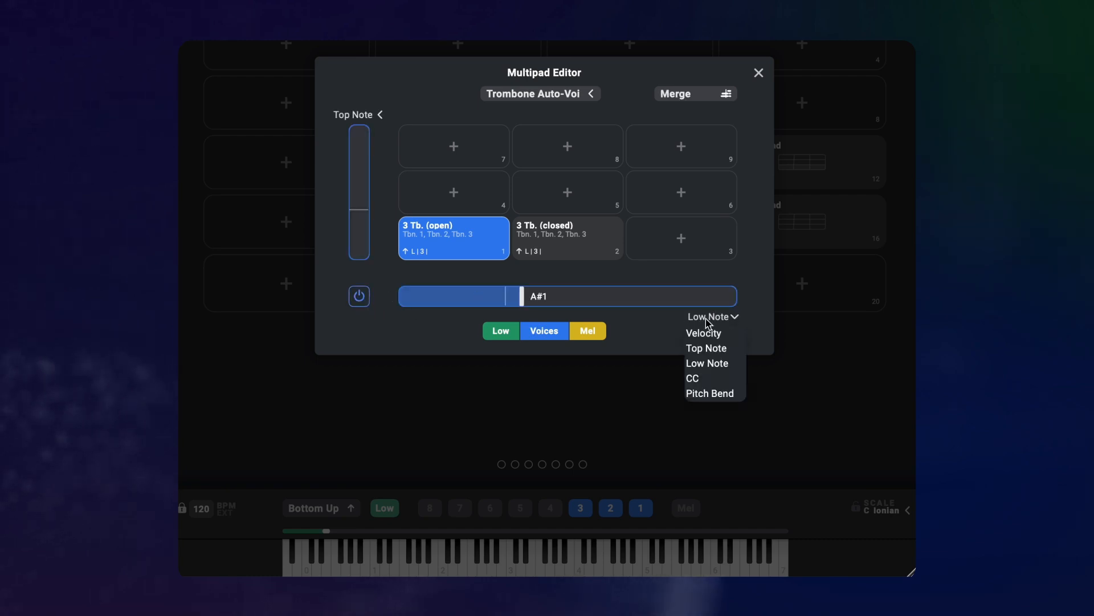
{"action": "left_click", "coordinate": [707, 362]}
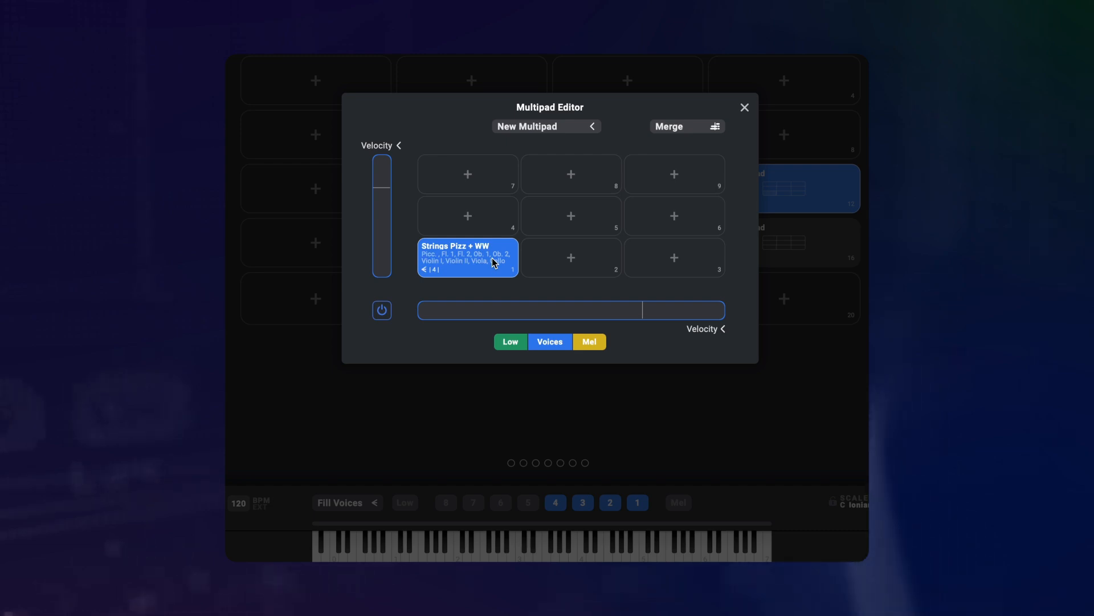
Step: Move from the velocity-switched New Multipad to the orchestration view
{"action": "key", "text": "tab"}
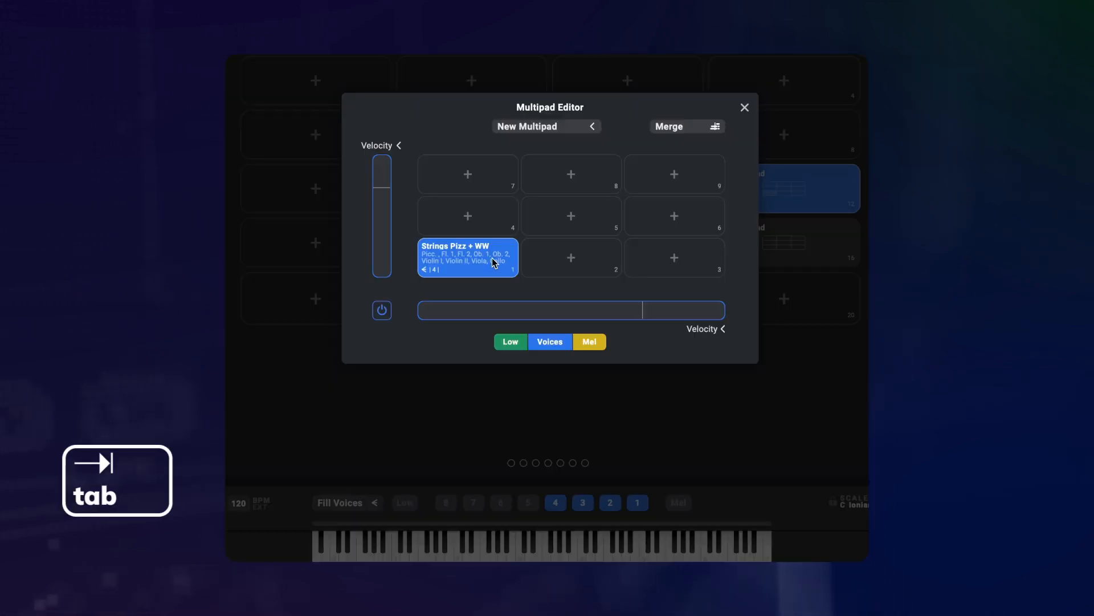
Step: In Strings Pizz + WW, connect voices to Tambourine CH 06 with a Transformer mapping notes to C3
{"action": "left_click", "coordinate": [745, 107]}
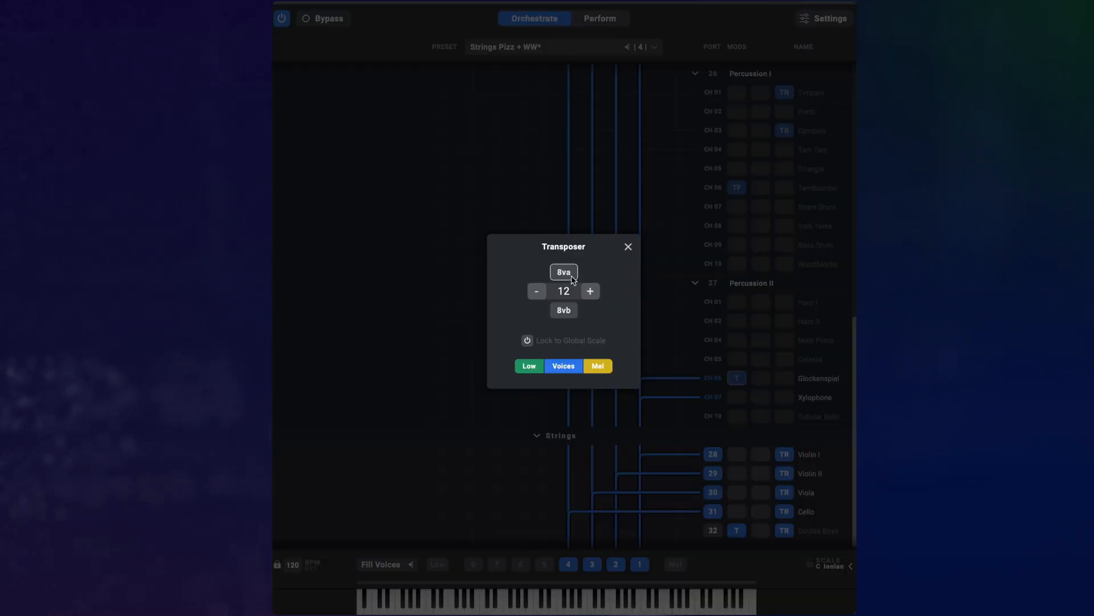
{"action": "left_click", "coordinate": [627, 246]}
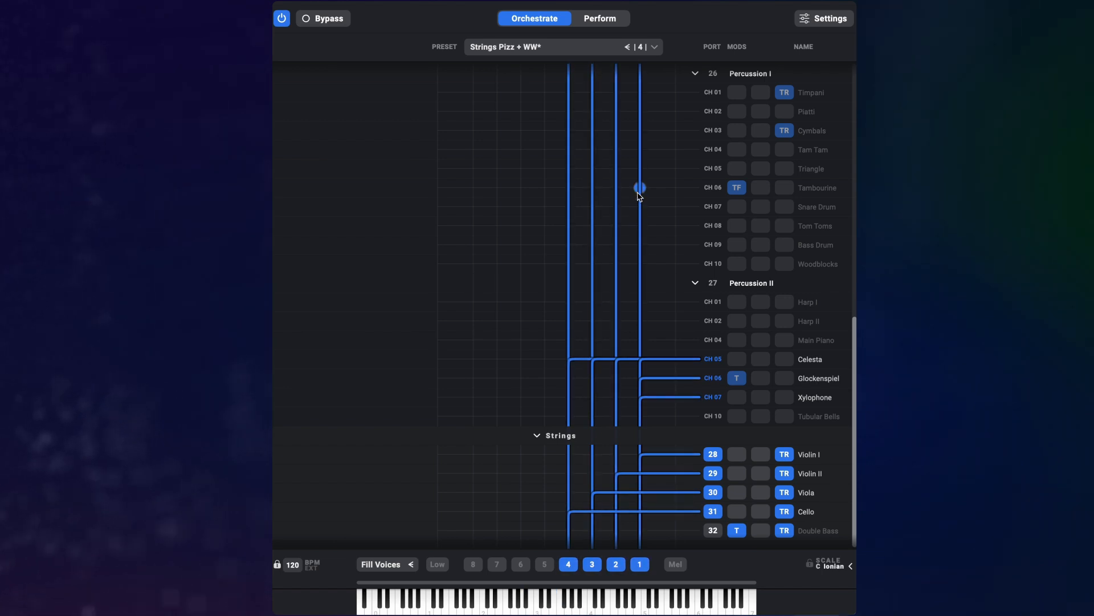
{"action": "left_click_drag", "start_coordinate": [638, 187], "coordinate": [617, 187]}
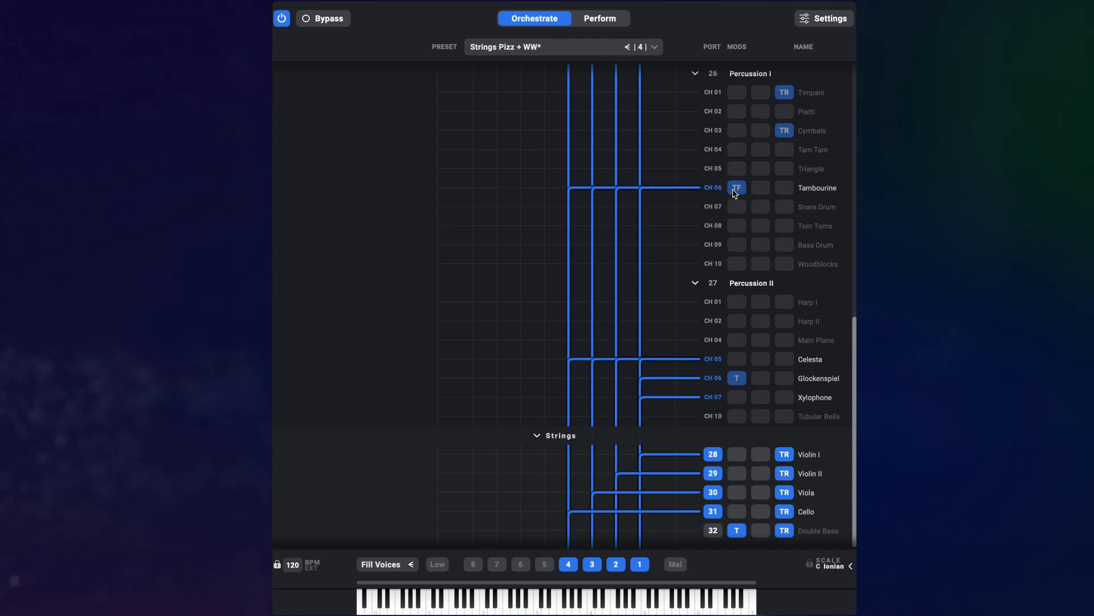
{"action": "left_click", "coordinate": [736, 187]}
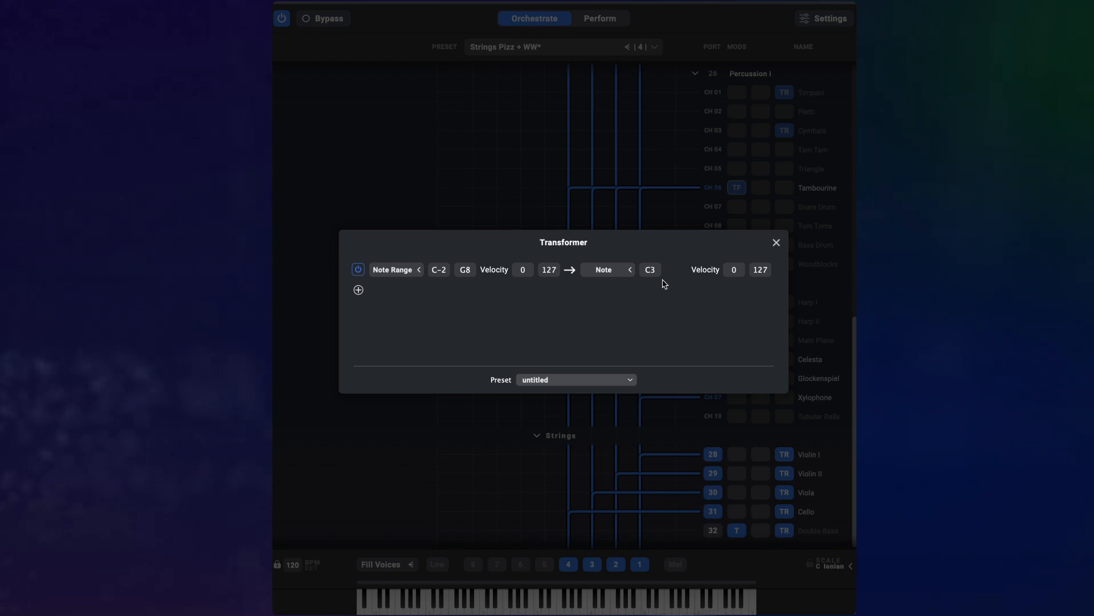
{"action": "mouse_move", "coordinate": [721, 203]}
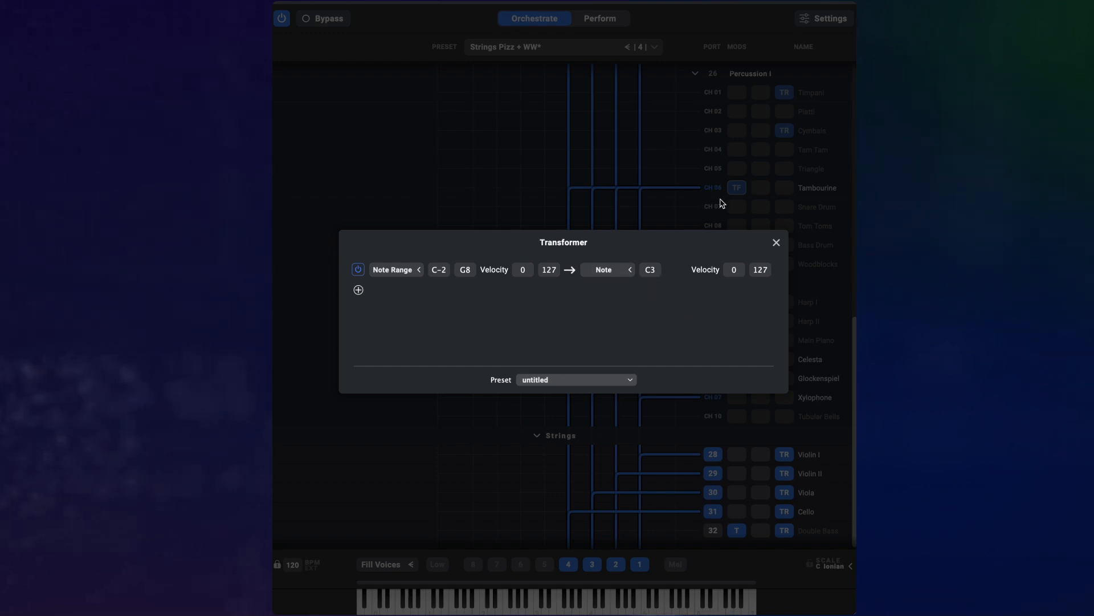
{"action": "left_click", "coordinate": [776, 242]}
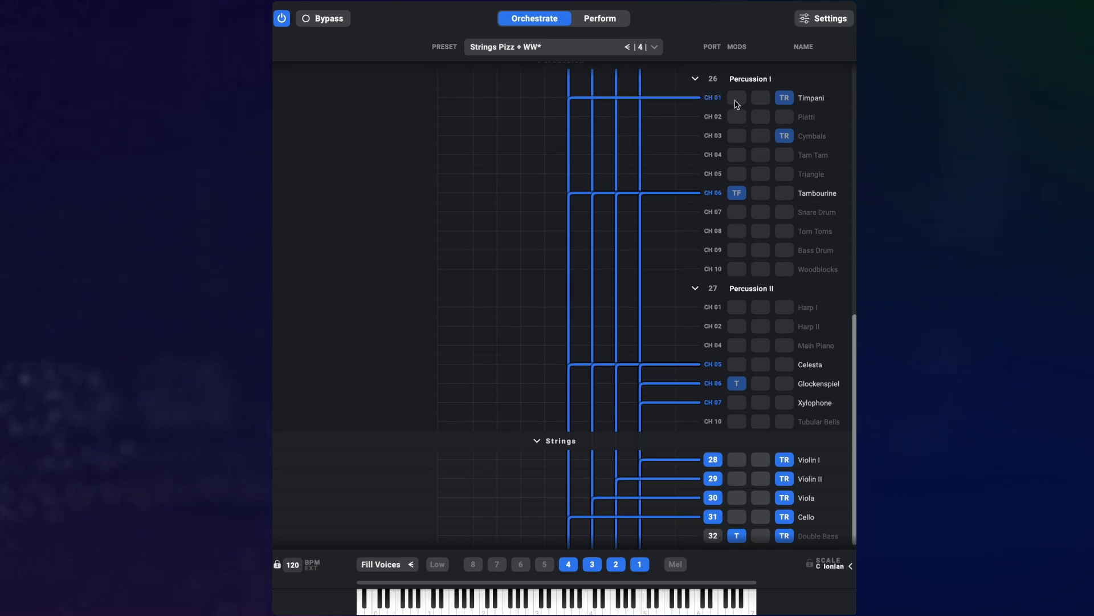
Step: Add a Transposer of -12 to Timpani CH 01 and return to the performance view
{"action": "left_click", "coordinate": [736, 98]}
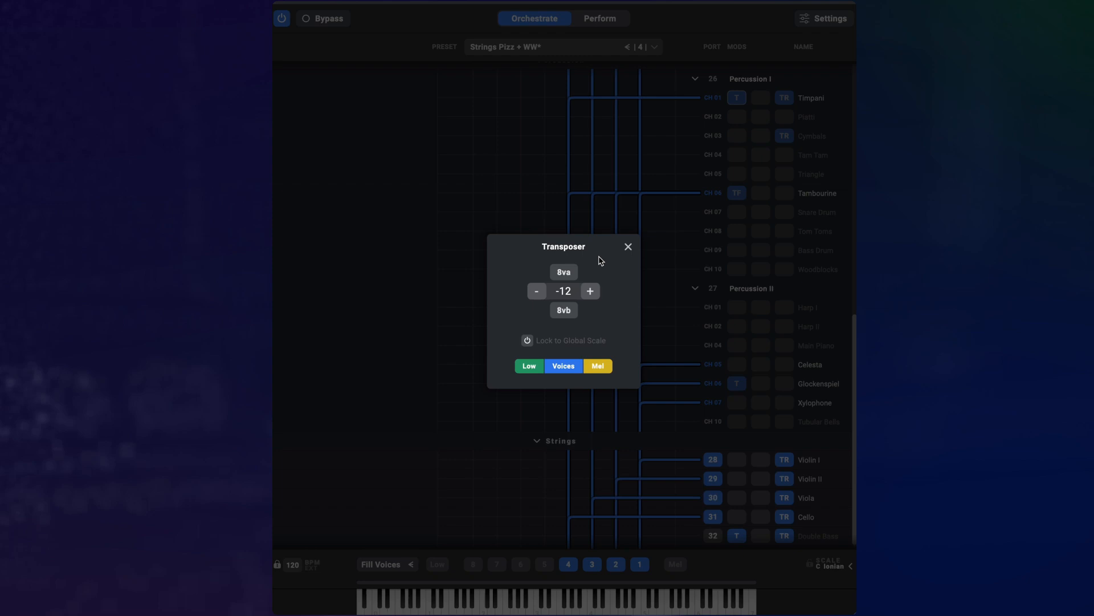
{"action": "left_click", "coordinate": [627, 246]}
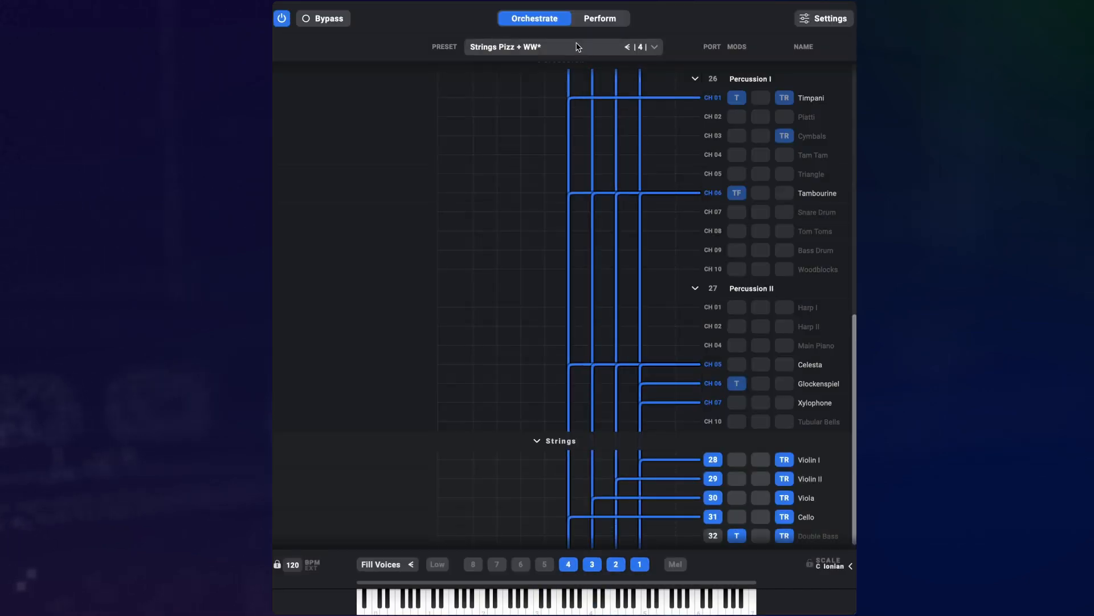
{"action": "left_click", "coordinate": [530, 46]}
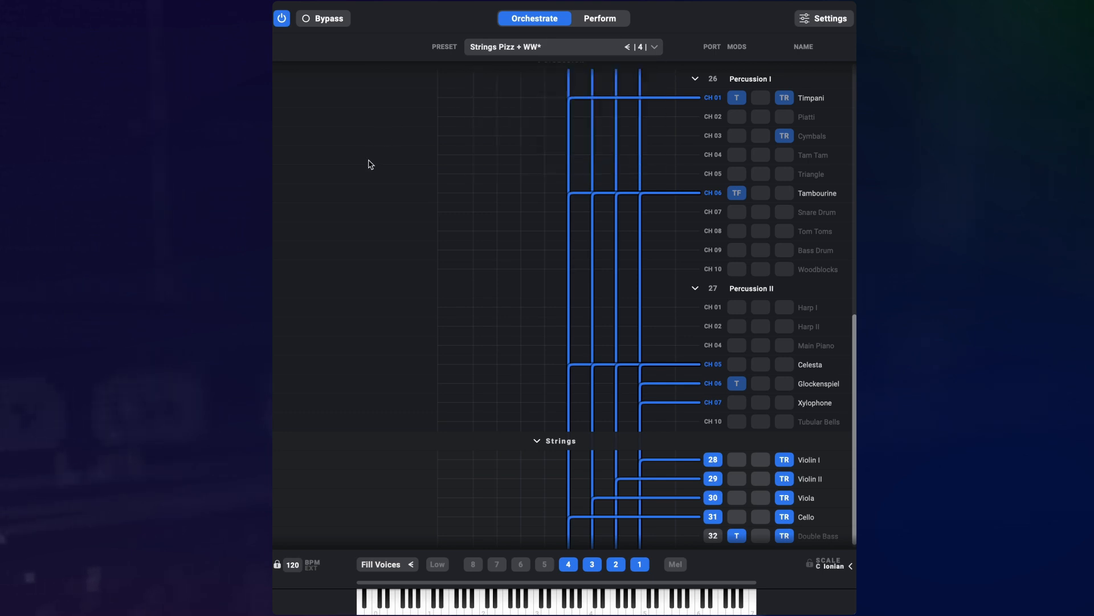
{"action": "mouse_move", "coordinate": [380, 159]}
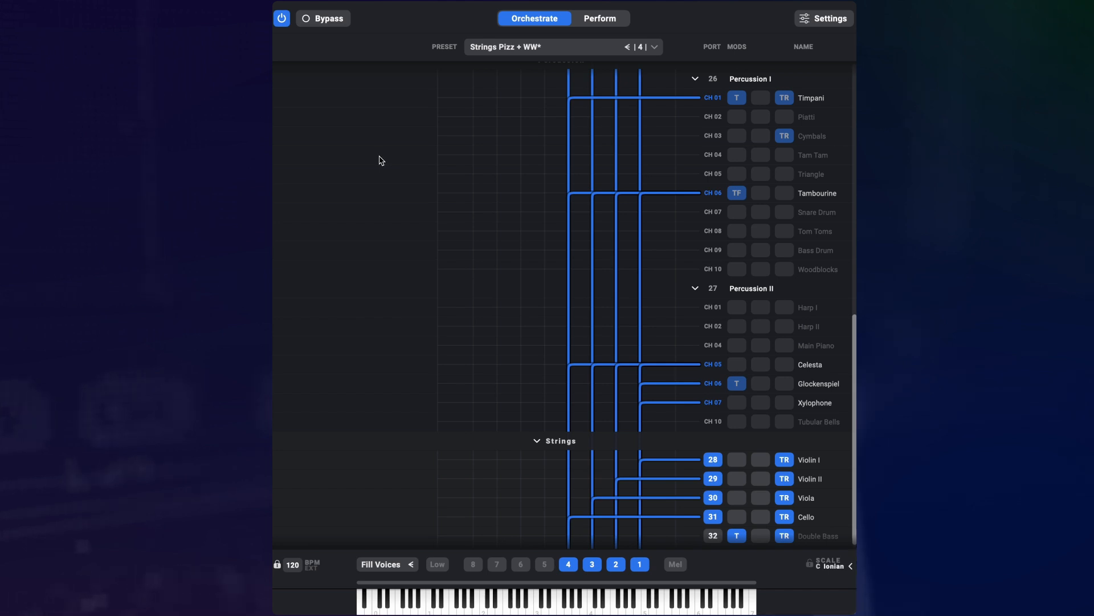
{"action": "left_click", "coordinate": [599, 19]}
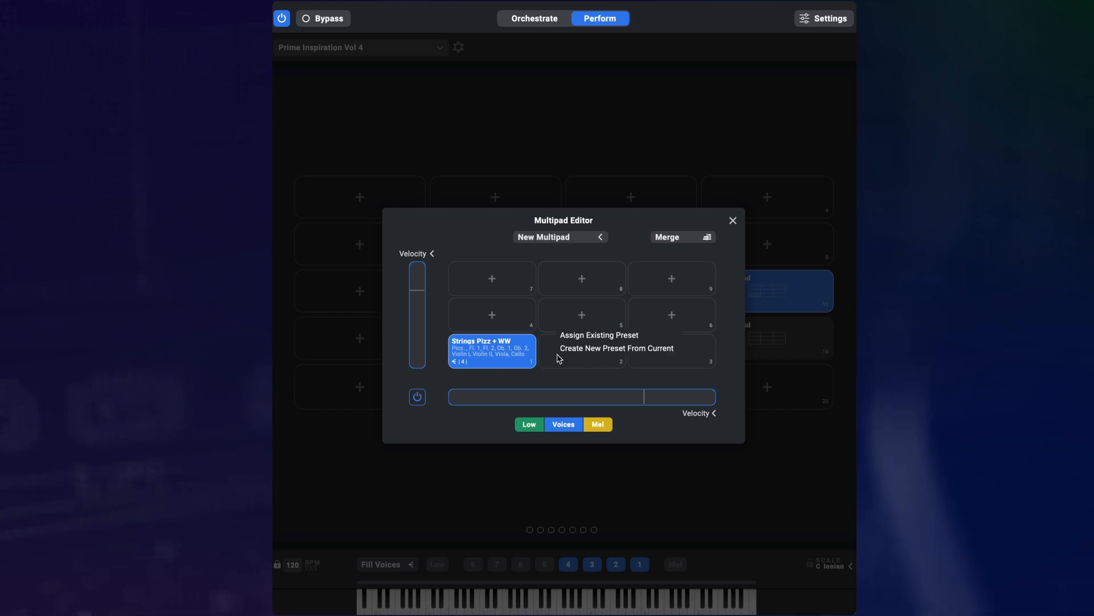
{"action": "mouse_move", "coordinate": [586, 355]}
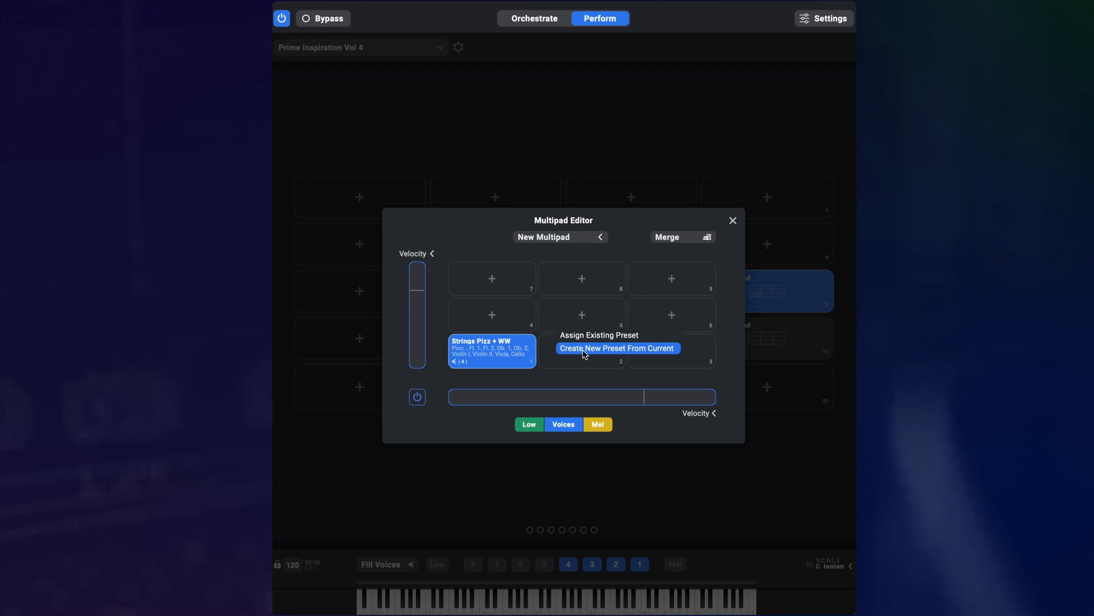
Step: Save the current orchestration as a new preset 'Pizz + WW + Perc' on pad 2
{"action": "left_click", "coordinate": [617, 348]}
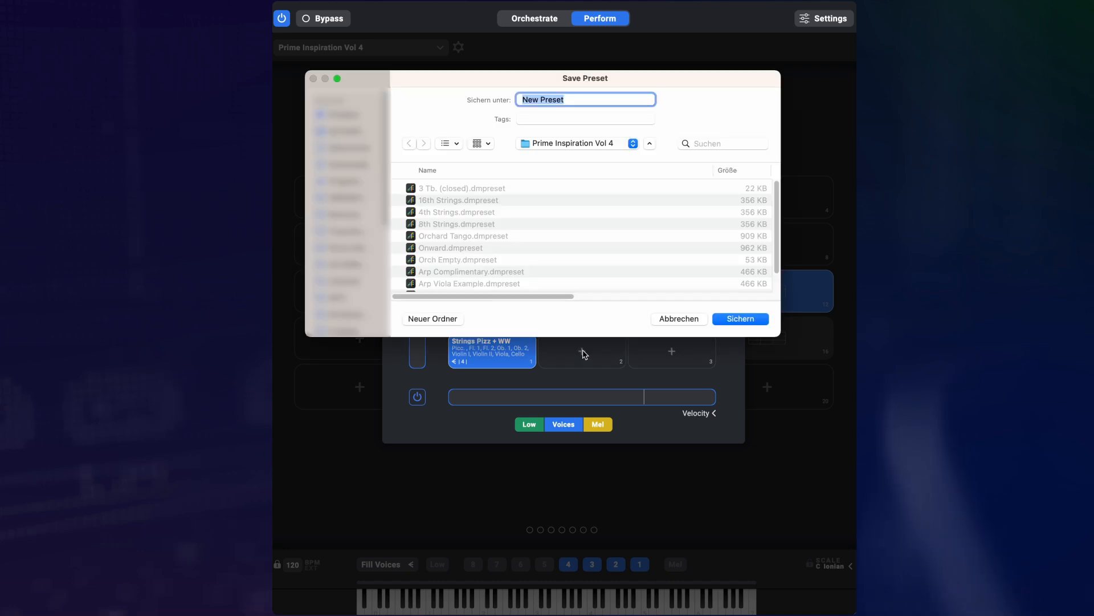
{"action": "type", "text": "Strings Pi"}
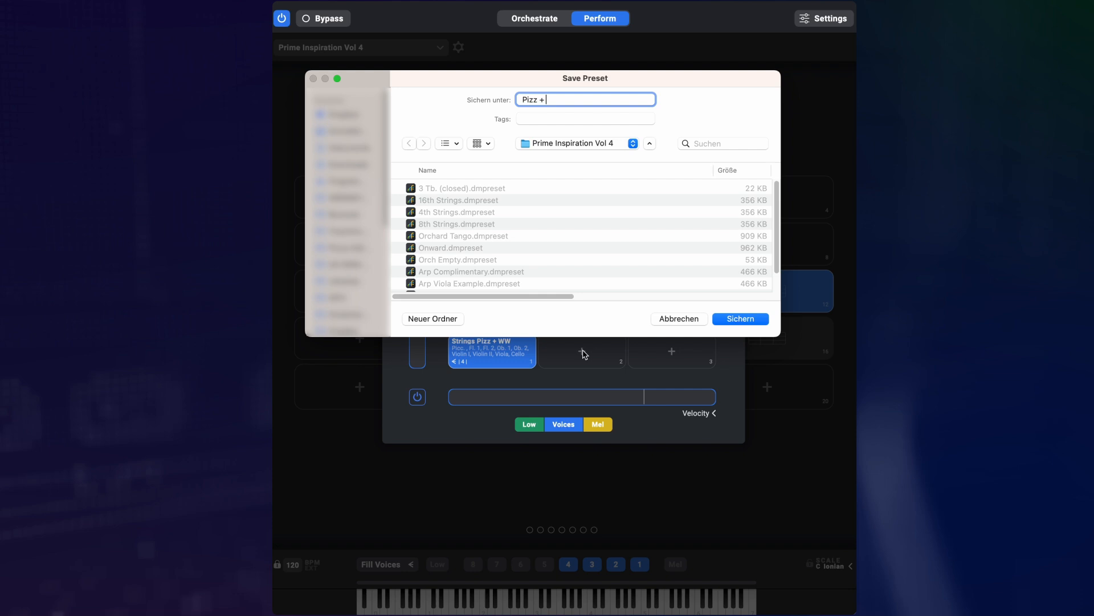
{"action": "left_click", "coordinate": [738, 318]}
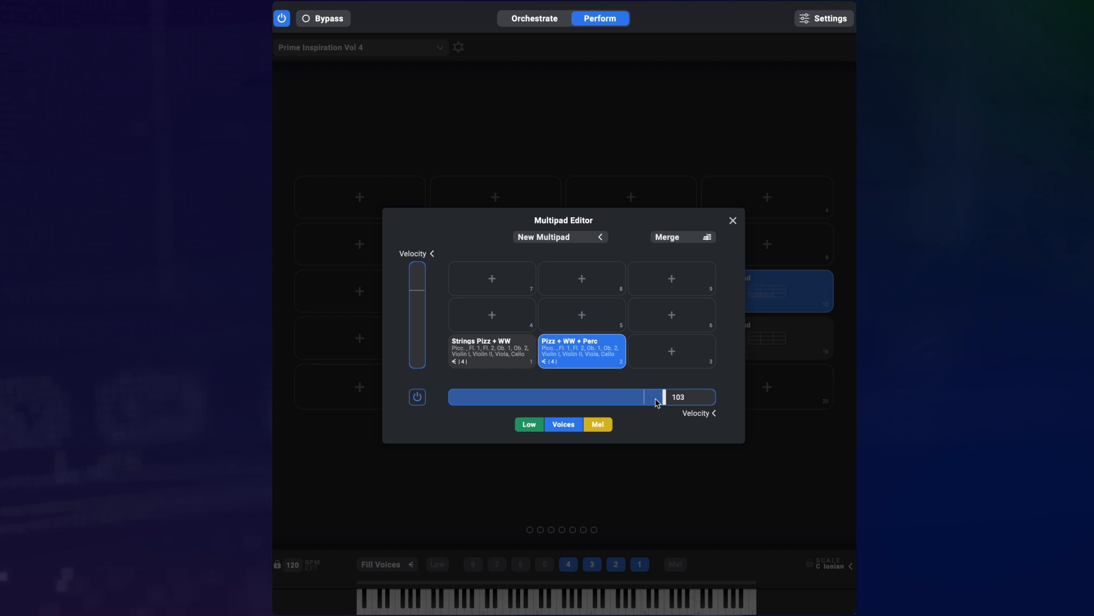
Step: Set the velocity split at about 102 and audition both pads in turn
{"action": "left_click_drag", "start_coordinate": [662, 396], "coordinate": [660, 397]}
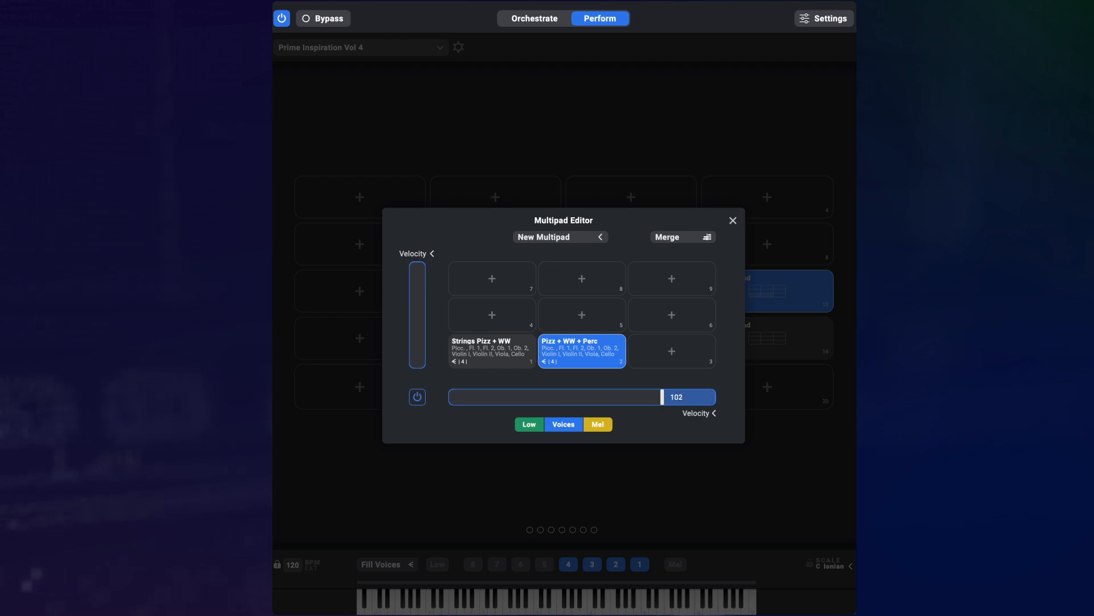
{"action": "left_click", "coordinate": [491, 351]}
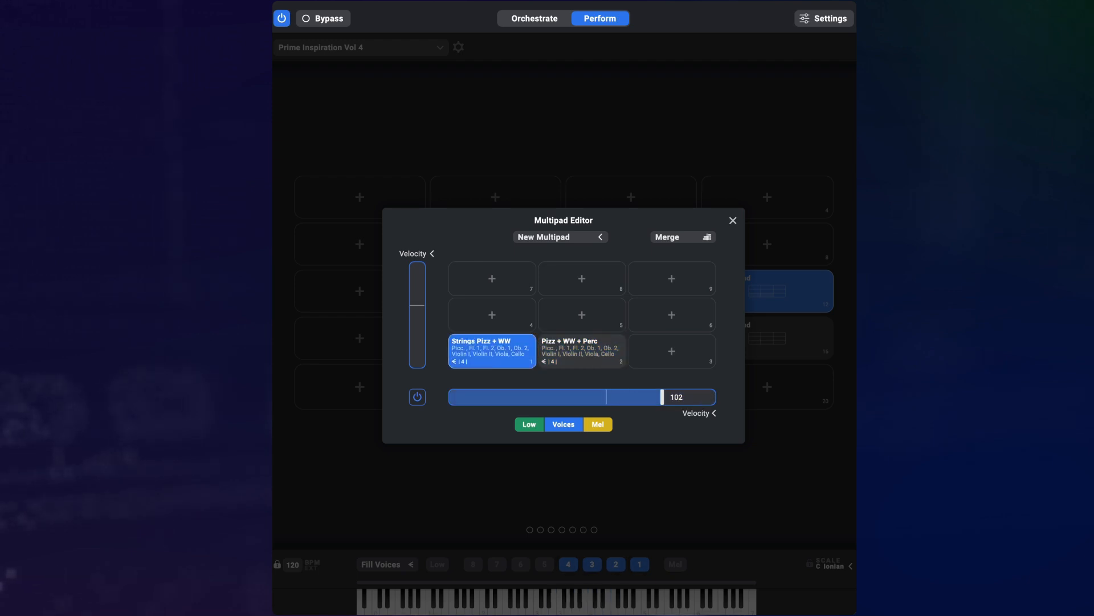
{"action": "left_click", "coordinate": [580, 351]}
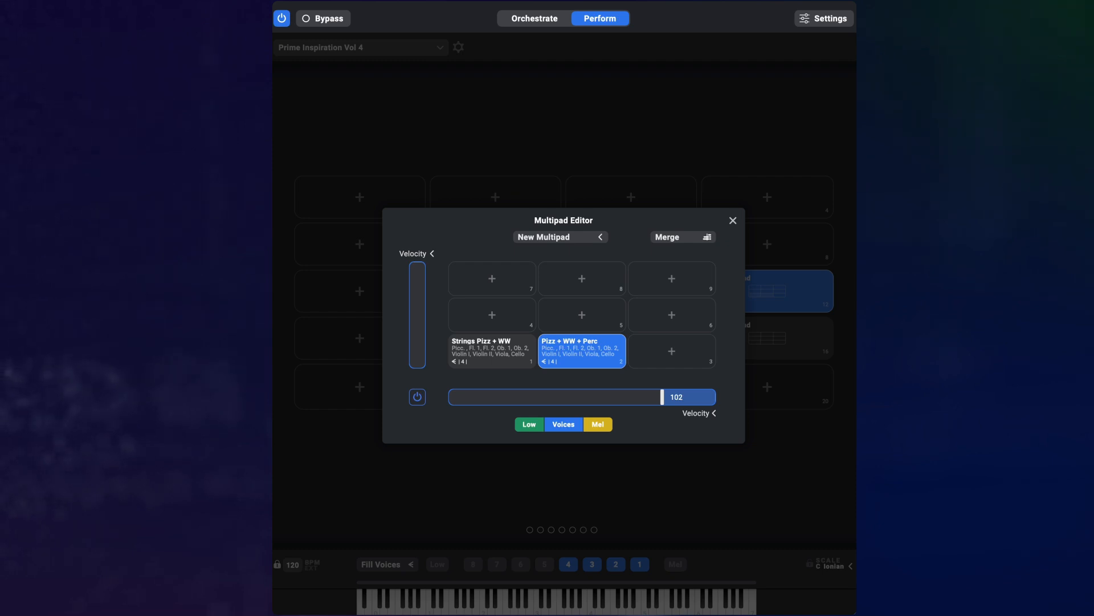
Step: Edit the Pizz + WW + Perc preset and add a MIDI transformer to the percussion part
{"action": "left_click", "coordinate": [533, 18]}
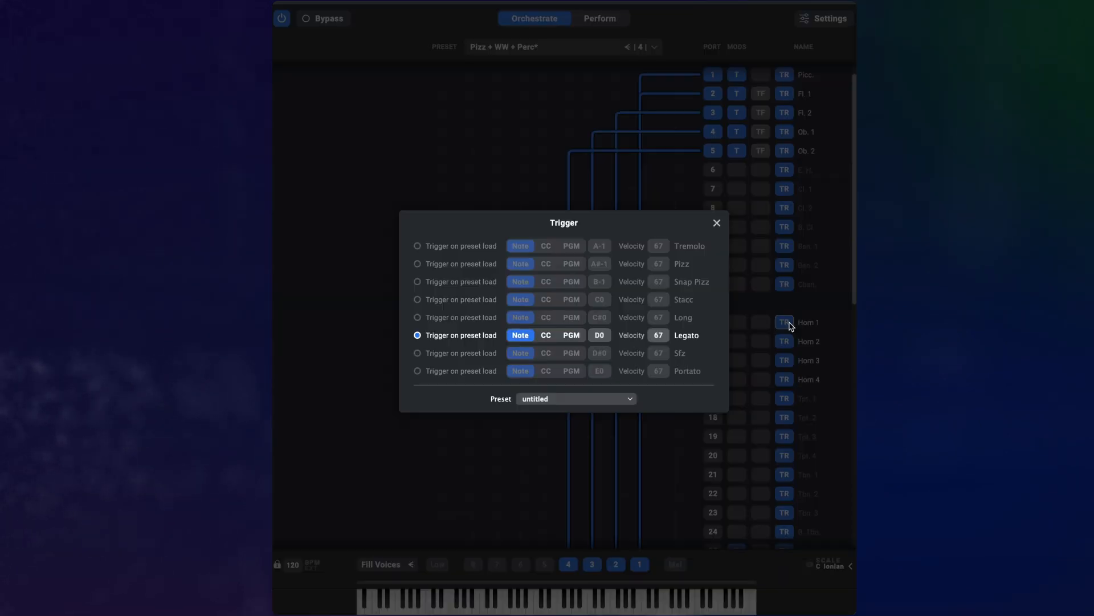
{"action": "left_click", "coordinate": [716, 222]}
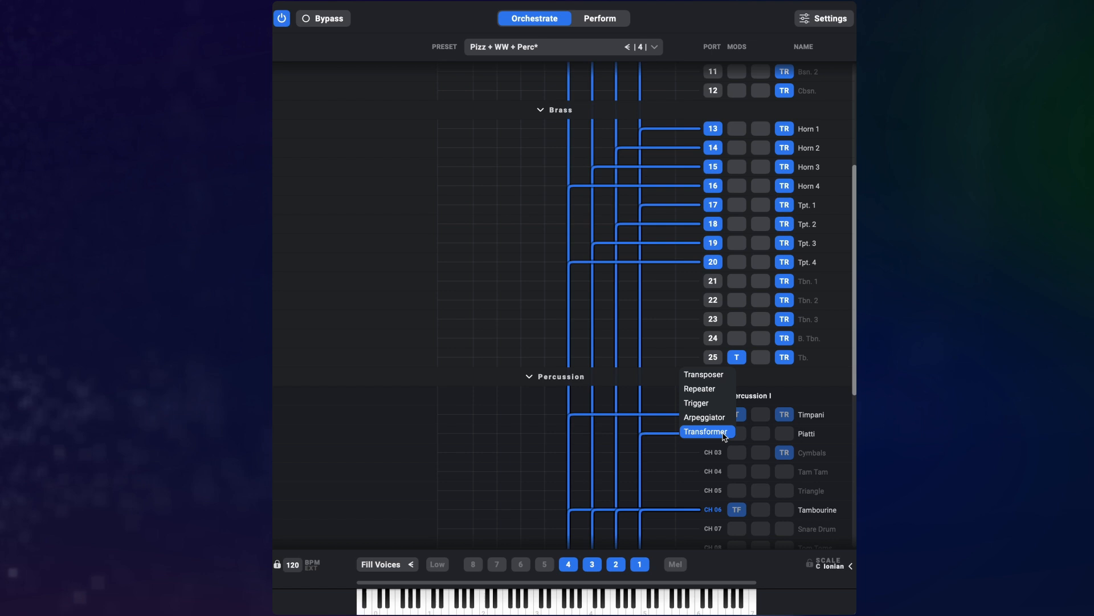
{"action": "left_click", "coordinate": [706, 431]}
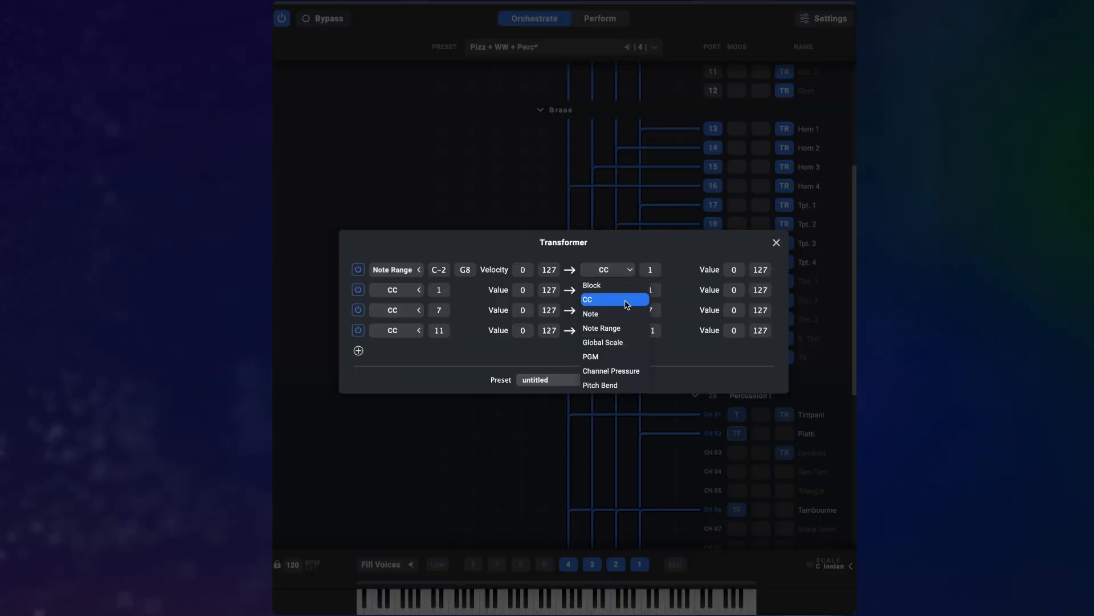
{"action": "left_click", "coordinate": [589, 314]}
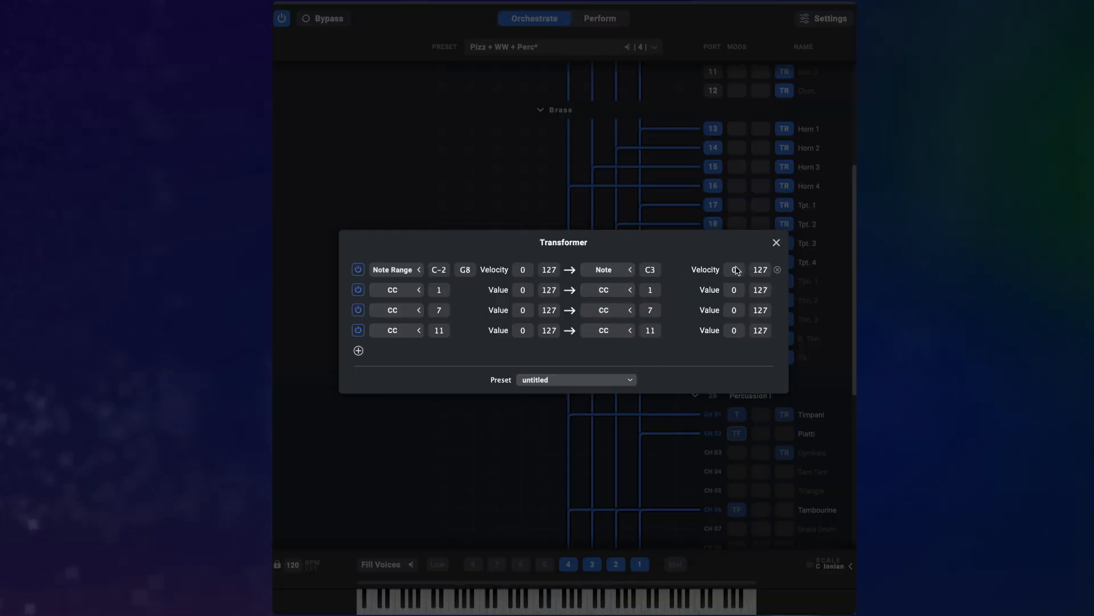
Step: Adjust the transformer rule rows, close the Transformer and return to the Perform view
{"action": "left_click", "coordinate": [396, 290]}
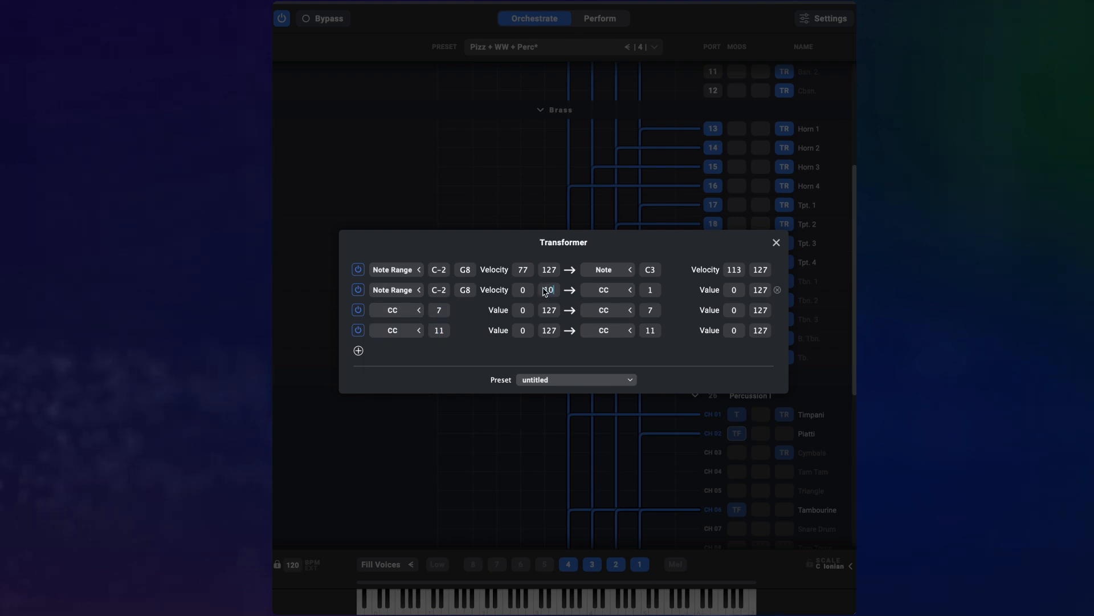
{"action": "left_click", "coordinate": [608, 289]}
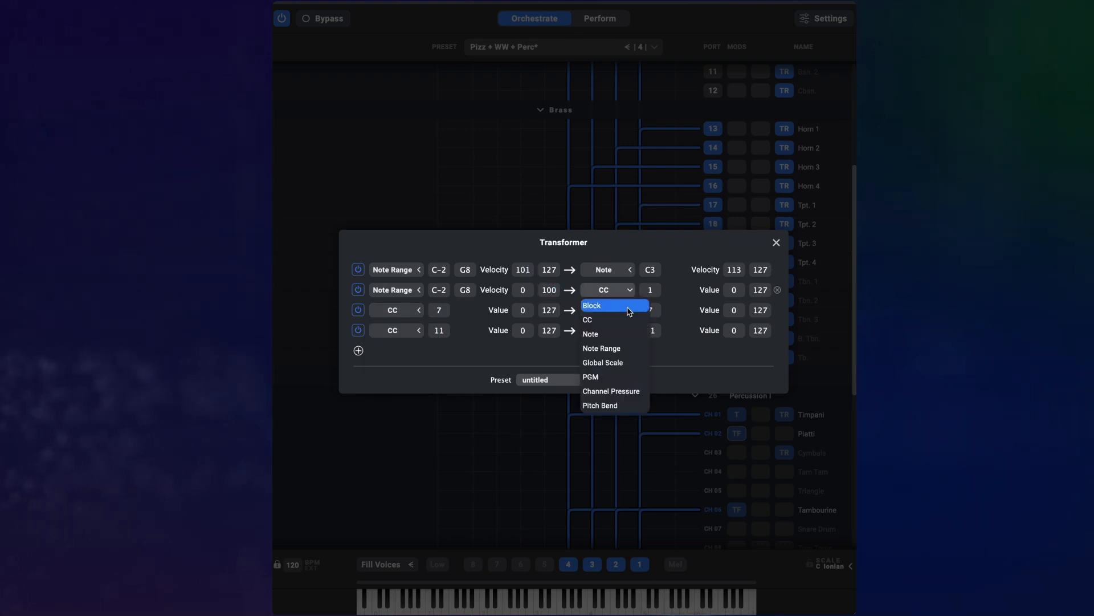
{"action": "left_click", "coordinate": [775, 242]}
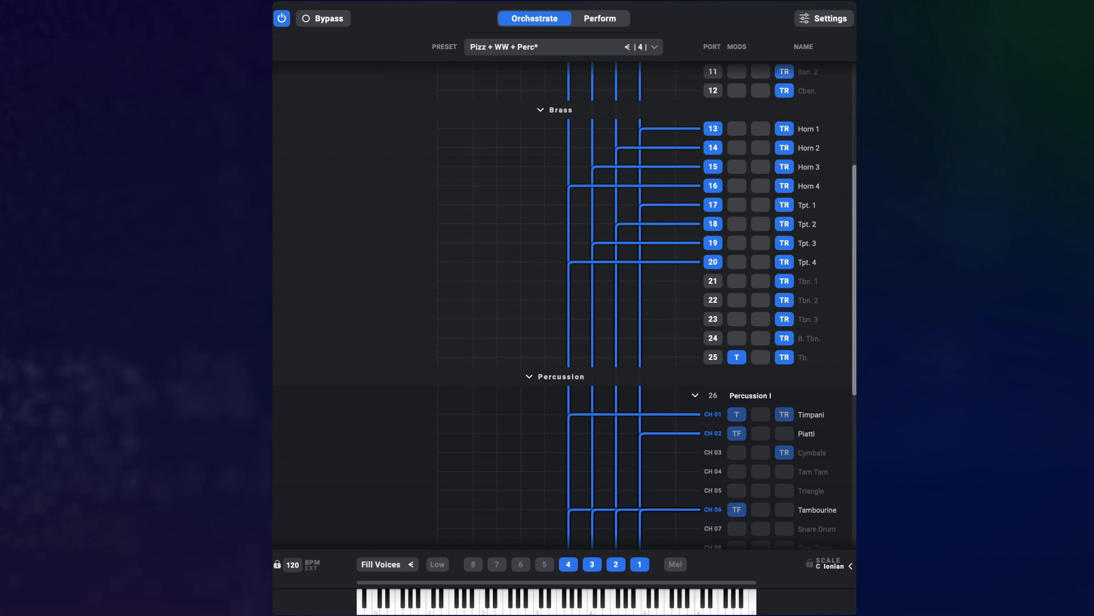
{"action": "left_click", "coordinate": [598, 19]}
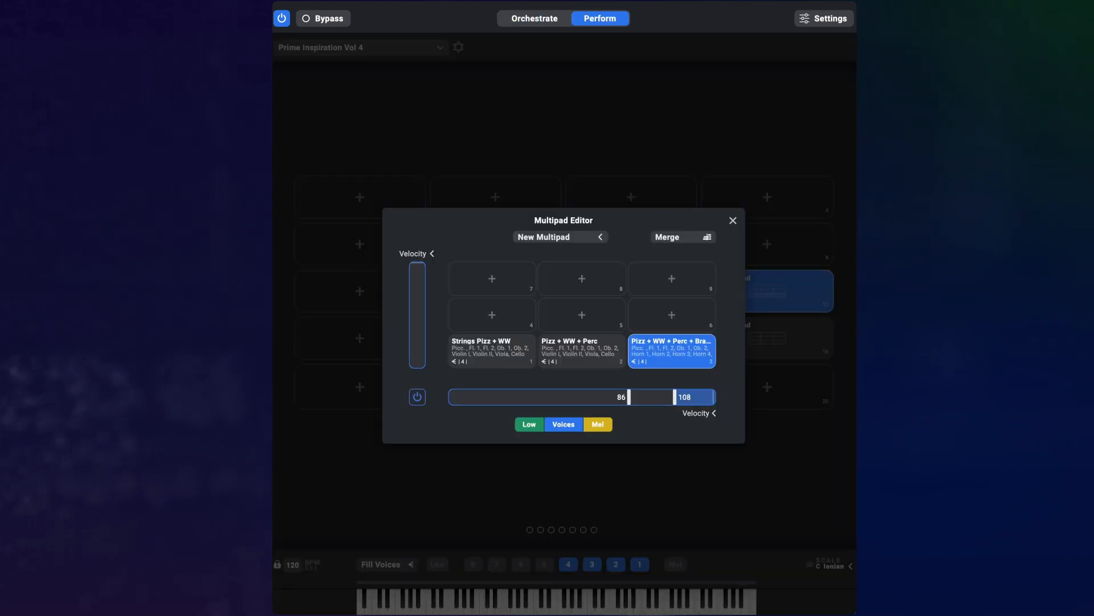
Step: Audition the Pizz + WW, + Perc and + Brass pads, then move on to the mod-wheel multipad
{"action": "left_click", "coordinate": [491, 352]}
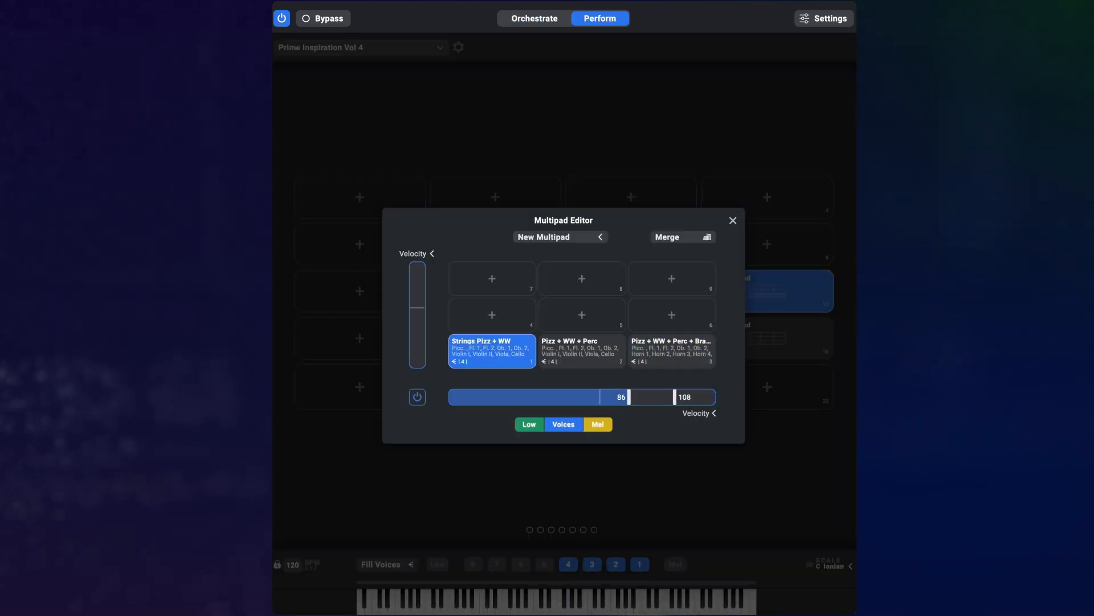
{"action": "left_click", "coordinate": [580, 351]}
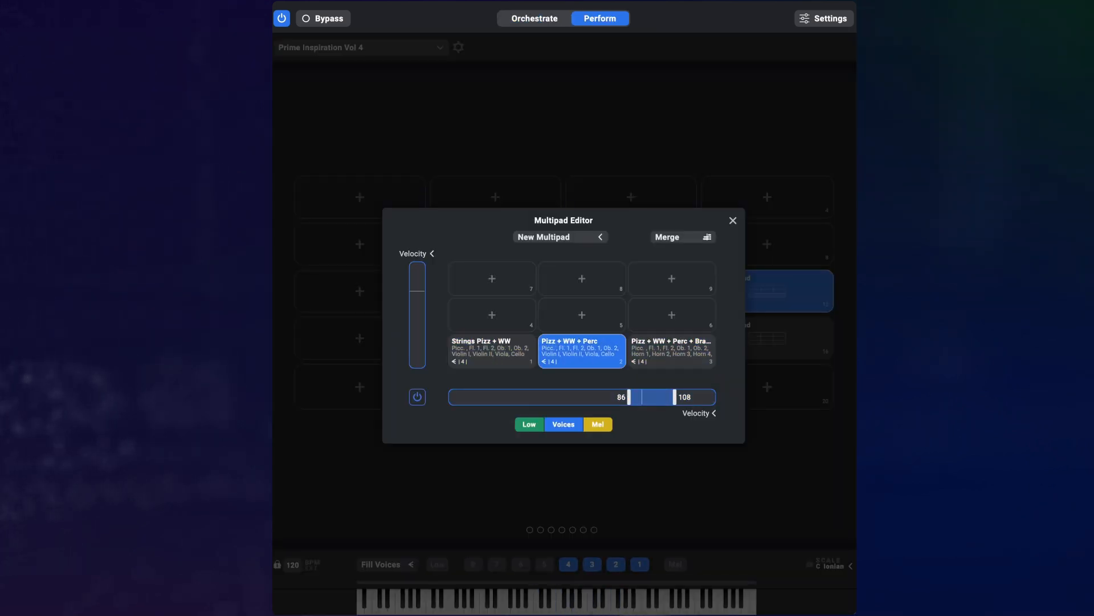
{"action": "left_click", "coordinate": [671, 349]}
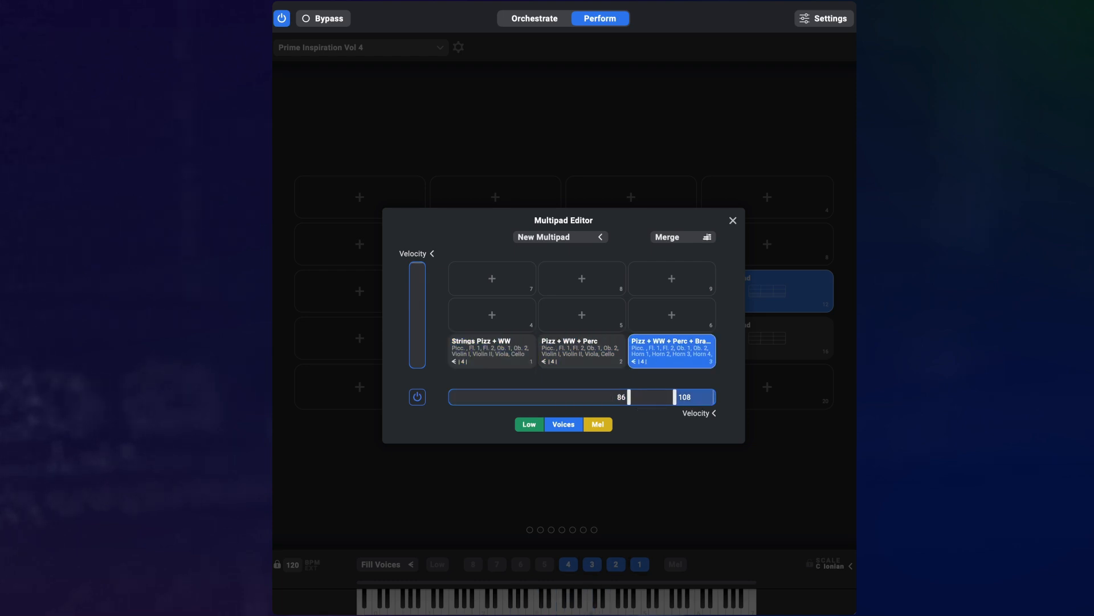
{"action": "left_click", "coordinate": [733, 220]}
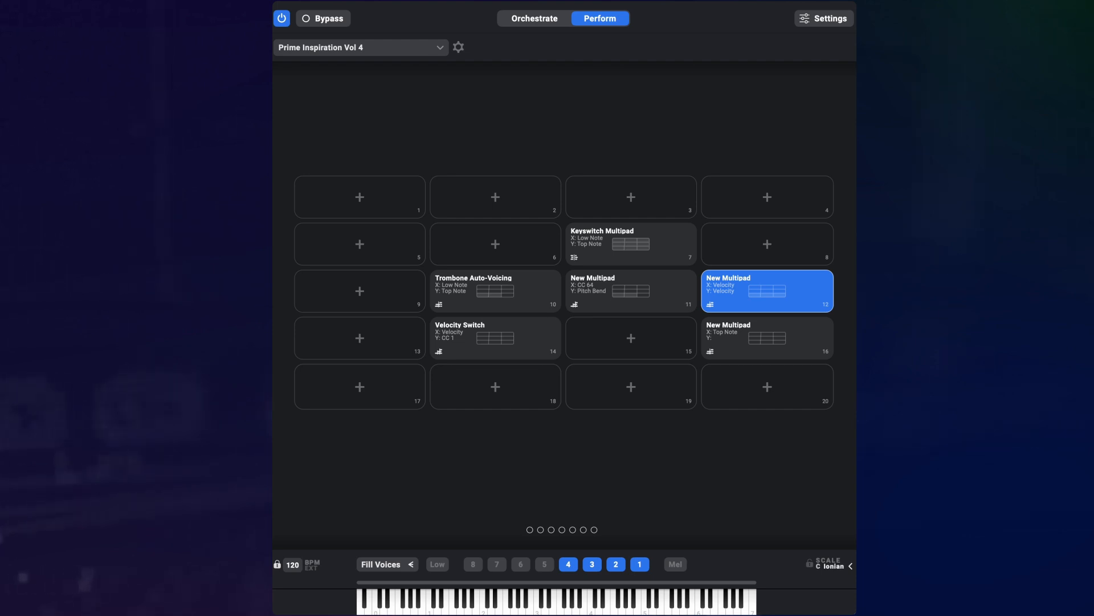
{"action": "double_click", "coordinate": [766, 290]}
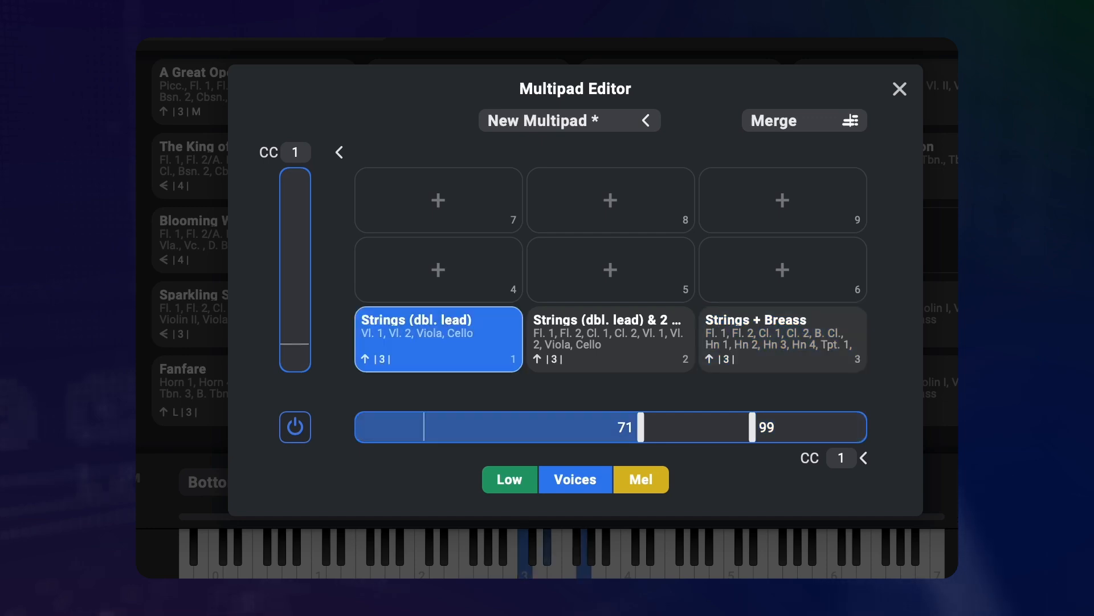
Step: Trigger the Strings + Brass pad and then the first string pad of the CC 1 multipad
{"action": "left_click", "coordinate": [610, 339]}
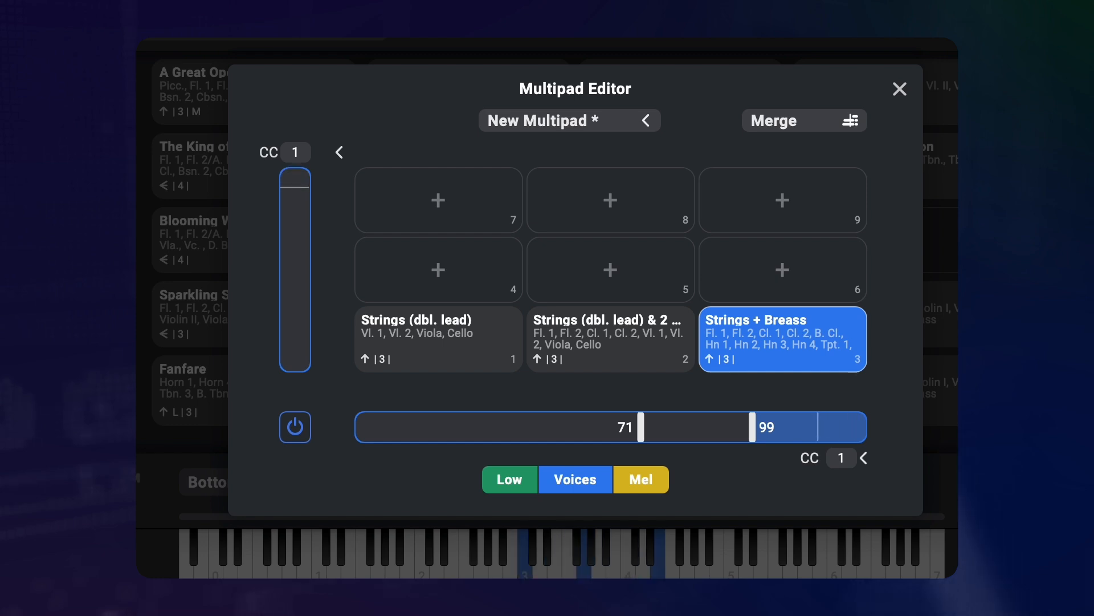
{"action": "left_click", "coordinate": [437, 338]}
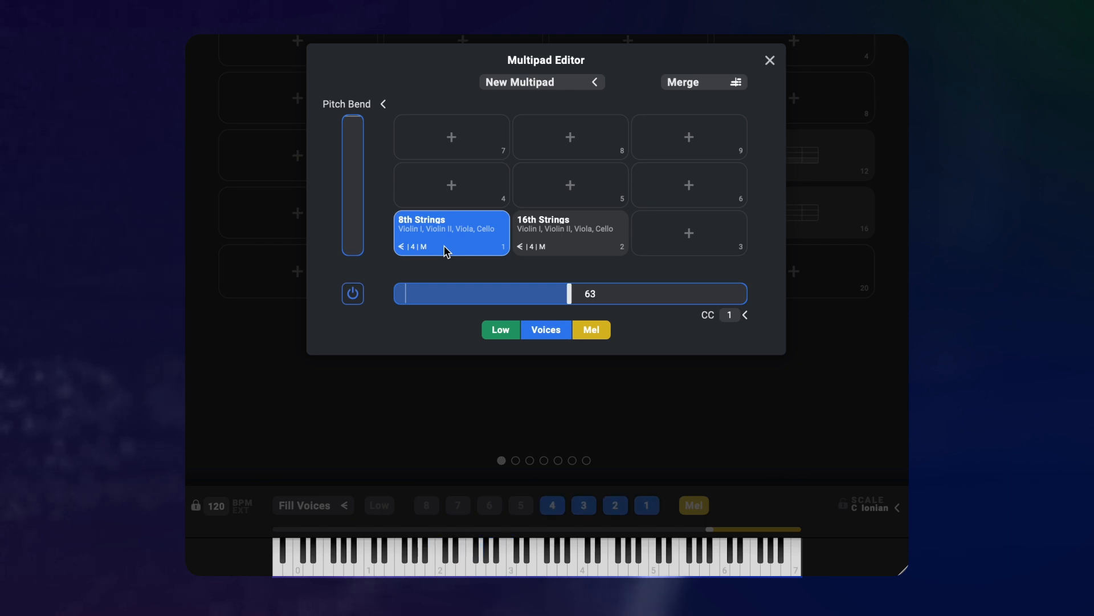
Step: Toggle between 16th Strings and 8th Strings with the pedal, then set the mode to Retrigger
{"action": "left_click", "coordinate": [570, 232]}
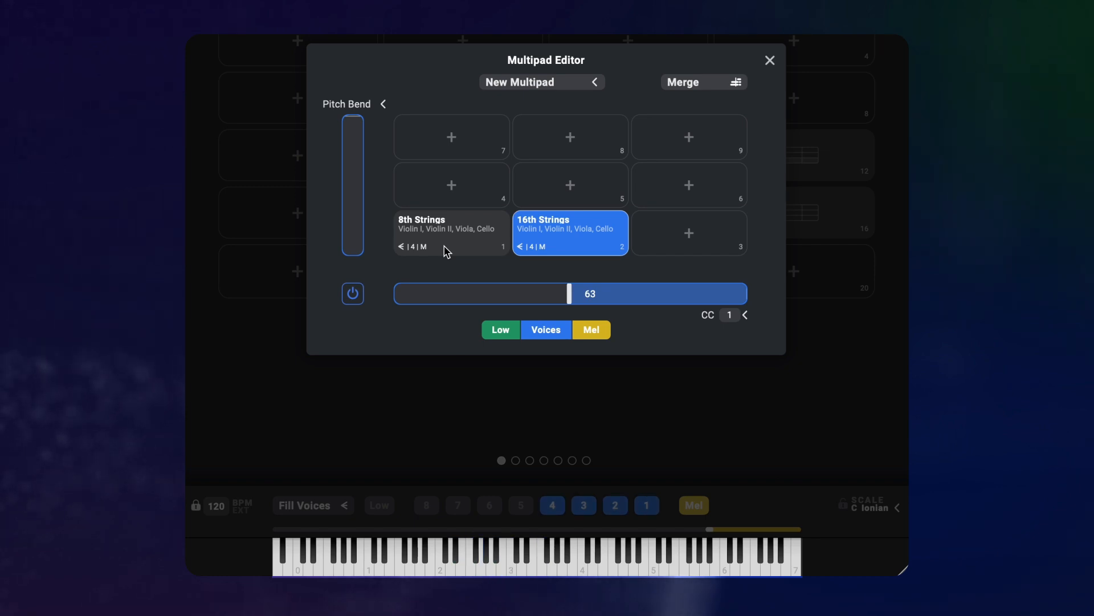
{"action": "mouse_move", "coordinate": [773, 325]}
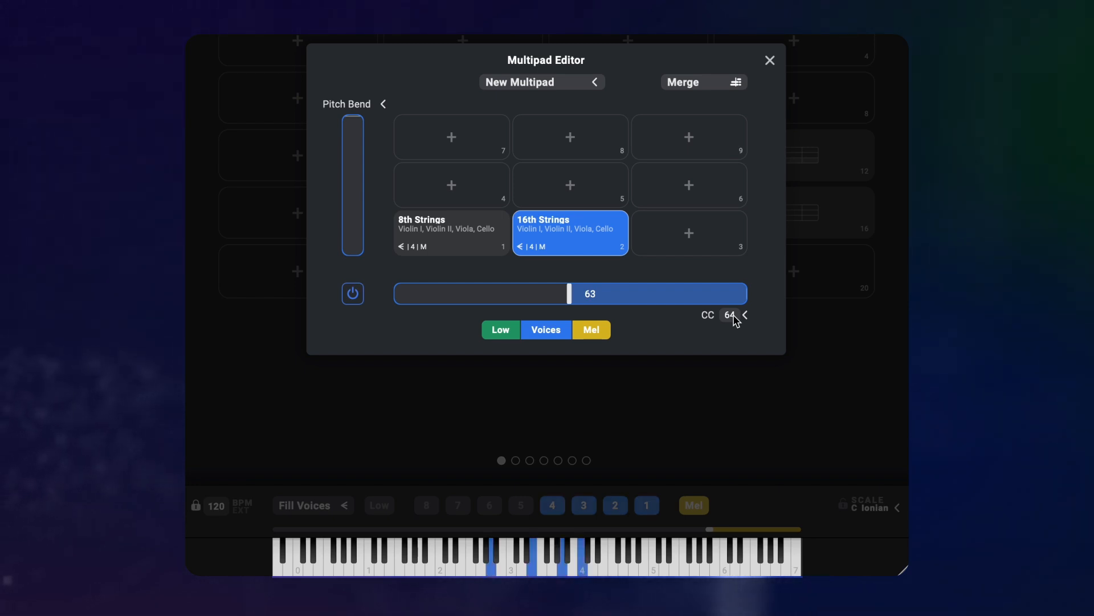
{"action": "left_click", "coordinate": [451, 232]}
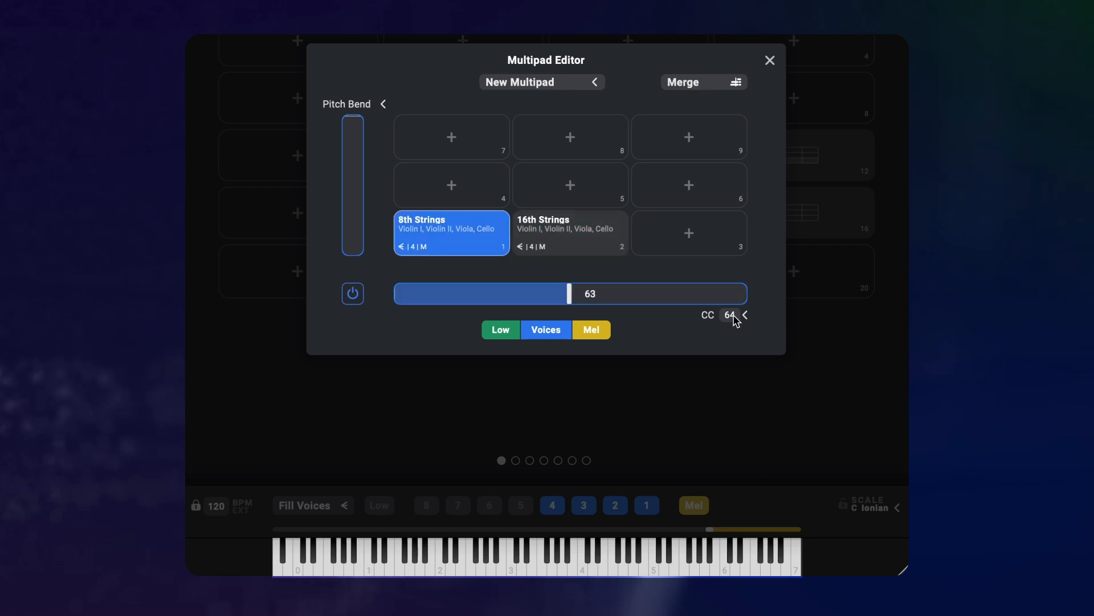
{"action": "left_click", "coordinate": [570, 233]}
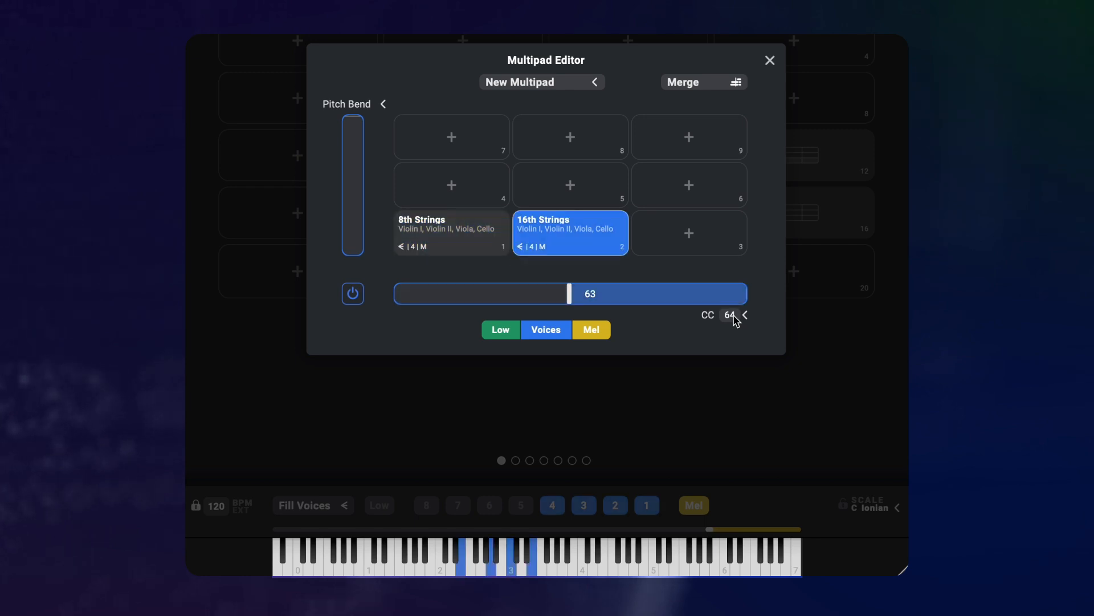
{"action": "left_click", "coordinate": [450, 232]}
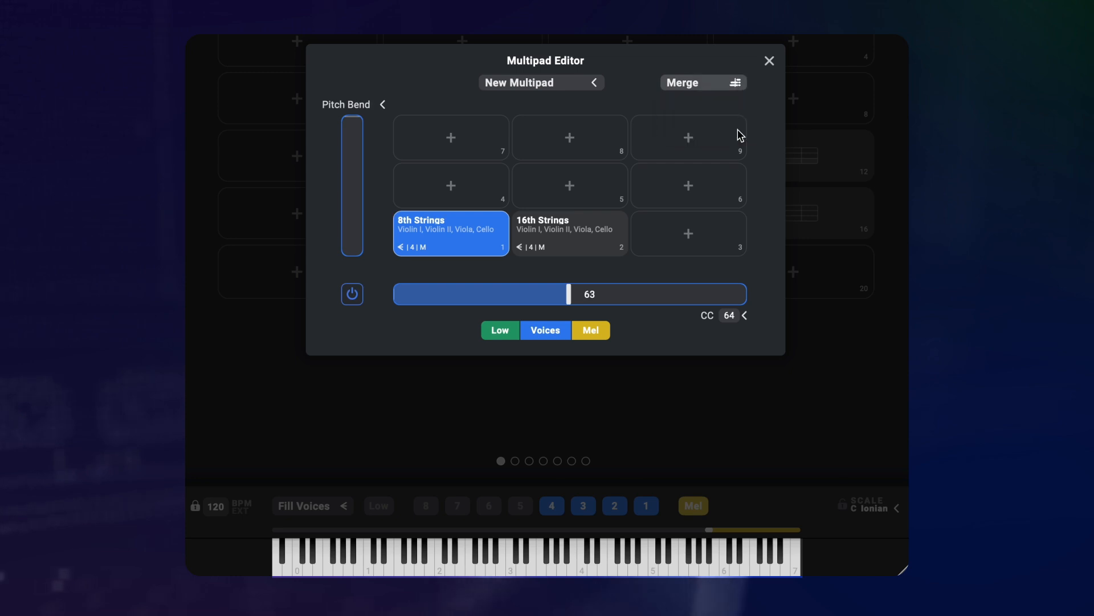
{"action": "left_click", "coordinate": [703, 82]}
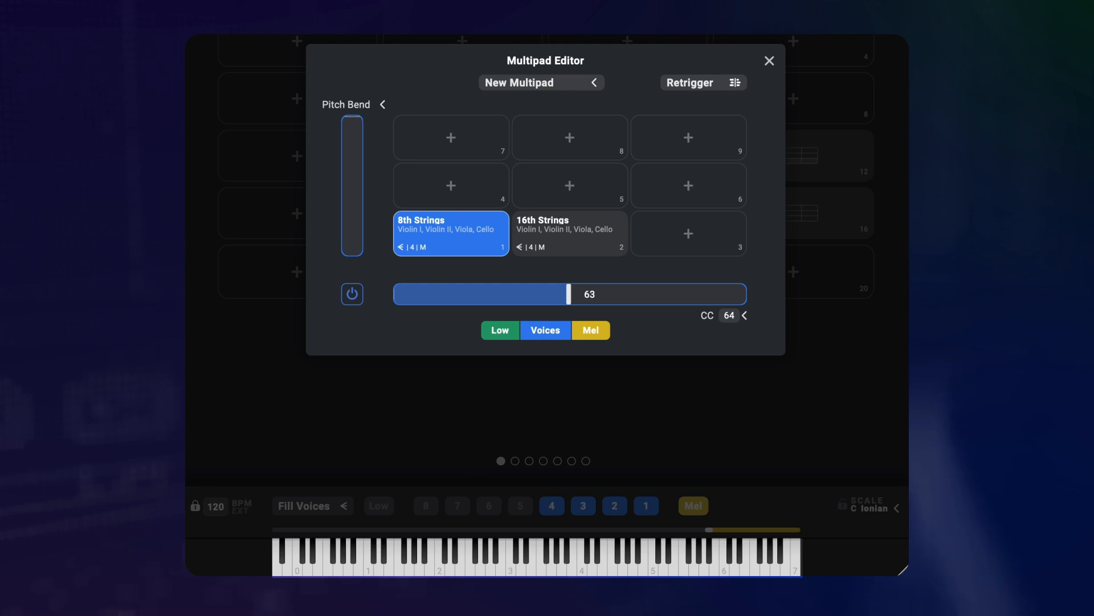
Step: Try Merge mode, then set the switching mode to Overlap
{"action": "left_click", "coordinate": [702, 83]}
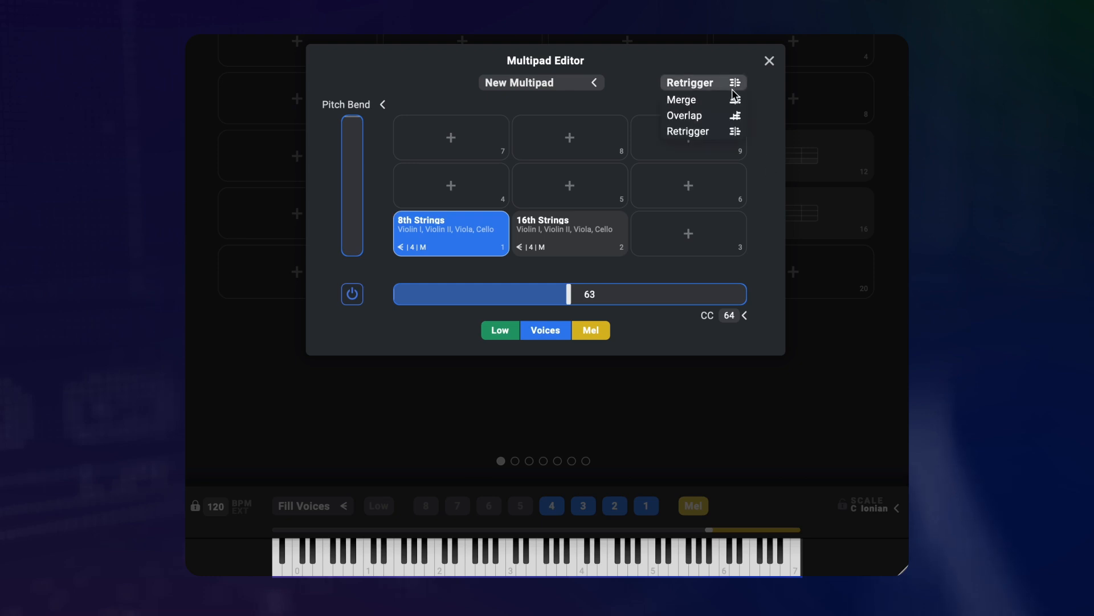
{"action": "left_click", "coordinate": [682, 99]}
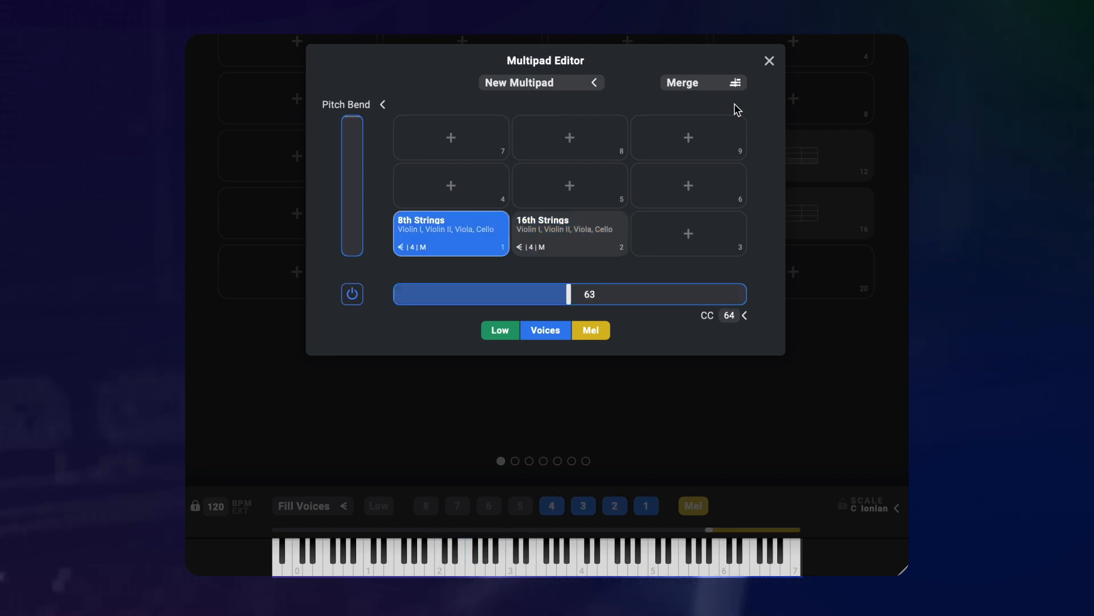
{"action": "left_click", "coordinate": [703, 82]}
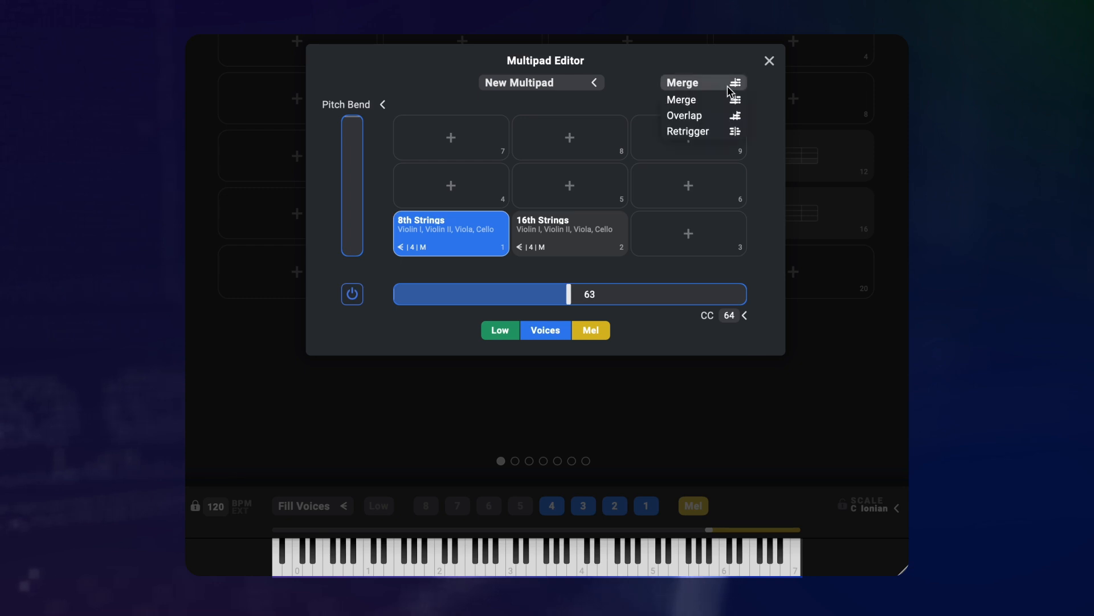
{"action": "left_click", "coordinate": [684, 115]}
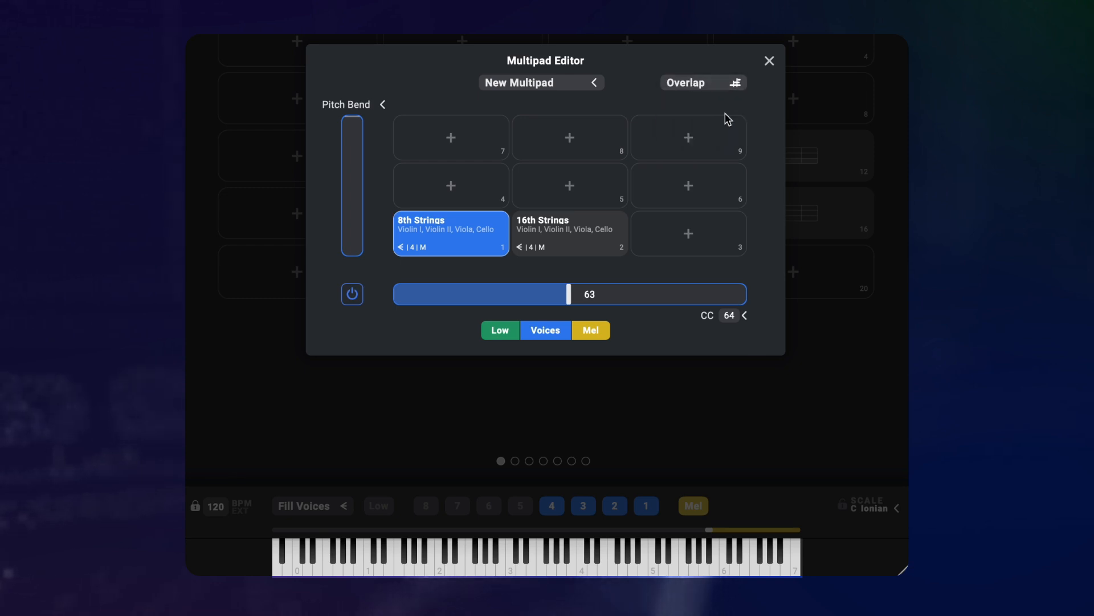
Step: Alternate between 16th Strings and 8th Strings to hear the overlapping notes
{"action": "left_click", "coordinate": [569, 233]}
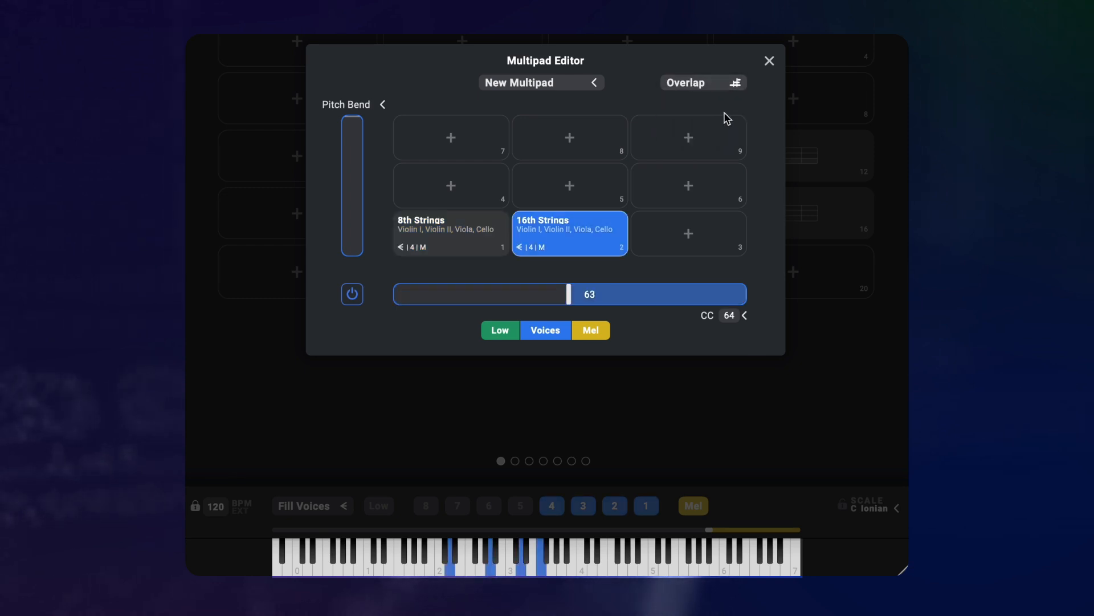
{"action": "left_click", "coordinate": [450, 232]}
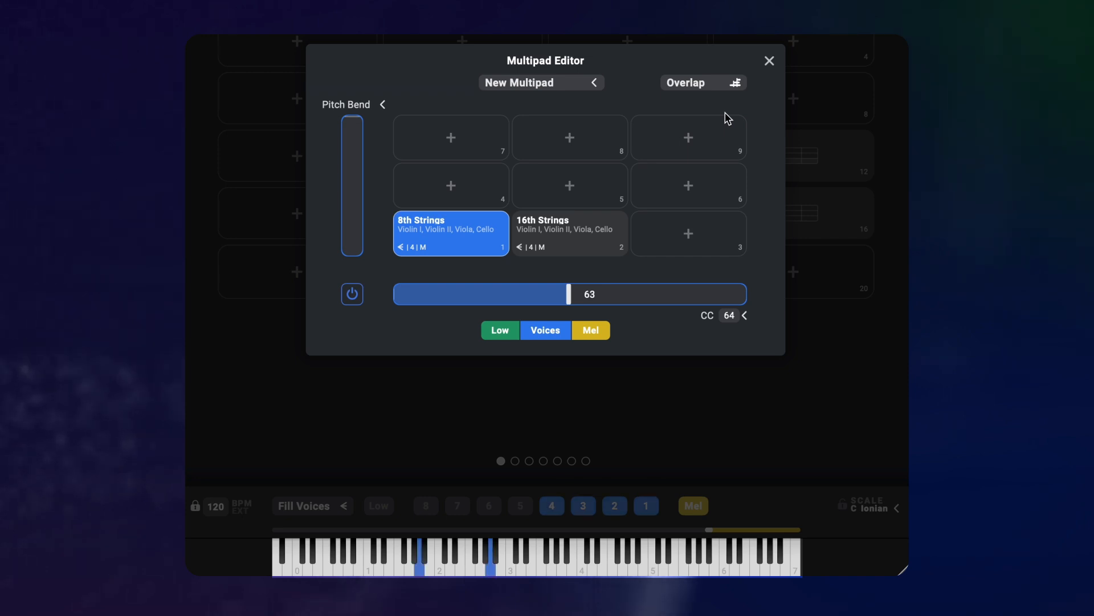
{"action": "left_click", "coordinate": [570, 233]}
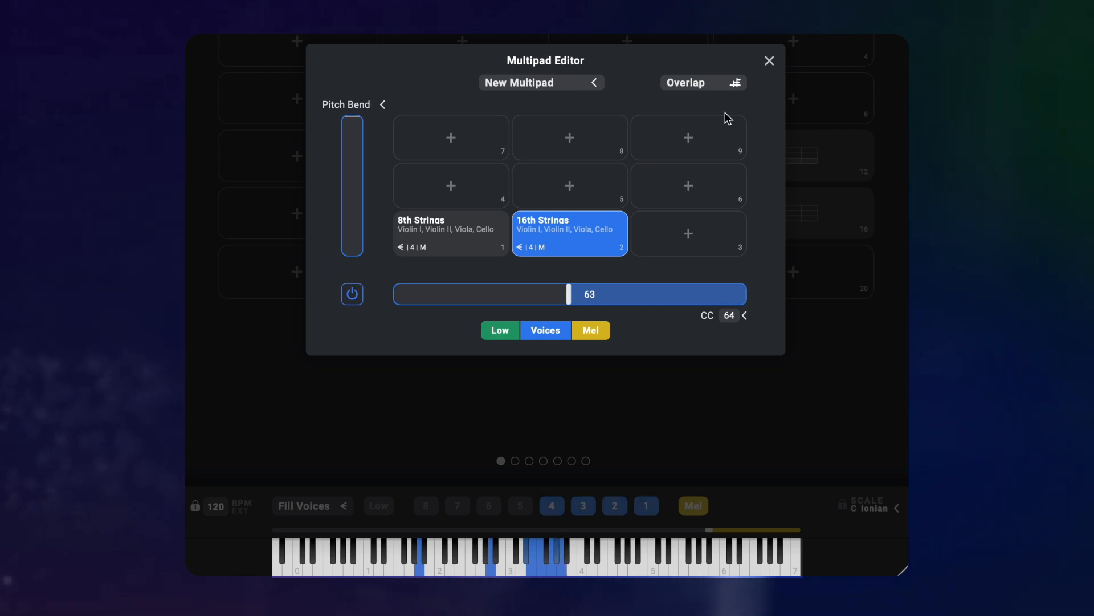
{"action": "left_click", "coordinate": [451, 233]}
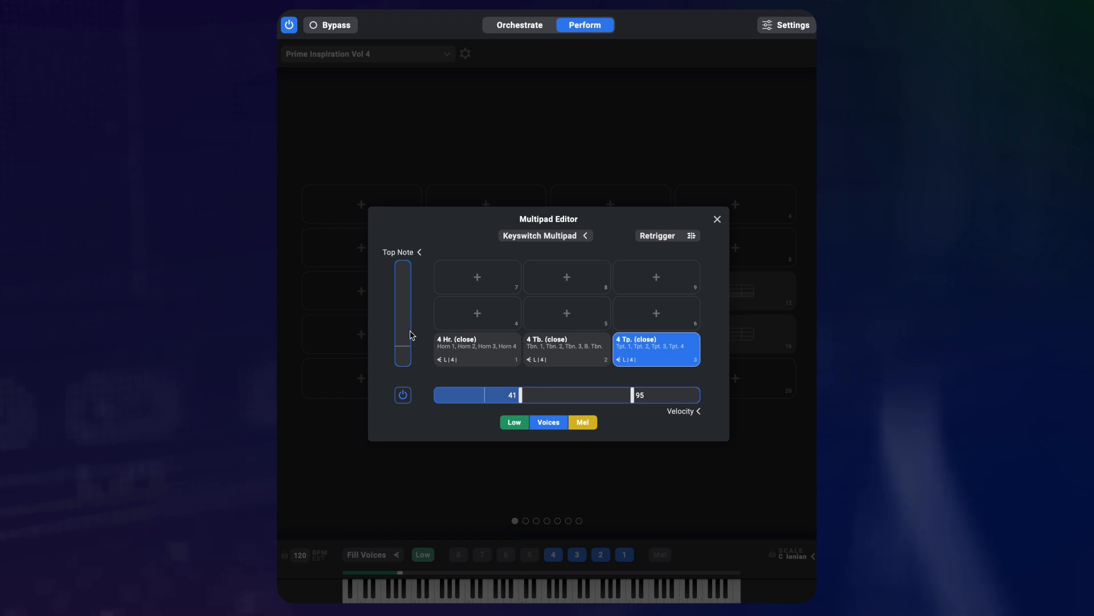
Step: Trigger the close horn and trumpet pads, glance at Orchestrate, and return to the multipad editor
{"action": "left_click", "coordinate": [477, 347]}
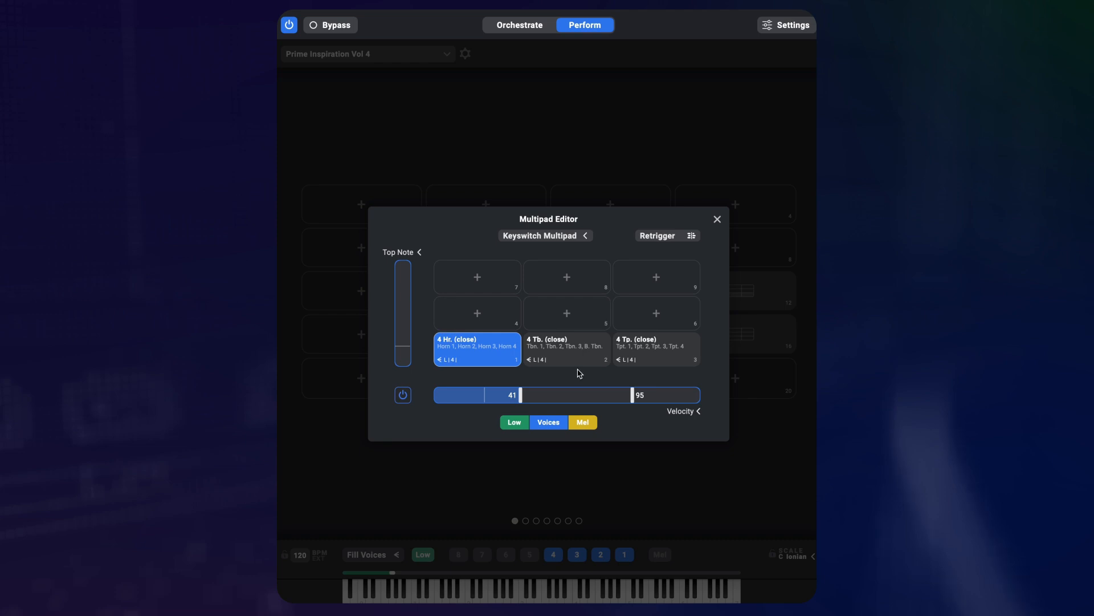
{"action": "mouse_move", "coordinate": [527, 384]}
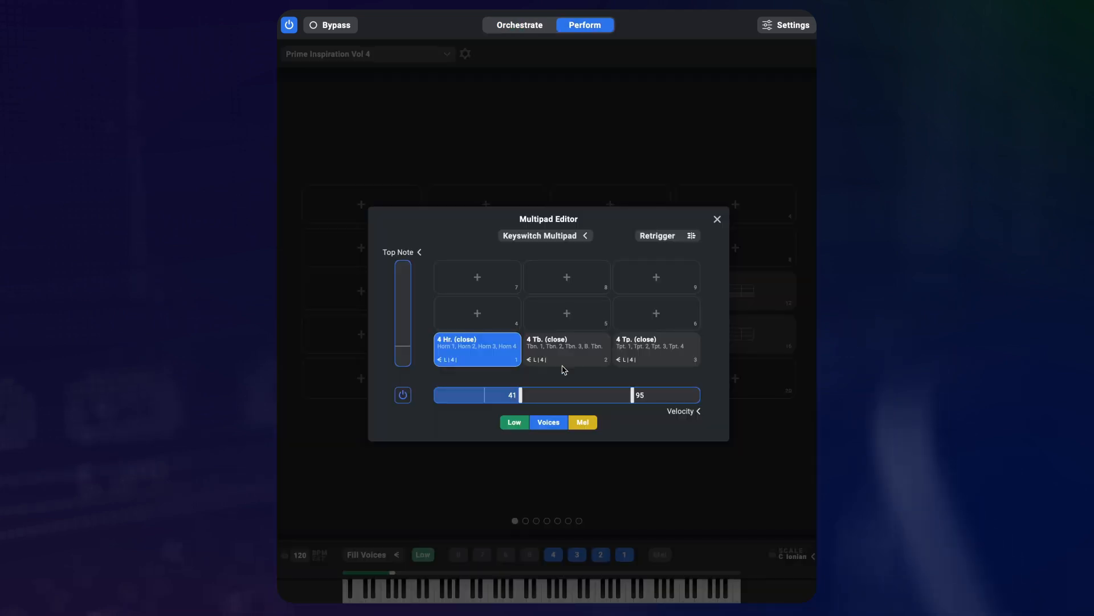
{"action": "left_click", "coordinate": [655, 349]}
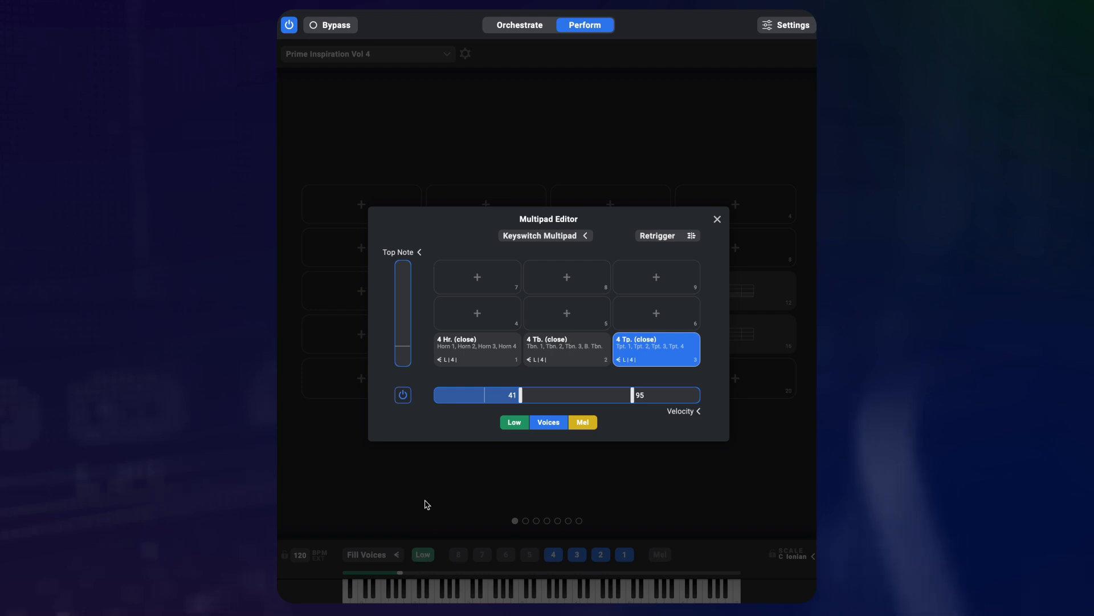
{"action": "left_click", "coordinate": [520, 25]}
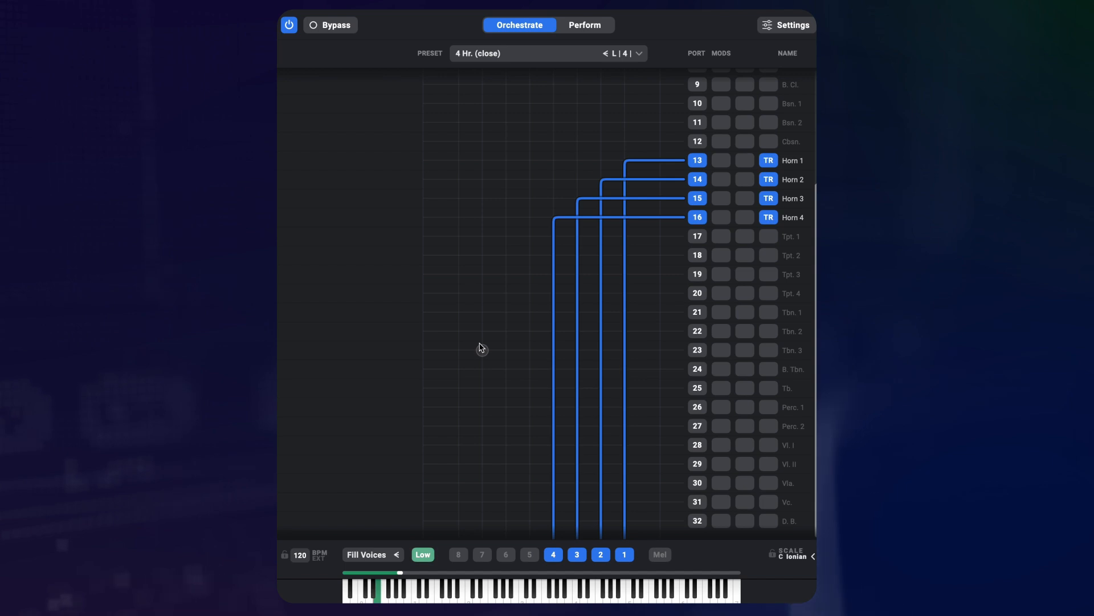
{"action": "left_click", "coordinate": [583, 24]}
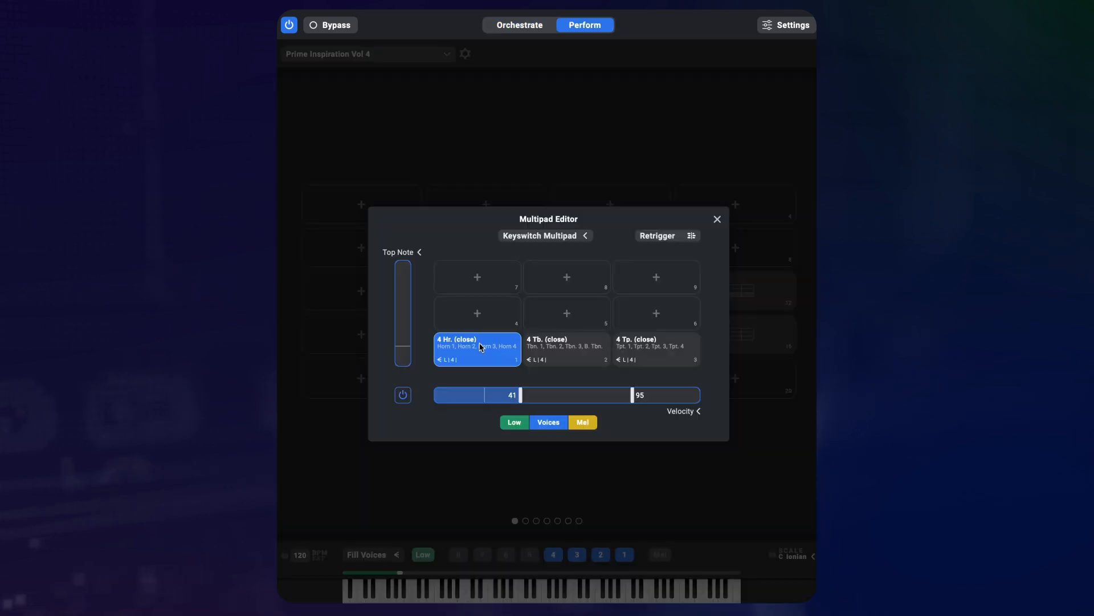
Step: Set the multipad to switch by Low Note only, with only Low active
{"action": "left_click", "coordinate": [681, 411]}
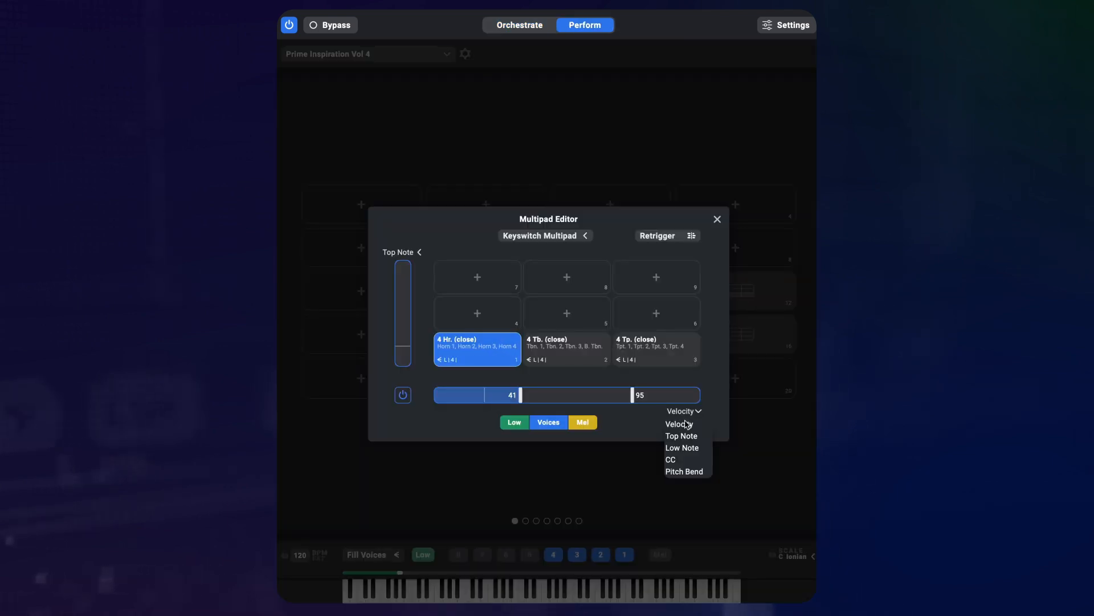
{"action": "left_click", "coordinate": [682, 447]}
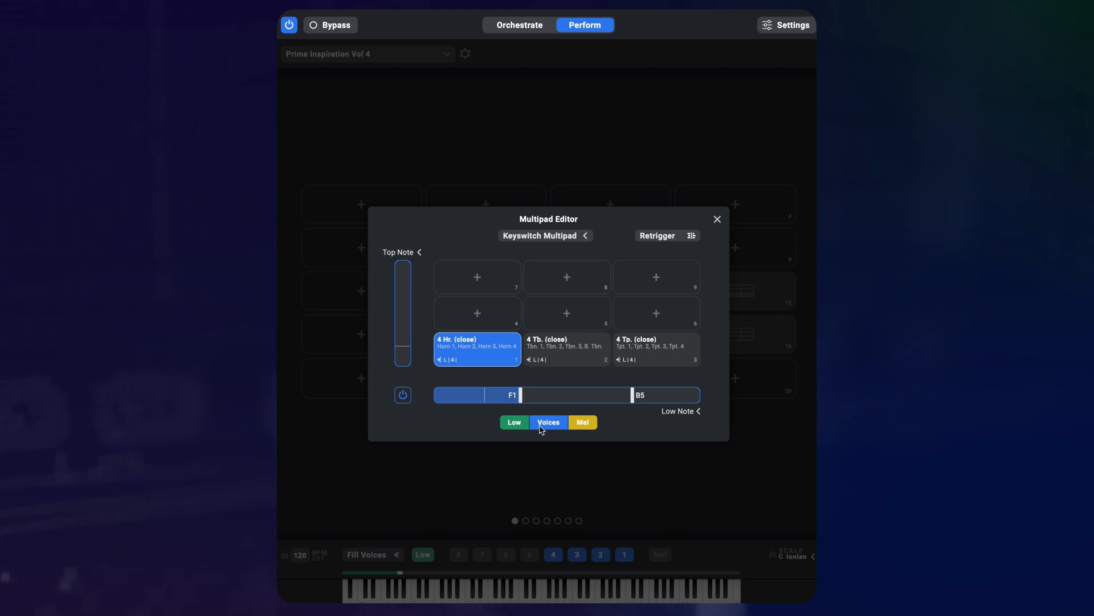
{"action": "left_click", "coordinate": [514, 421]}
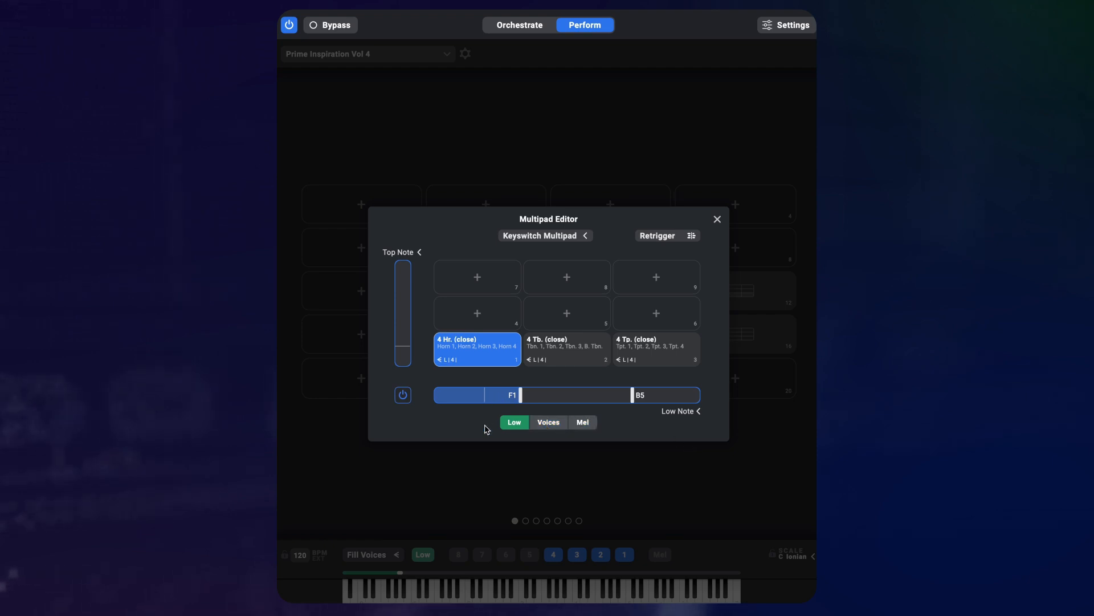
{"action": "left_click", "coordinate": [520, 24]}
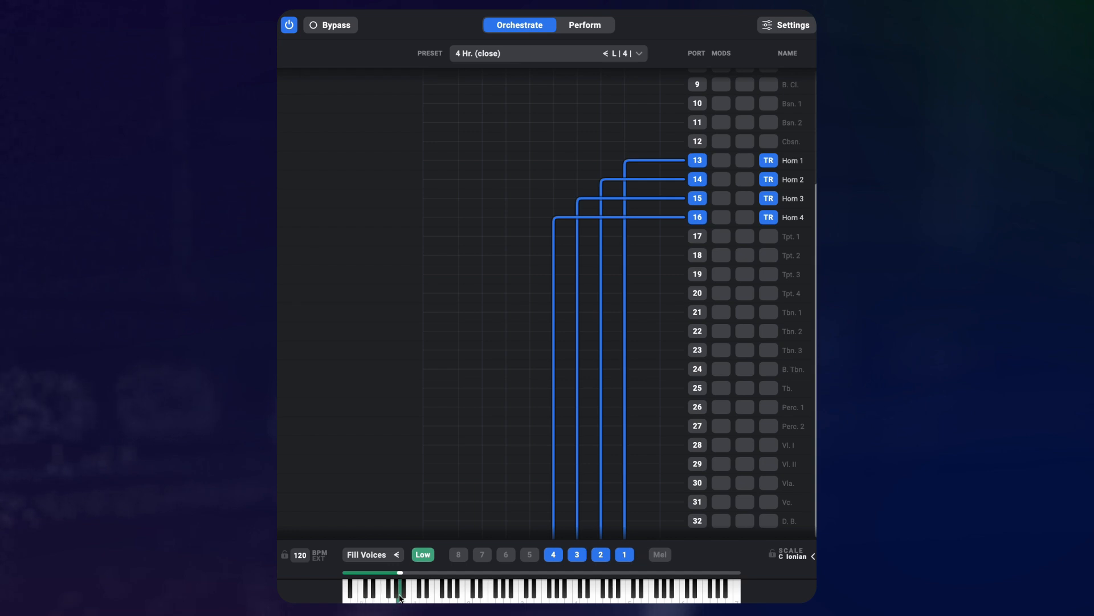
{"action": "left_click", "coordinate": [584, 24]}
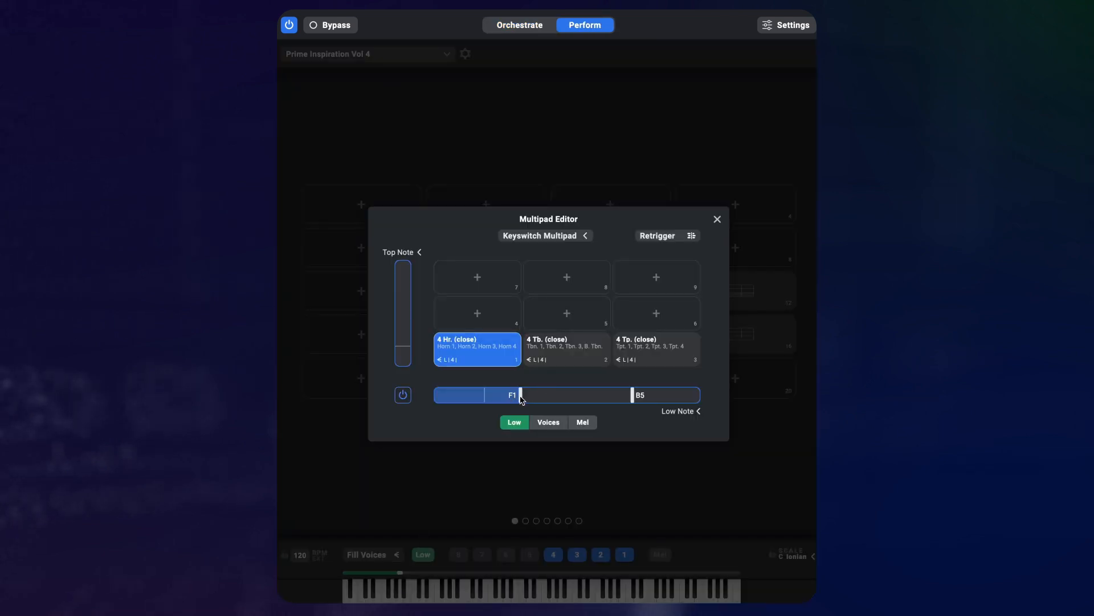
Step: Move the split points to C#0 and D#0 and test switching among horn, trombone and trumpet pads
{"action": "left_click_drag", "start_coordinate": [516, 396], "coordinate": [489, 395]}
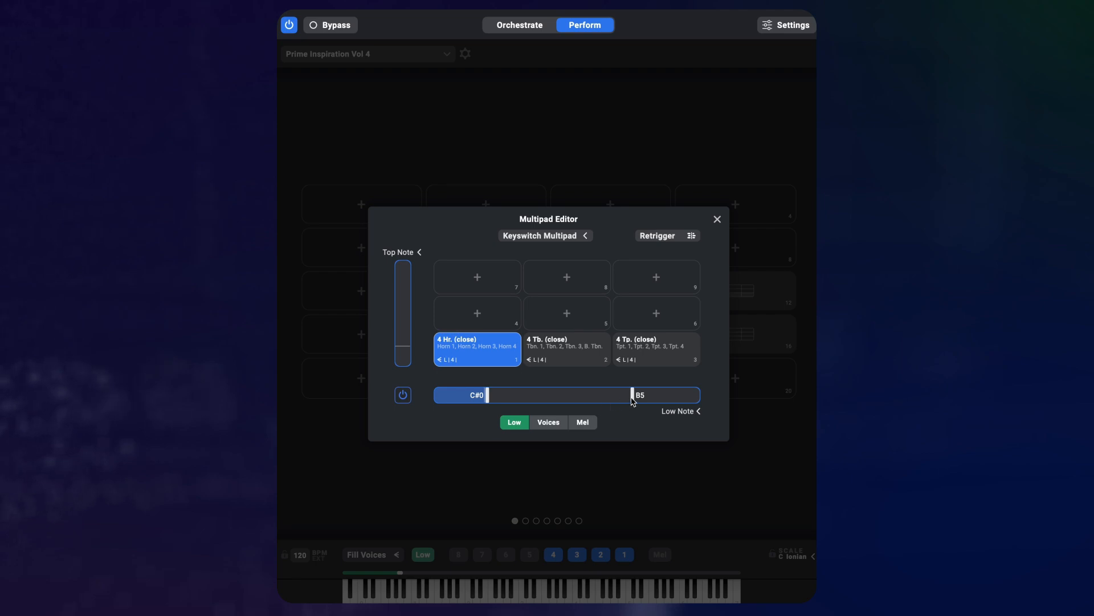
{"action": "left_click_drag", "start_coordinate": [632, 395], "coordinate": [499, 396]}
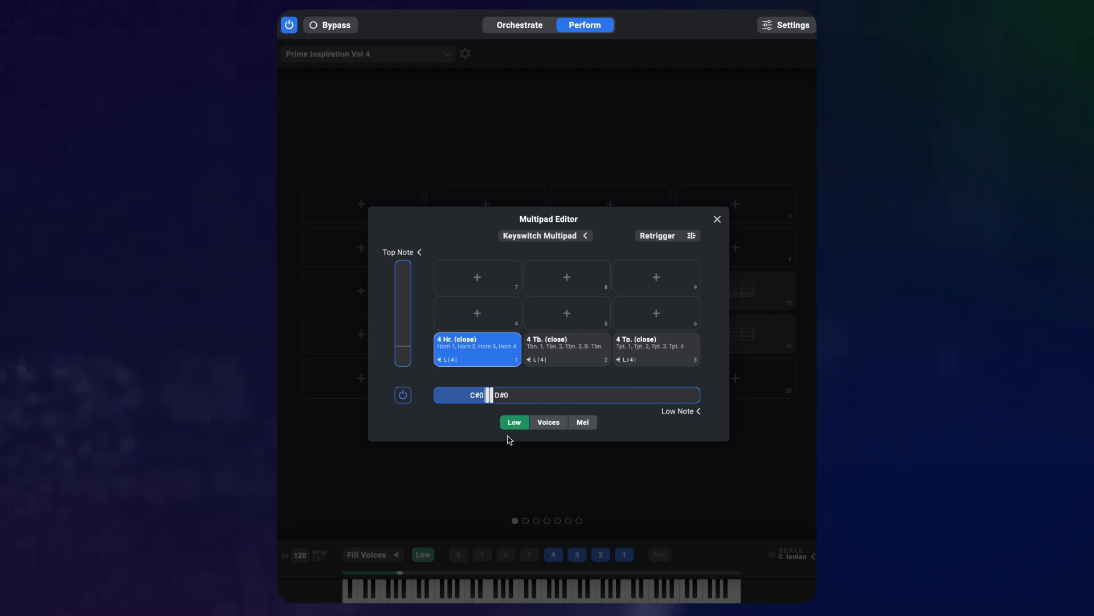
{"action": "mouse_move", "coordinate": [497, 437]}
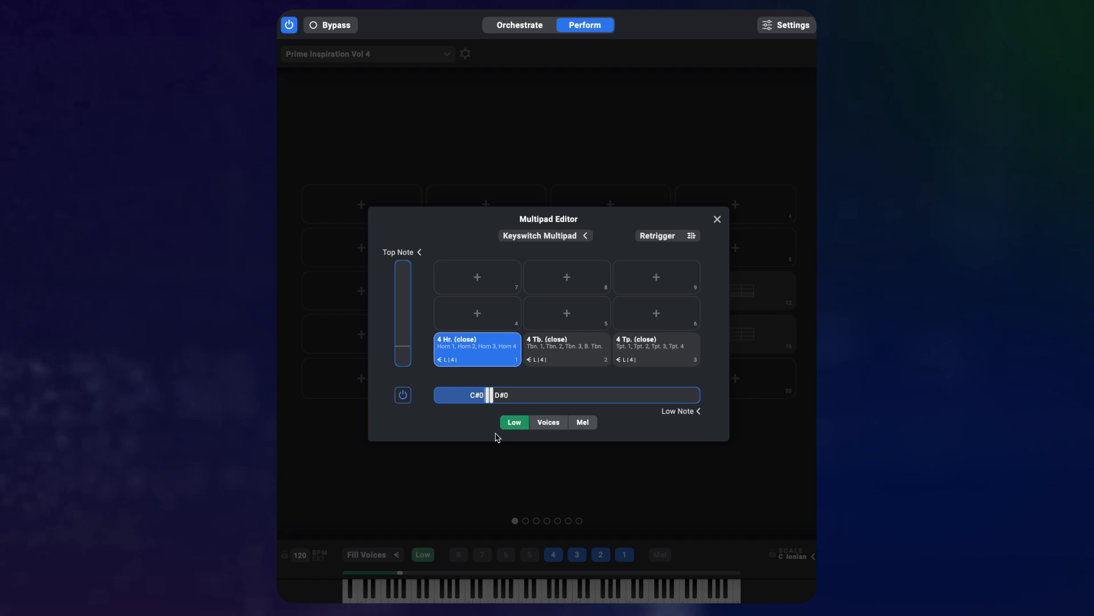
{"action": "left_click", "coordinate": [566, 348]}
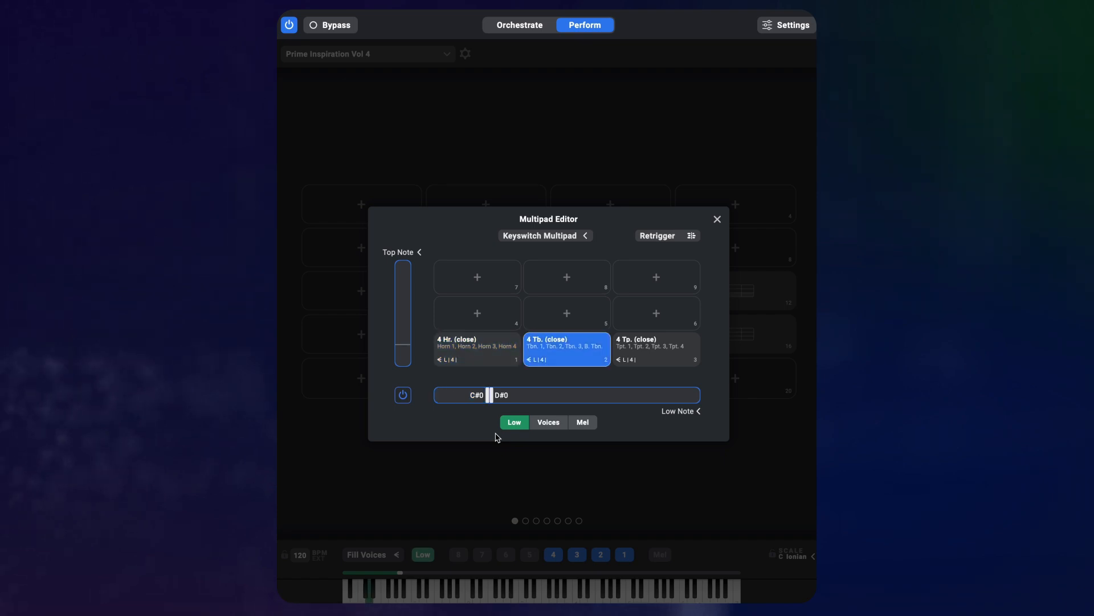
{"action": "left_click", "coordinate": [656, 347]}
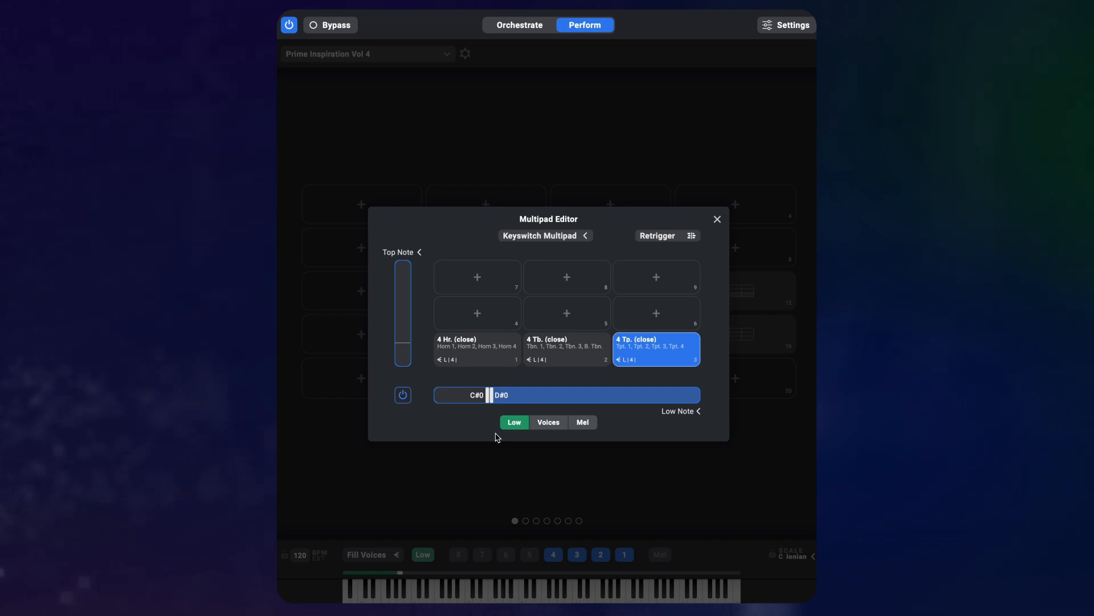
{"action": "left_click", "coordinate": [477, 349]}
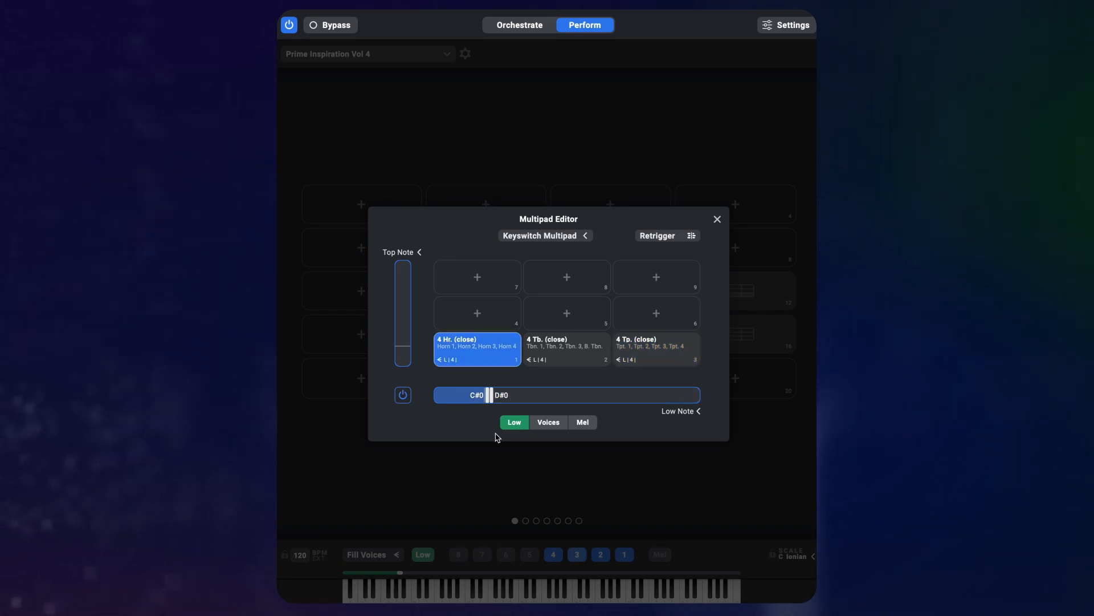
{"action": "left_click", "coordinate": [566, 348]}
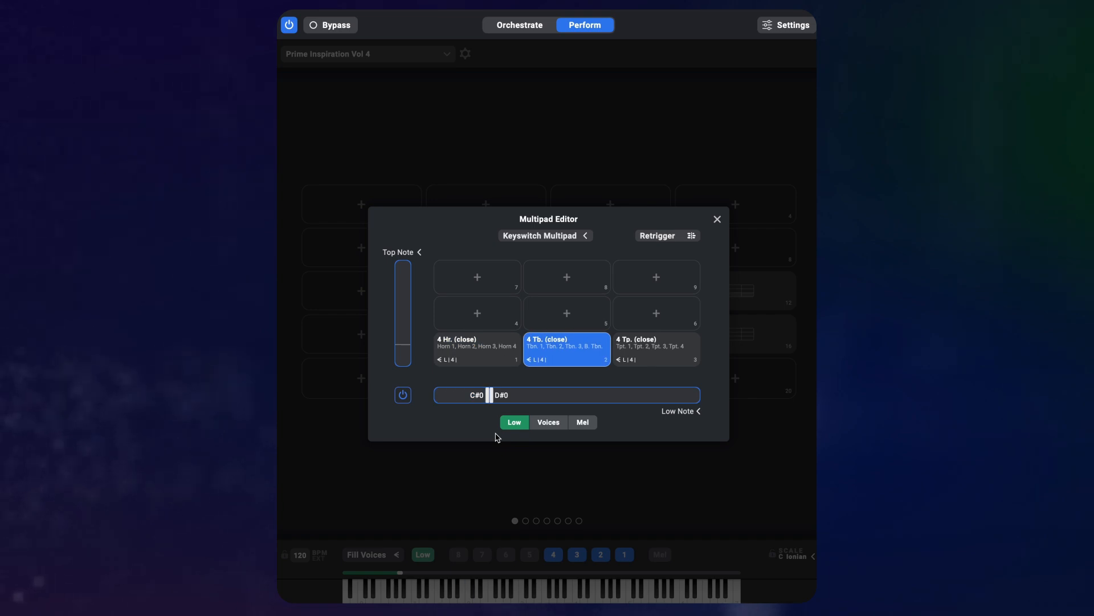
{"action": "left_click", "coordinate": [654, 349]}
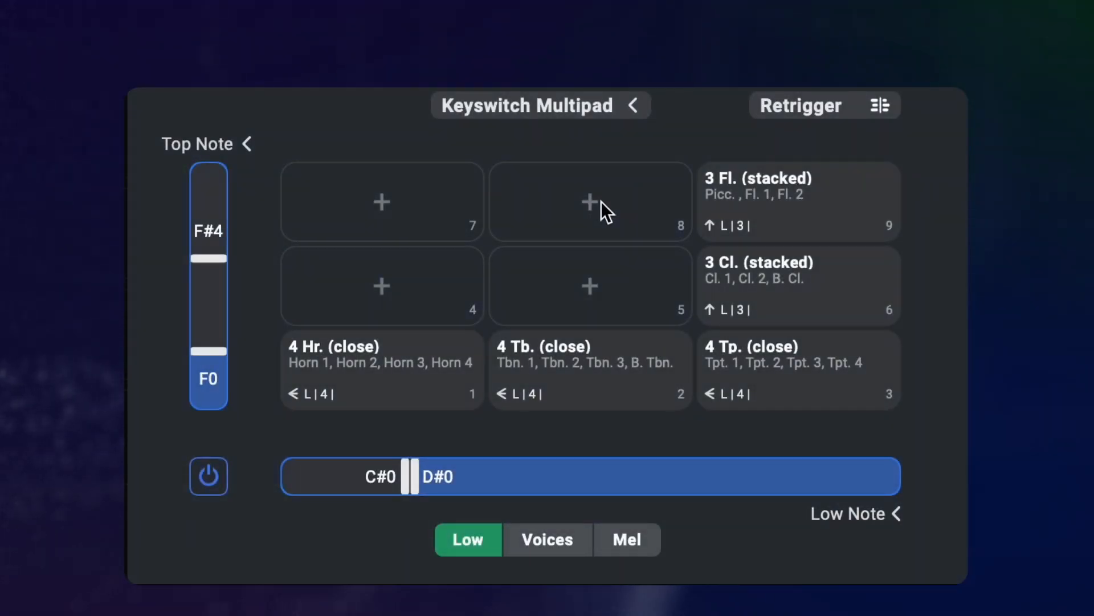
{"action": "mouse_move", "coordinate": [687, 310]}
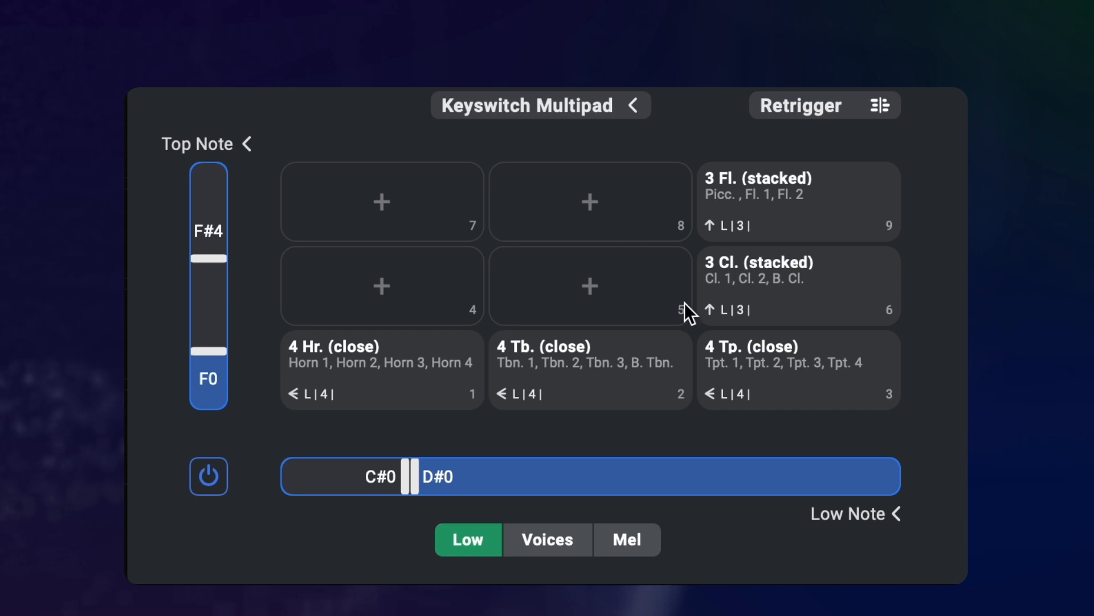
Step: Lower the Top Note split handle to G0 and select the stacked flute pad
{"action": "left_click_drag", "start_coordinate": [208, 259], "coordinate": [208, 331]}
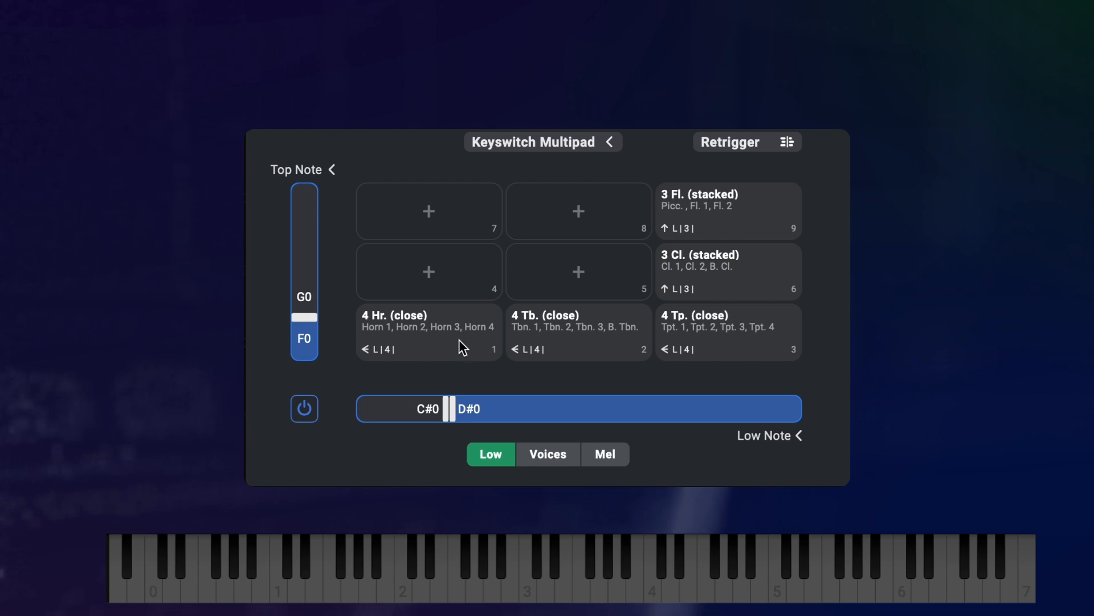
{"action": "left_click", "coordinate": [728, 271]}
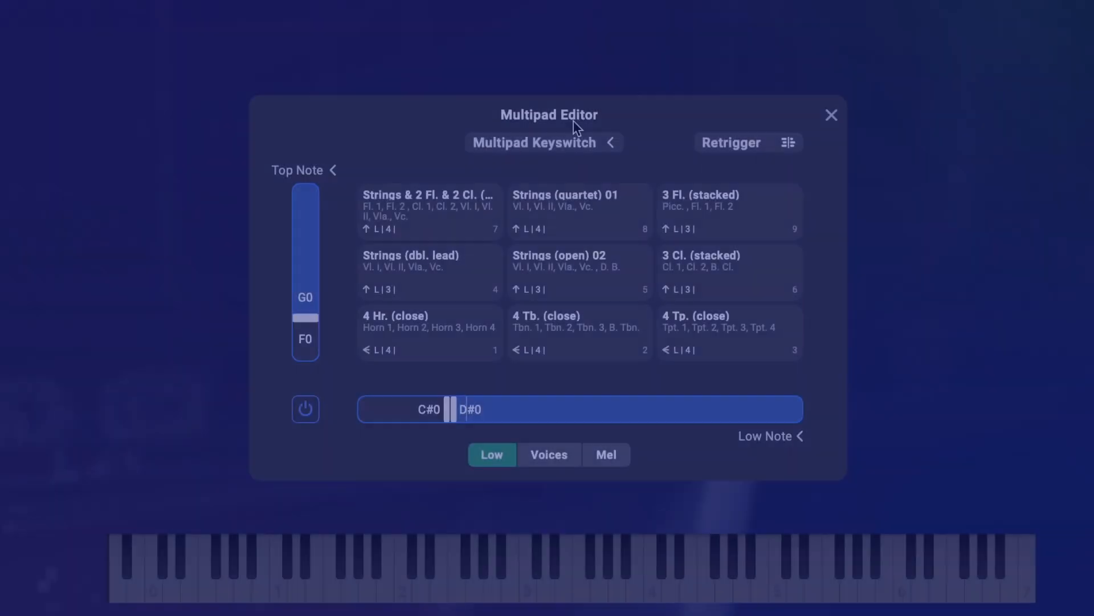
Step: Cycle through the nine pads — string quartet, dbl. lead, flutes, horns, trombones, trumpets — via keyswitches
{"action": "left_click", "coordinate": [579, 211]}
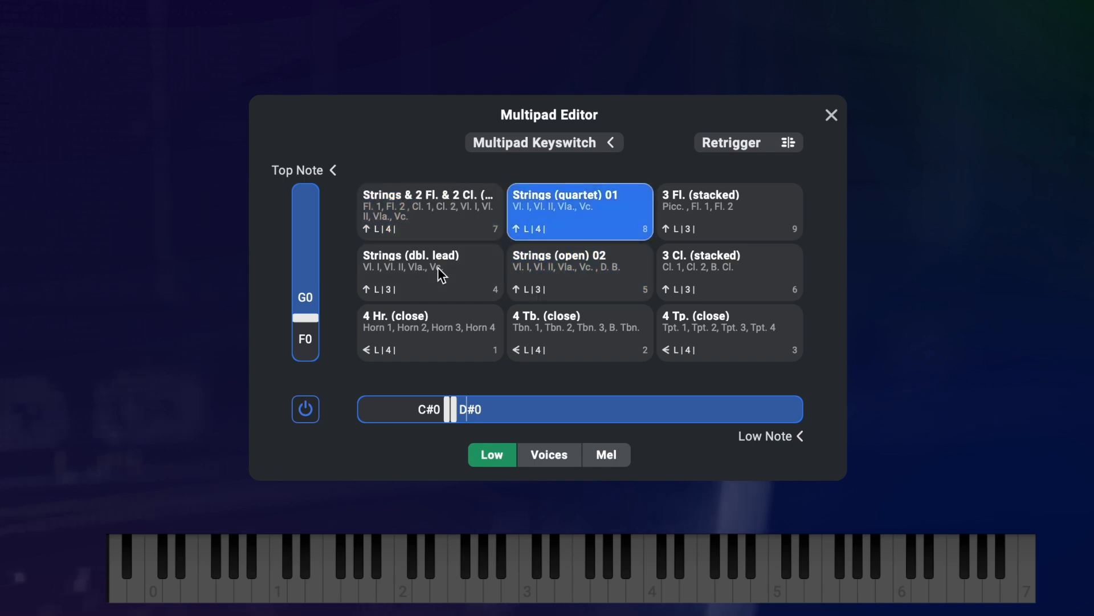
{"action": "left_click", "coordinate": [430, 332]}
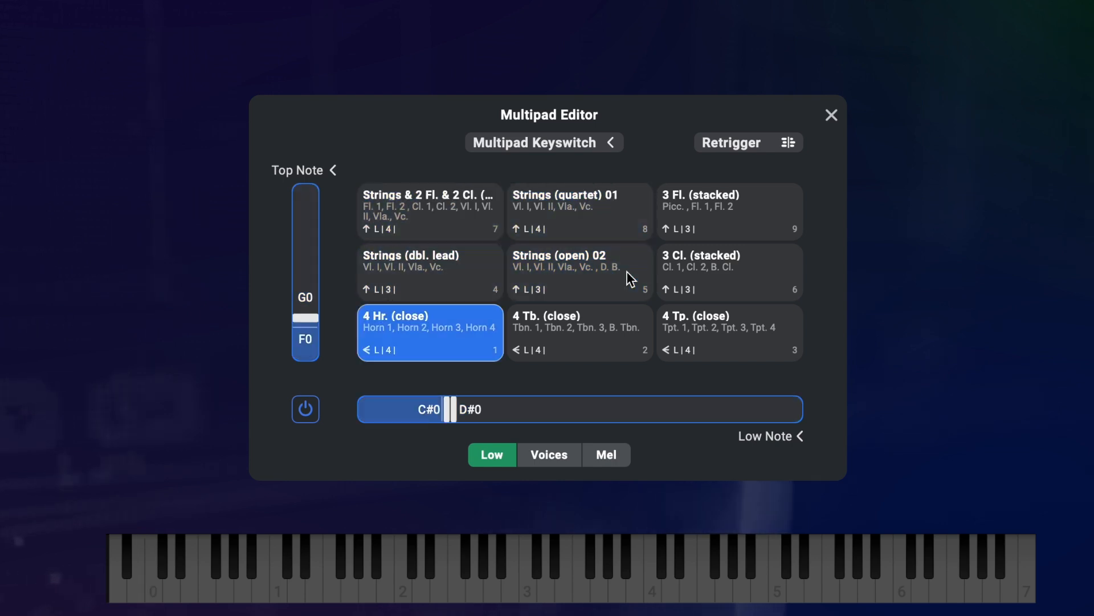
{"action": "left_click", "coordinate": [729, 212]}
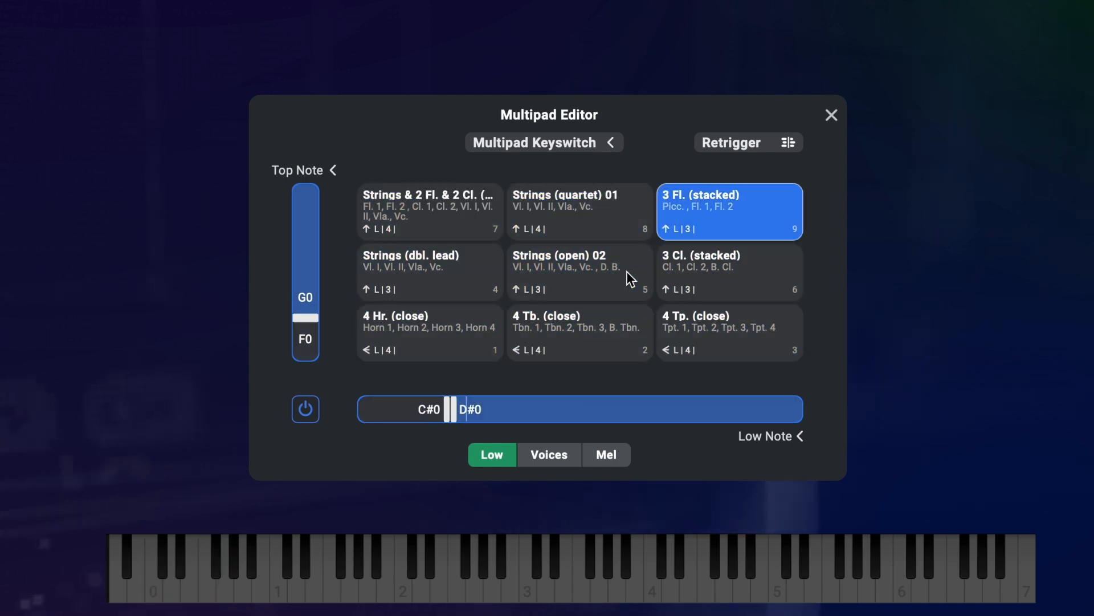
{"action": "left_click", "coordinate": [430, 273]}
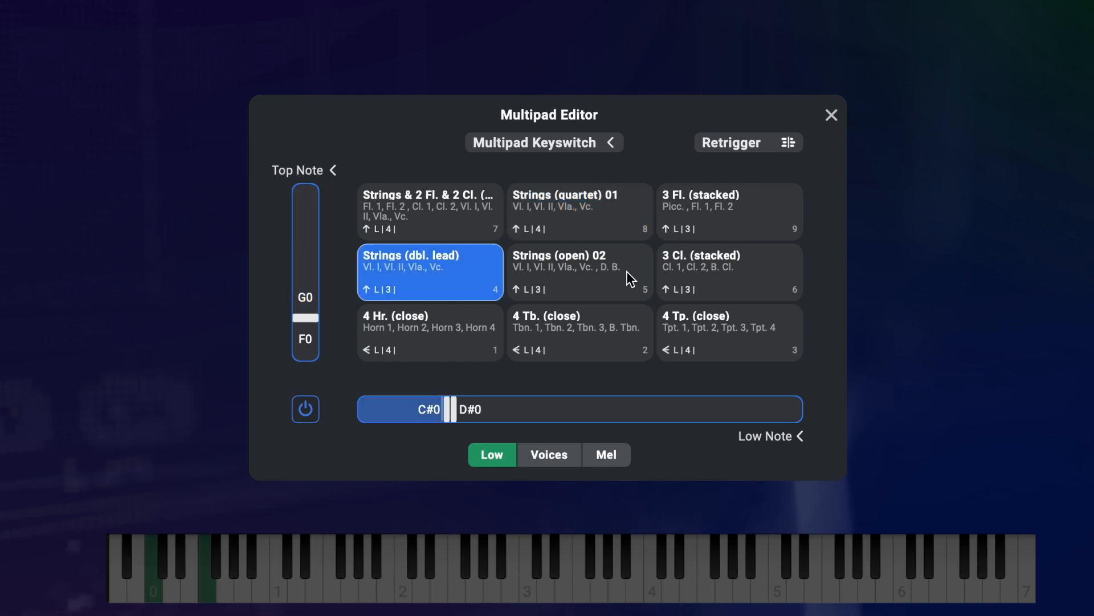
{"action": "left_click", "coordinate": [579, 212]}
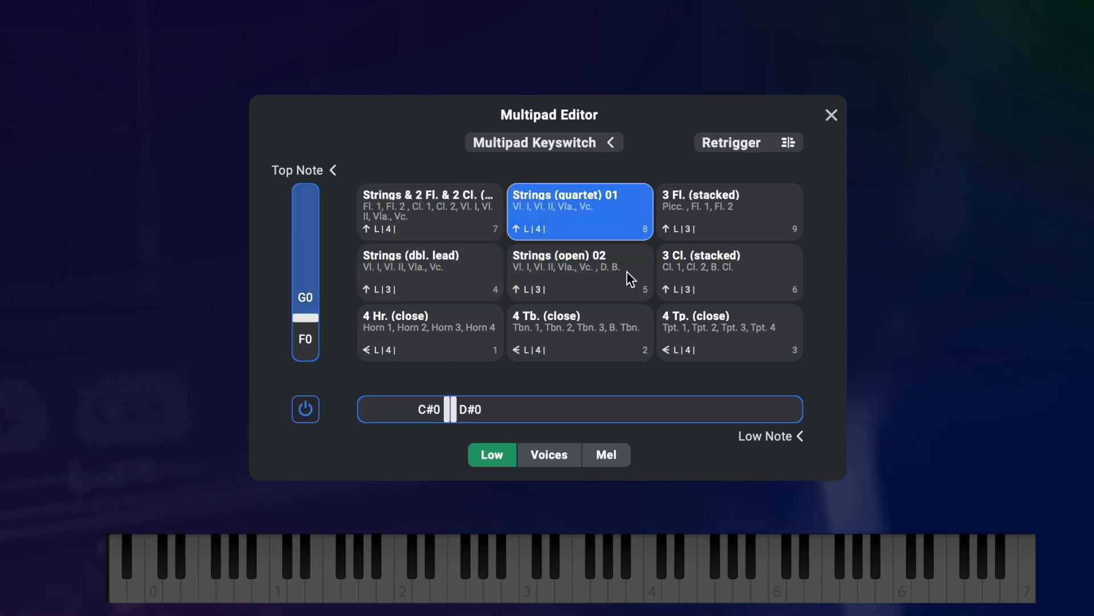
{"action": "left_click", "coordinate": [579, 332]}
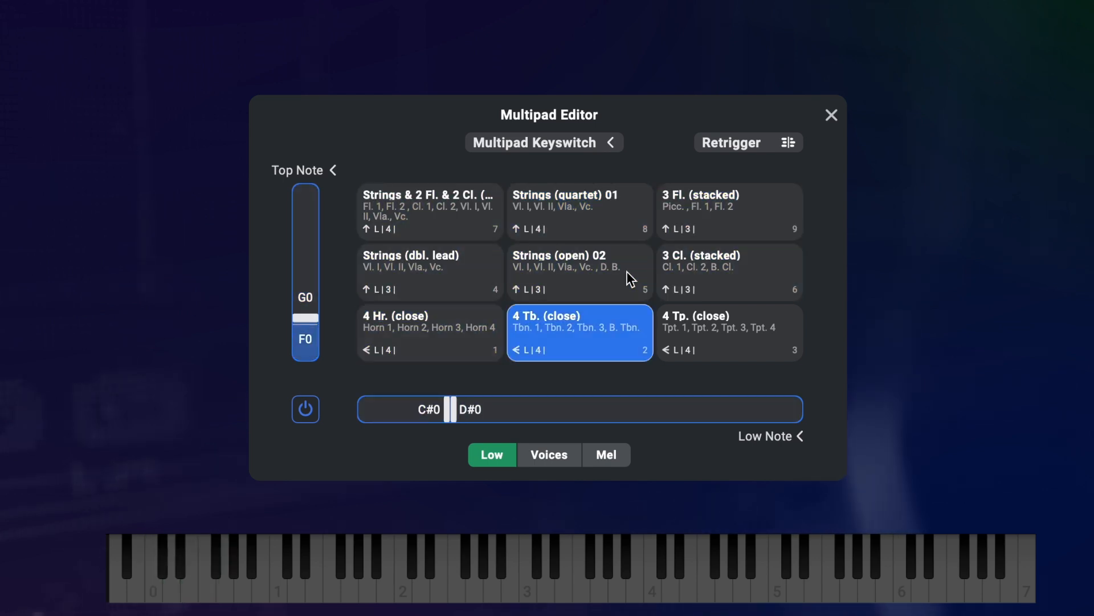
{"action": "left_click", "coordinate": [729, 332]}
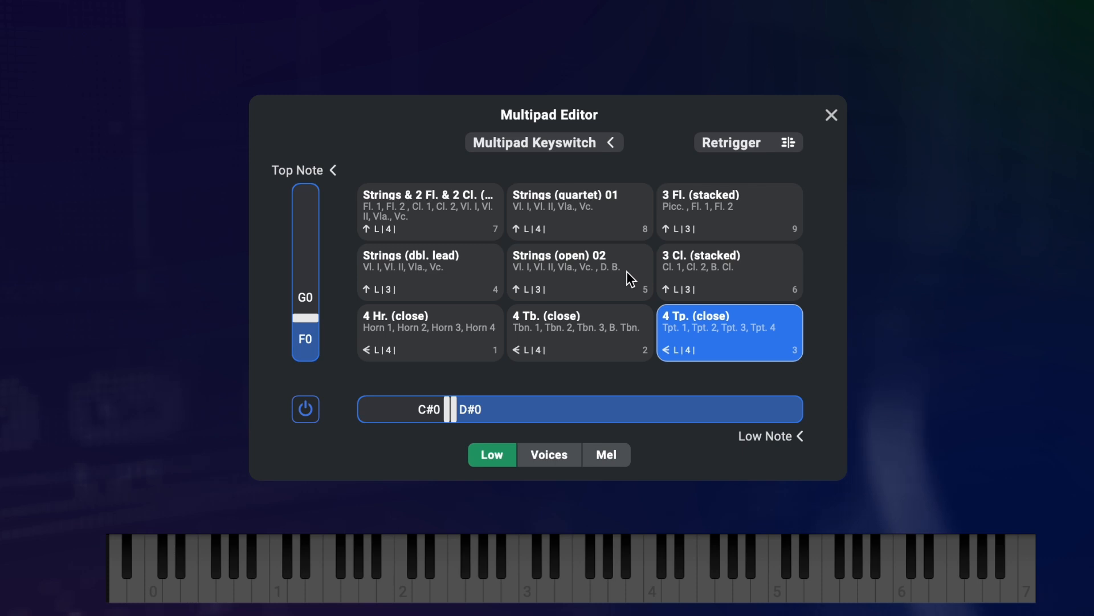
{"action": "left_click", "coordinate": [430, 332]}
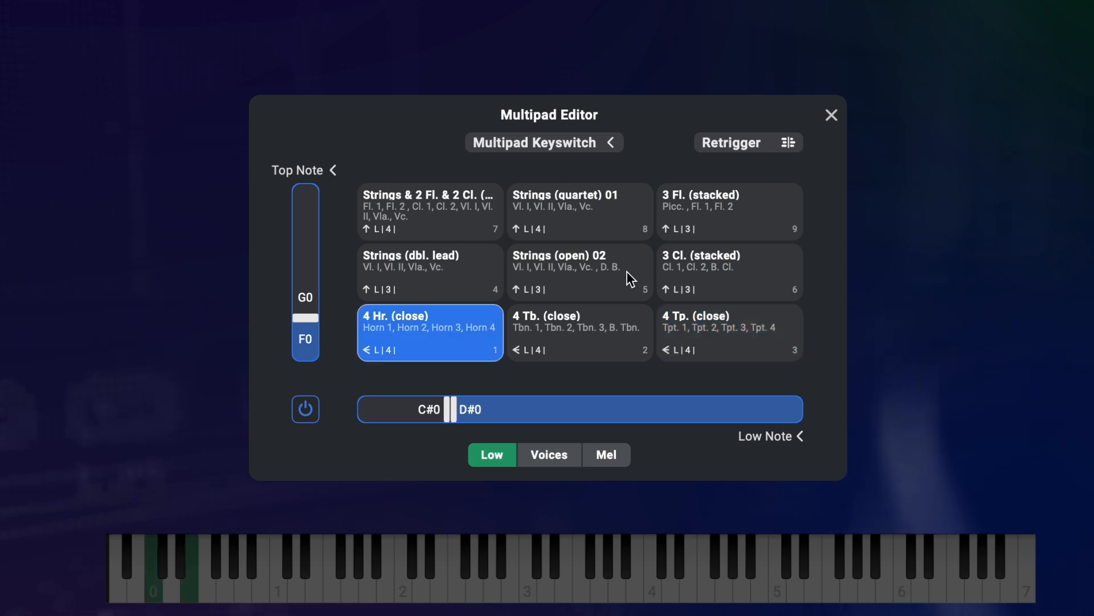
{"action": "left_click", "coordinate": [430, 272]}
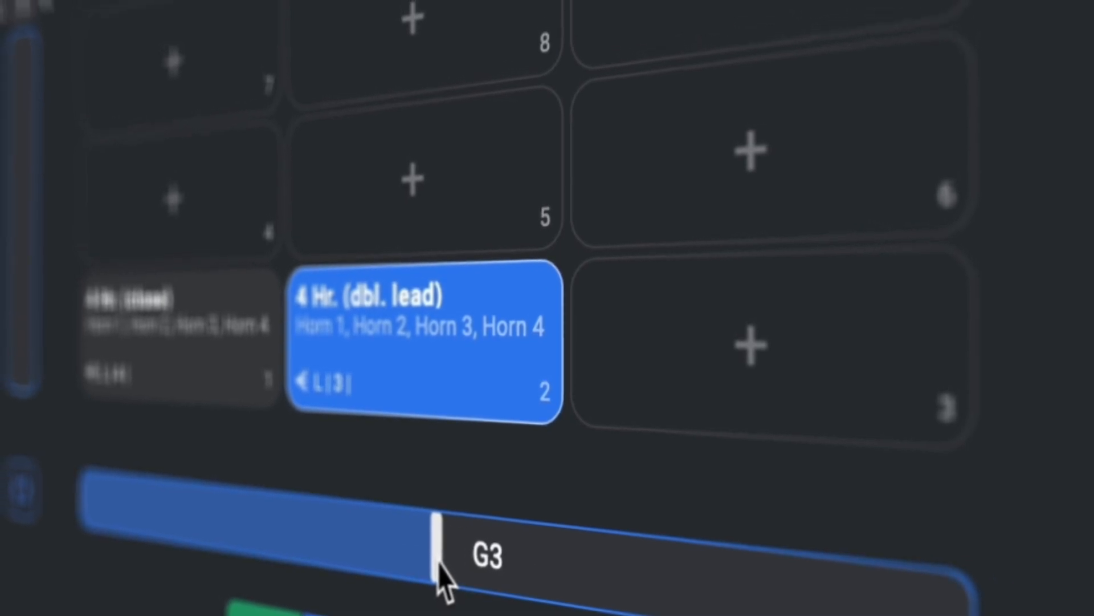
Step: Scroll the view while the doubled-lead horn pad stays active above the G3 split
{"action": "scroll", "scroll_direction": "down", "scroll_amount": 3}
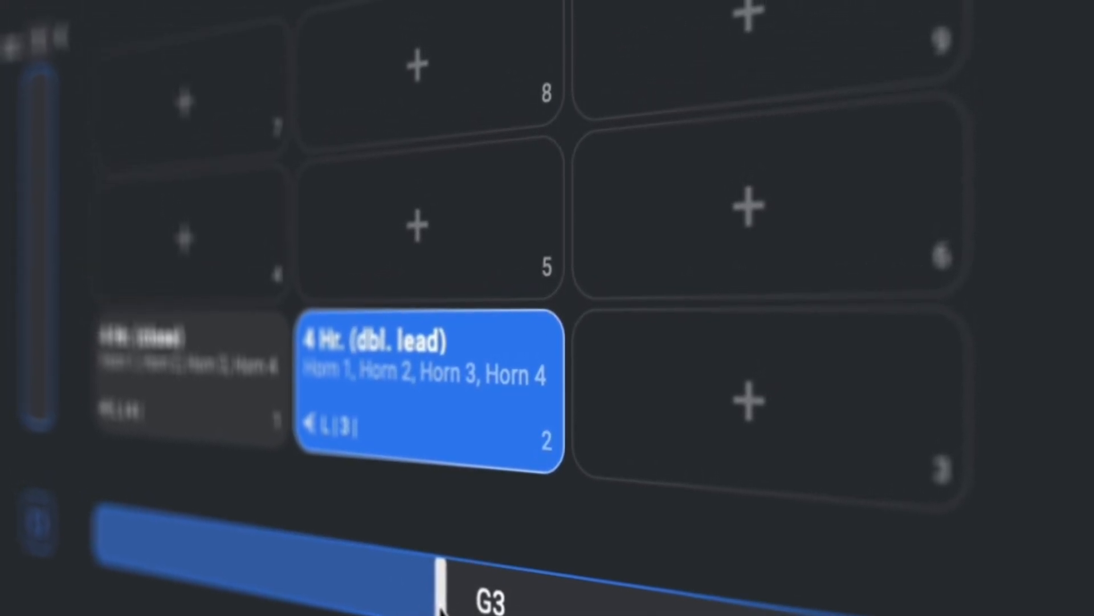